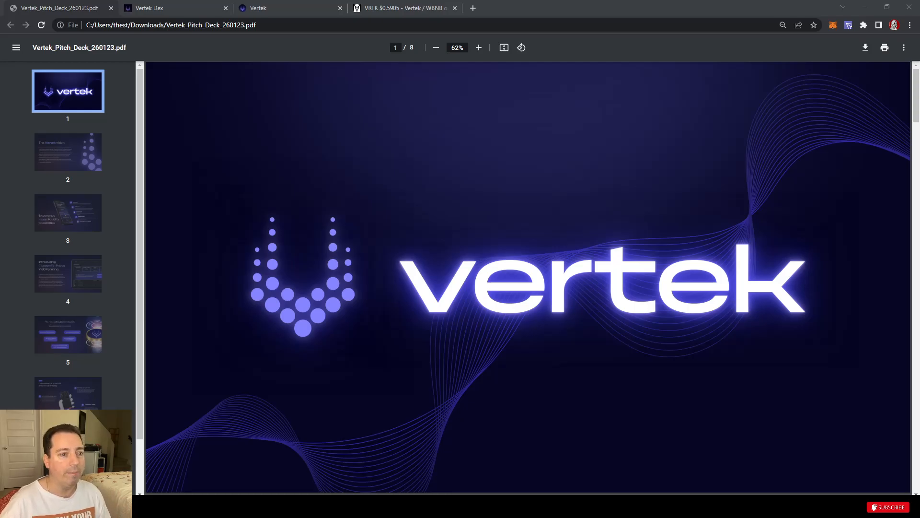
# Step: Move the pitch deck to the Vertek vision slide, then go to the Vertek Dex whitepaper tab
pyautogui.scroll(-3)
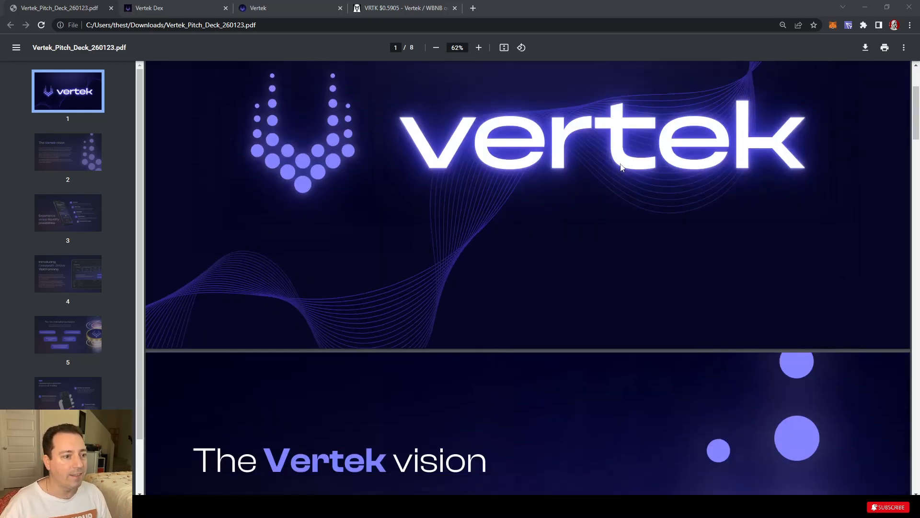
pyautogui.scroll(-3)
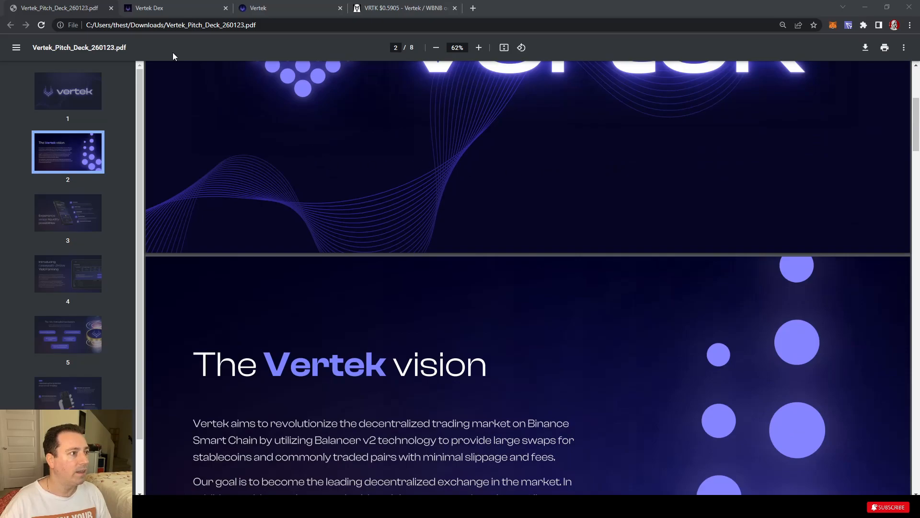
pyautogui.click(173, 8)
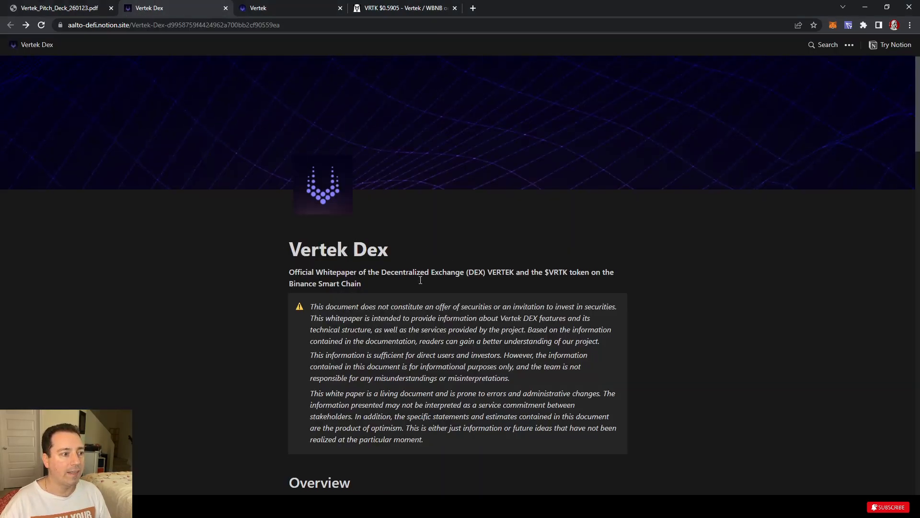
pyautogui.scroll(-3)
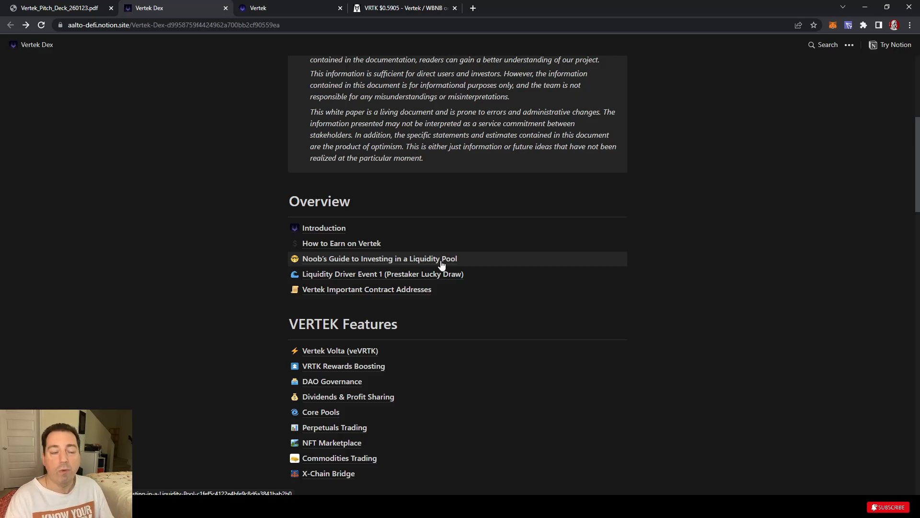
pyautogui.scroll(-3)
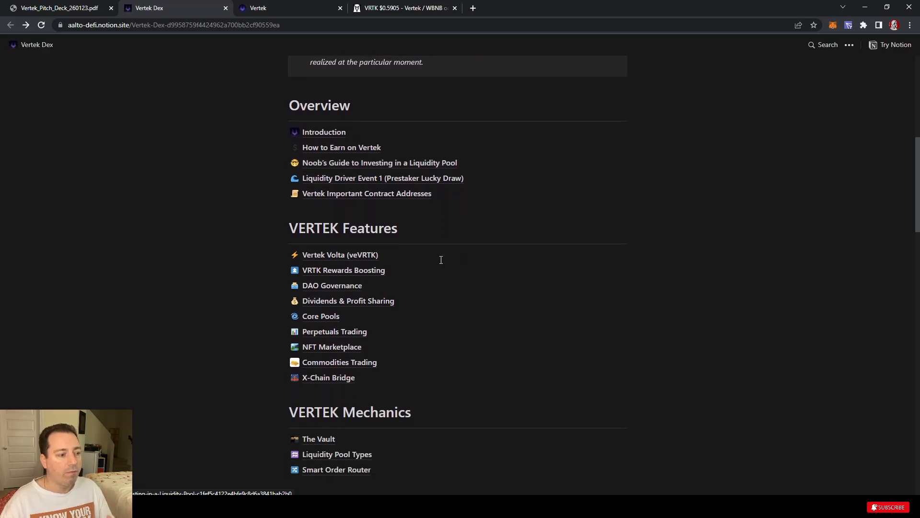
pyautogui.scroll(-3)
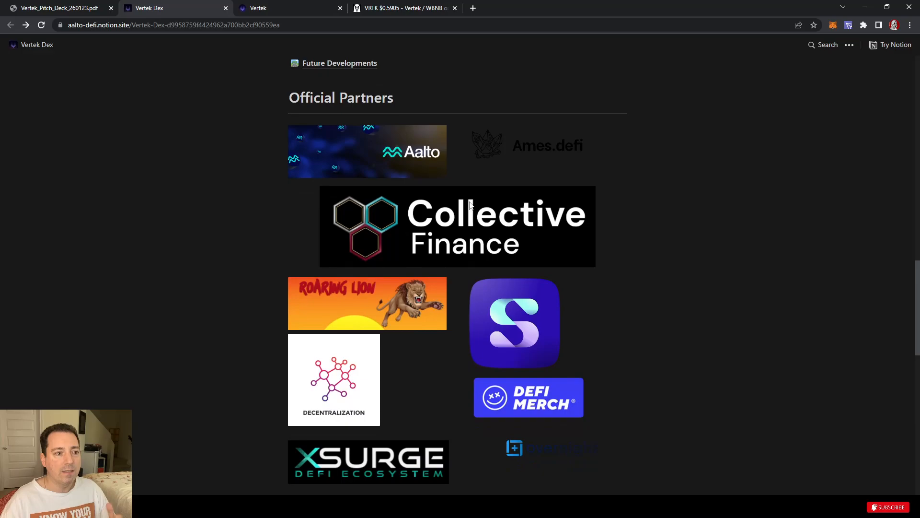
pyautogui.scroll(-3)
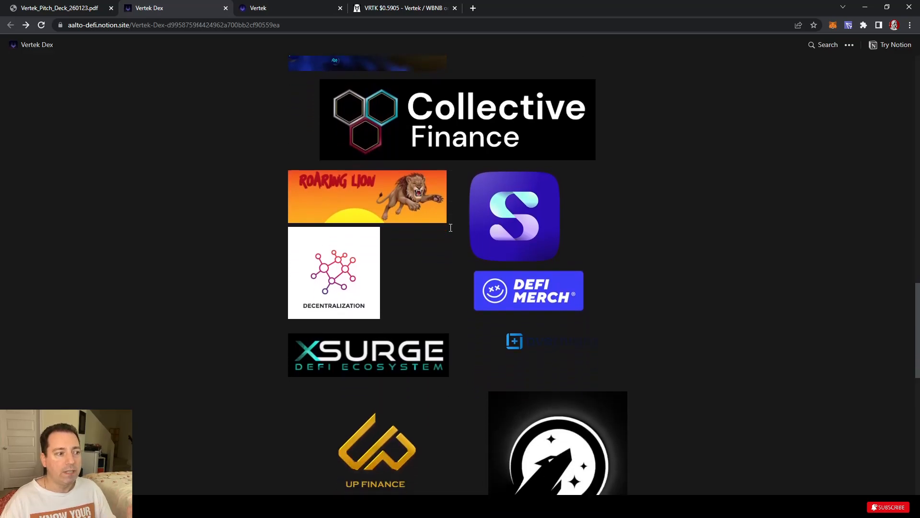
pyautogui.scroll(-3)
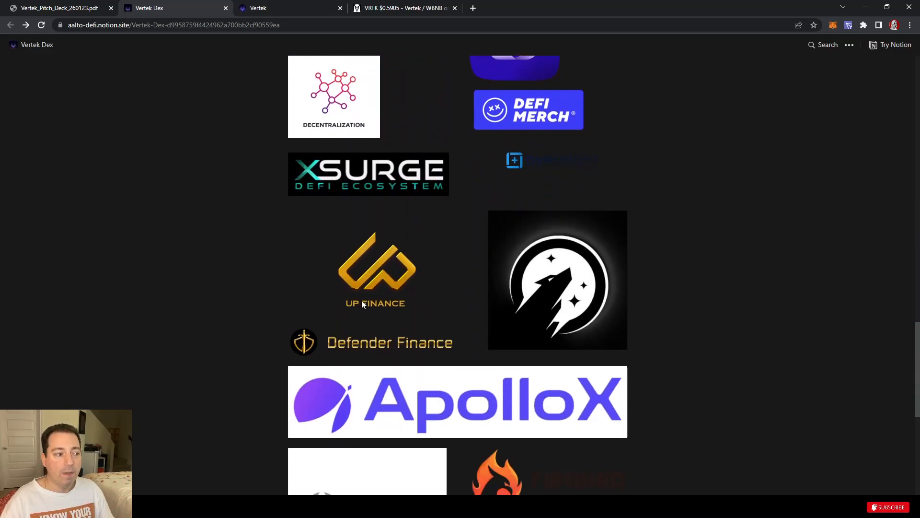
pyautogui.scroll(-3)
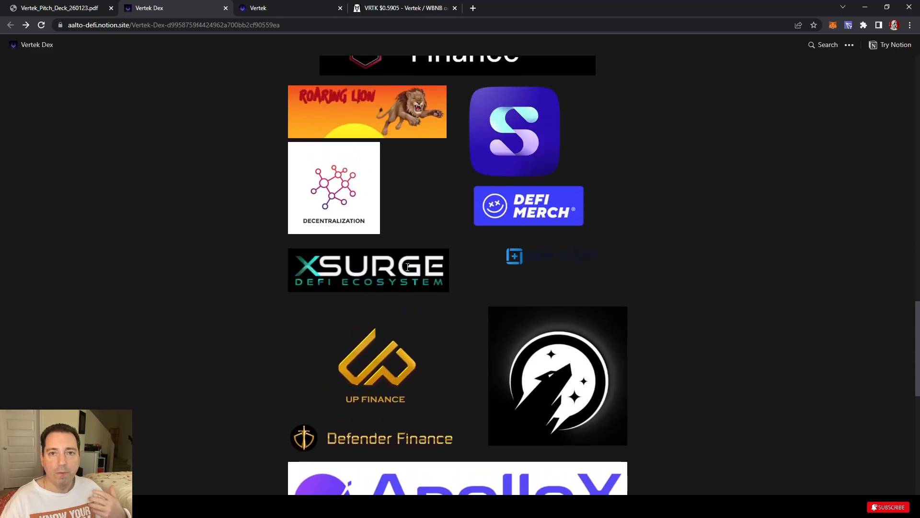
pyautogui.moveTo(390, 355)
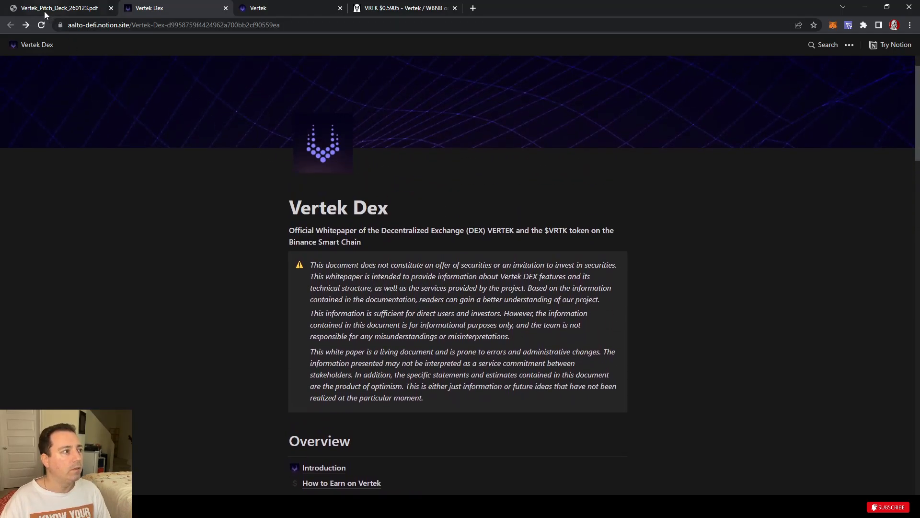
# Step: Bring back the Vertek pitch deck PDF with the full page 2 vision text in view
pyautogui.click(57, 8)
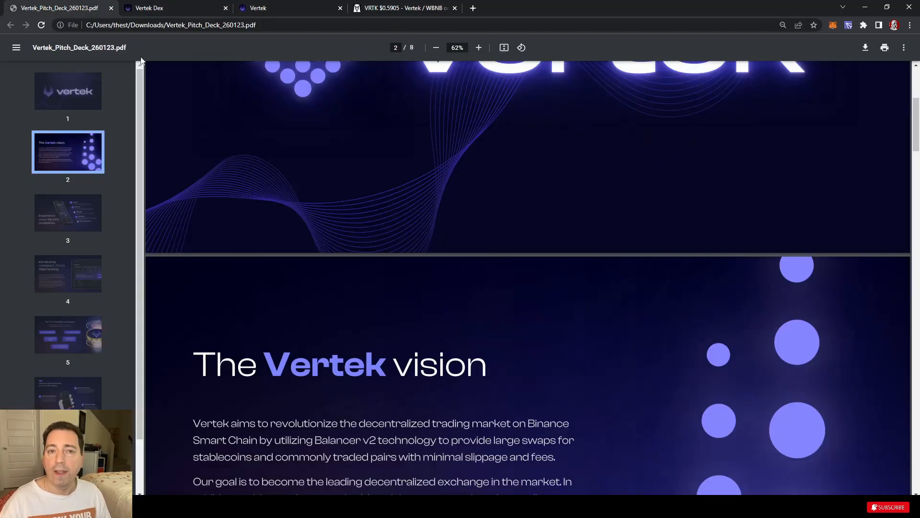
pyautogui.scroll(-3)
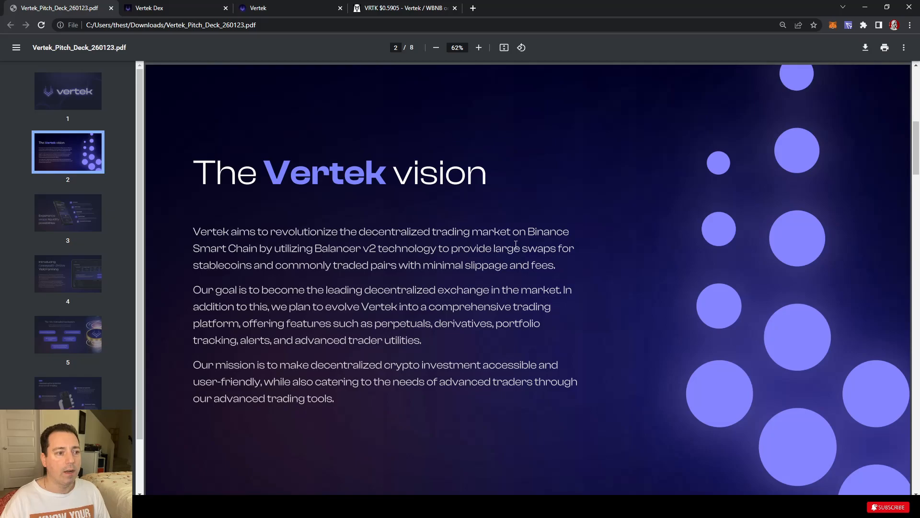
pyautogui.moveTo(350, 265)
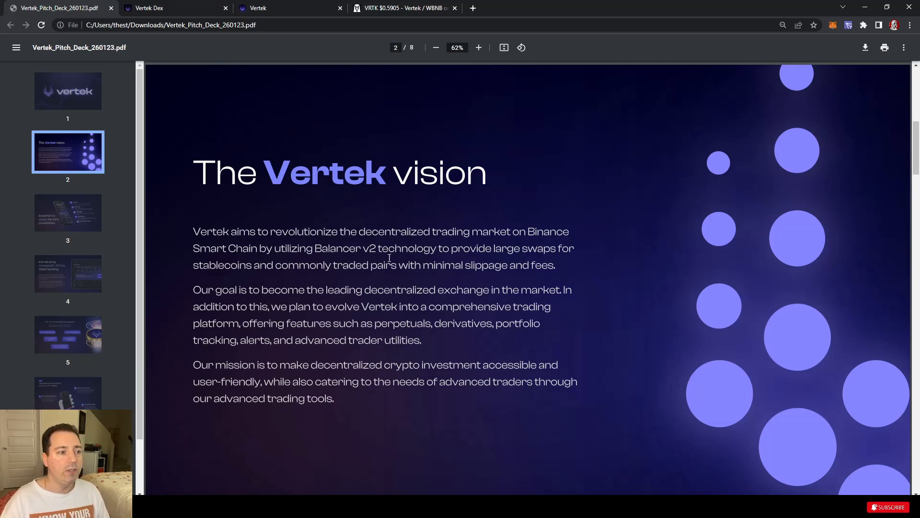
pyautogui.moveTo(566, 265)
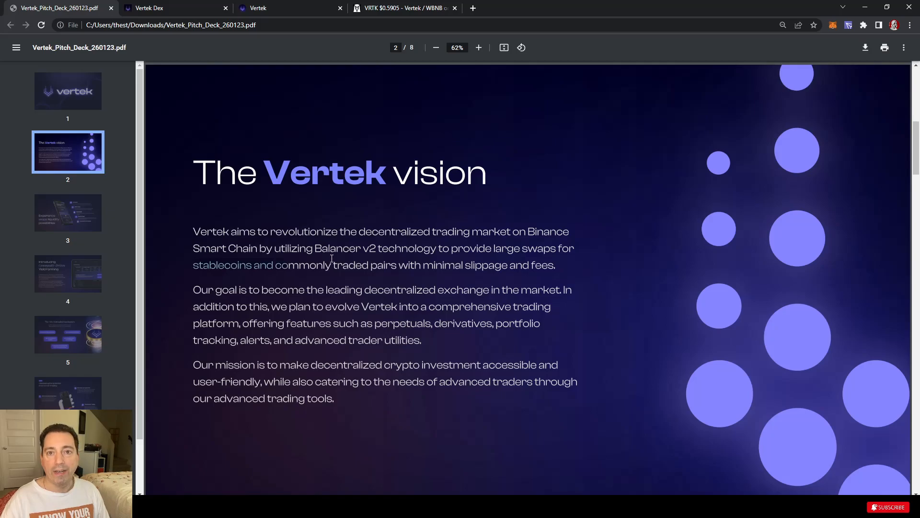
pyautogui.moveTo(269, 279)
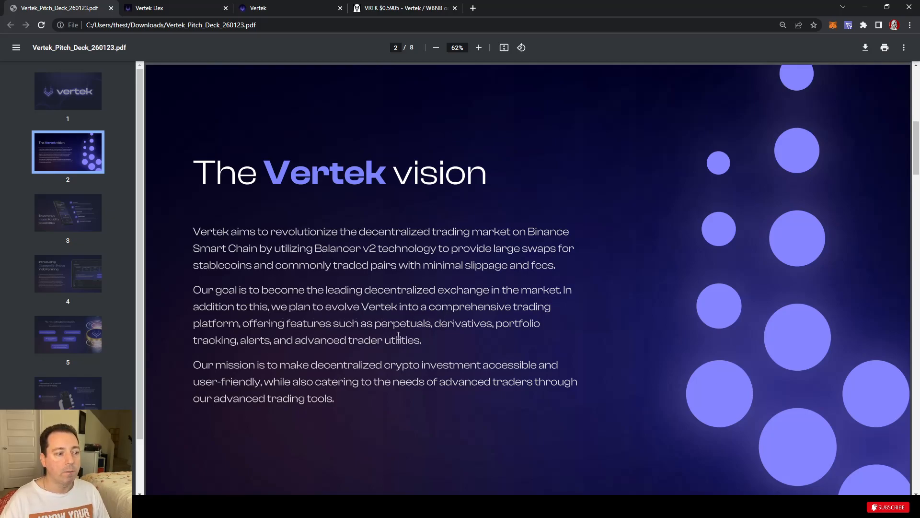
pyautogui.moveTo(246, 353)
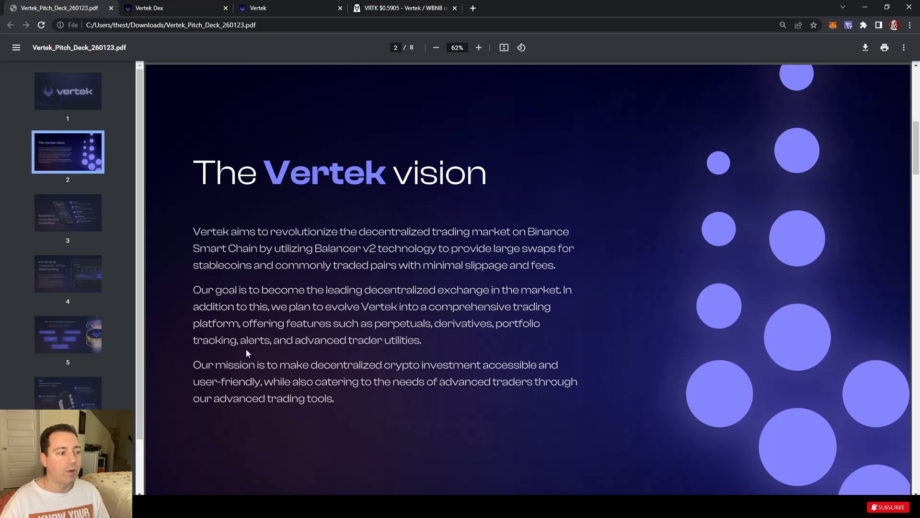
pyautogui.moveTo(412, 346)
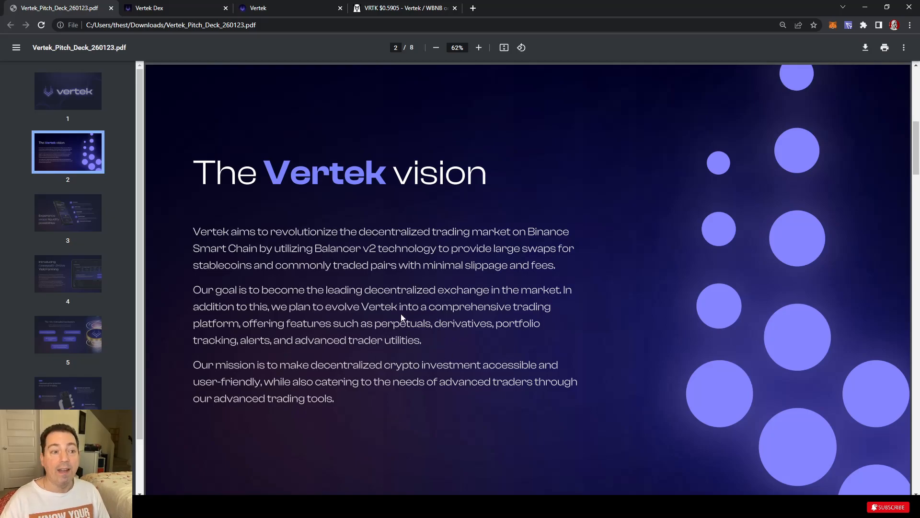
pyautogui.moveTo(376, 326)
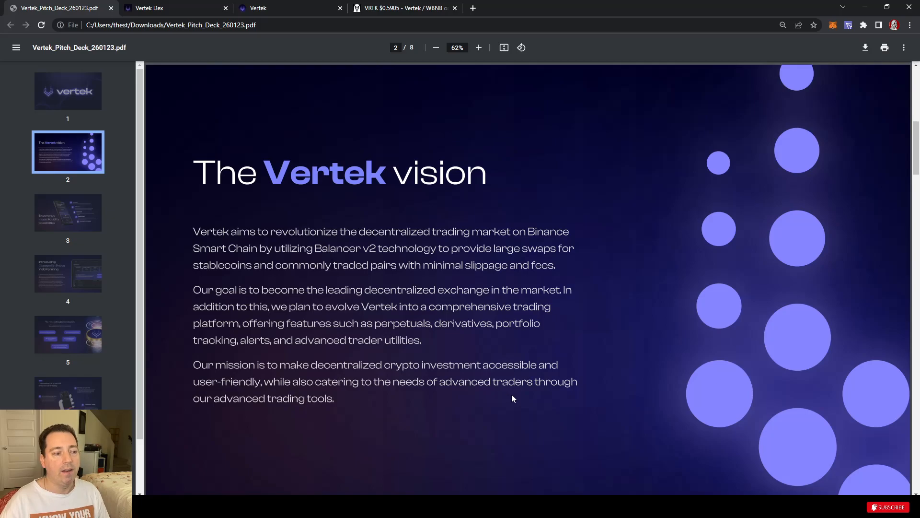
pyautogui.moveTo(404, 415)
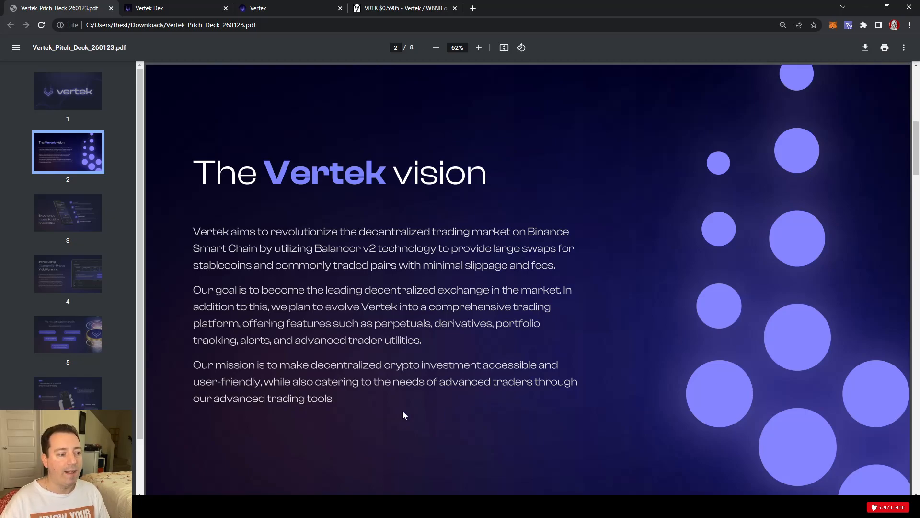
# Step: Advance the pitch deck to page 3, the 'Experience unique liquidity possibilities' slide
pyautogui.scroll(-3)
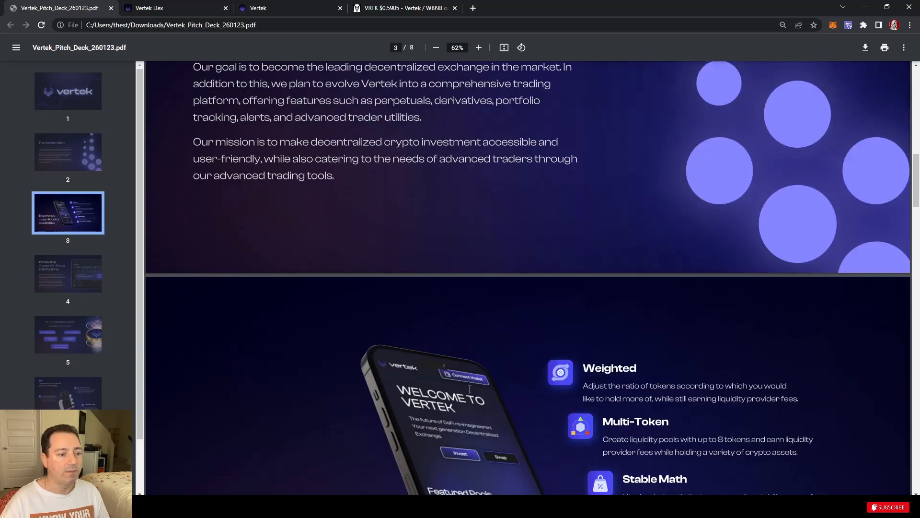
pyautogui.scroll(-3)
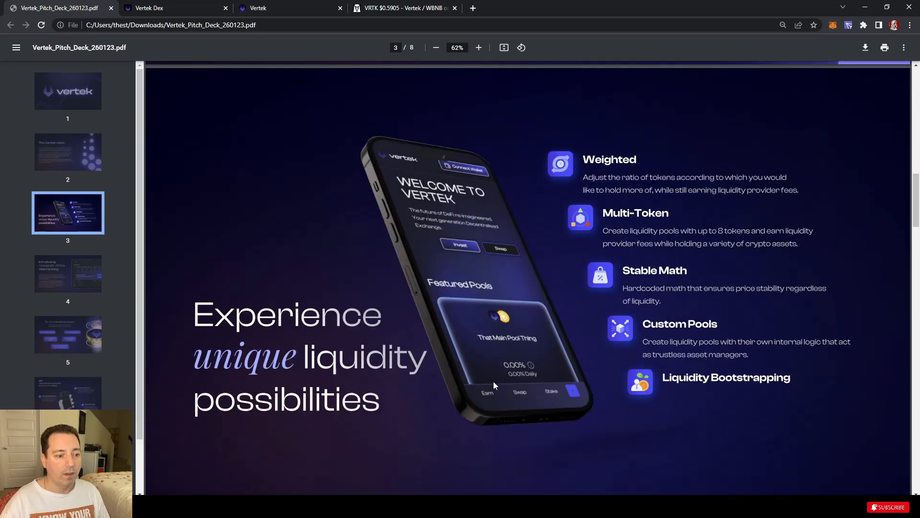
pyautogui.moveTo(426, 305)
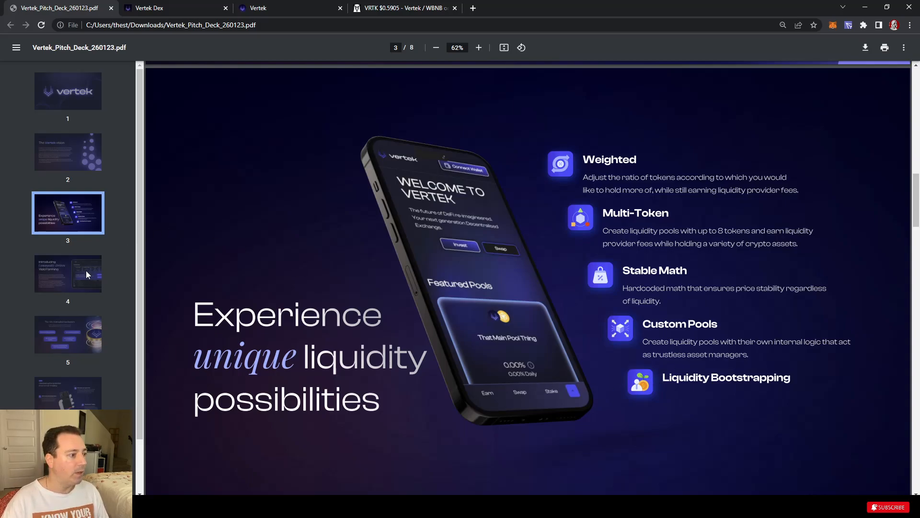
# Step: Jump to page 4, the Community-Driven Yield Farming slide, via the sidebar thumbnail
pyautogui.click(67, 273)
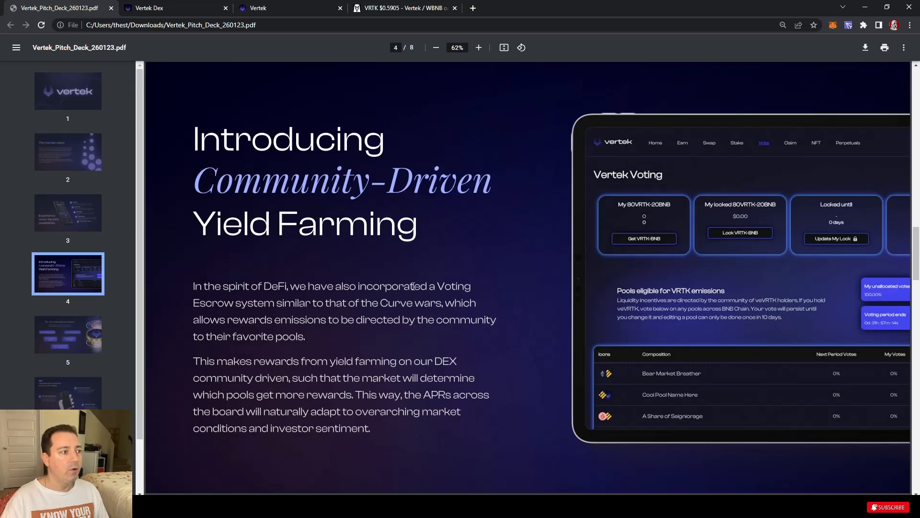
pyautogui.moveTo(305, 244)
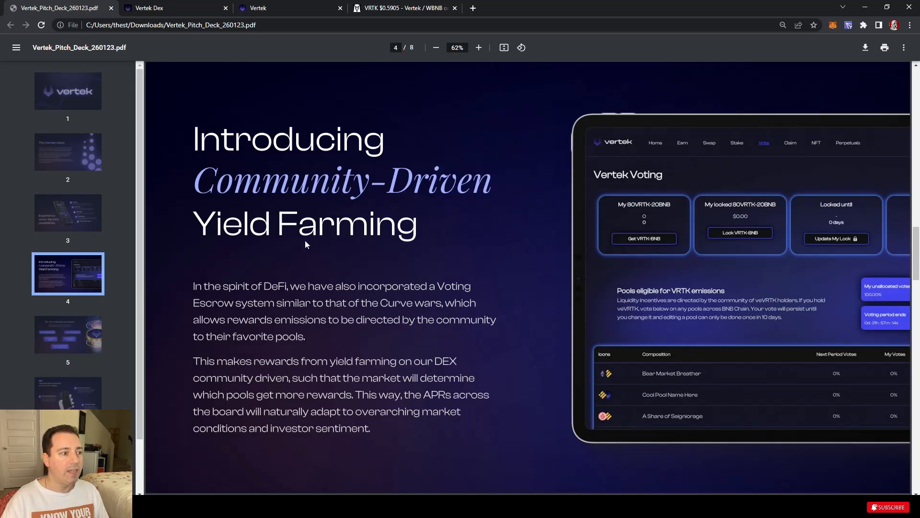
pyautogui.moveTo(389, 270)
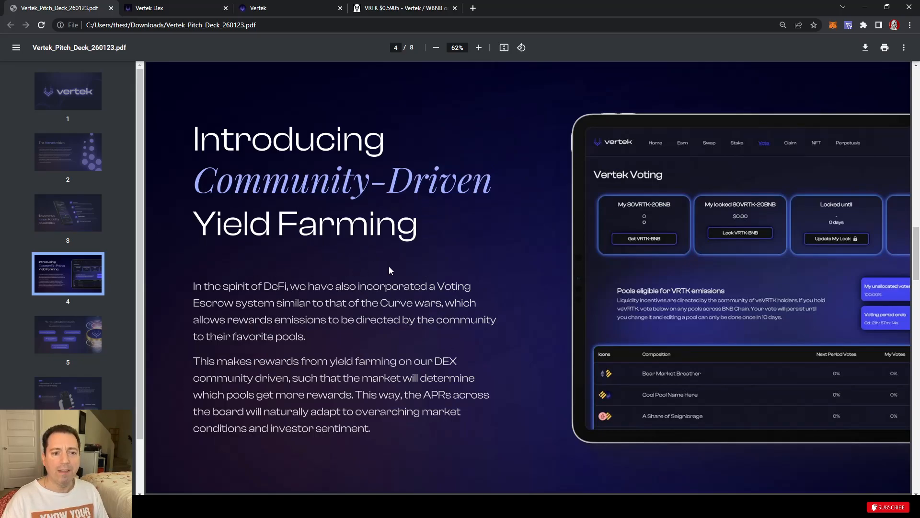
pyautogui.moveTo(656, 222)
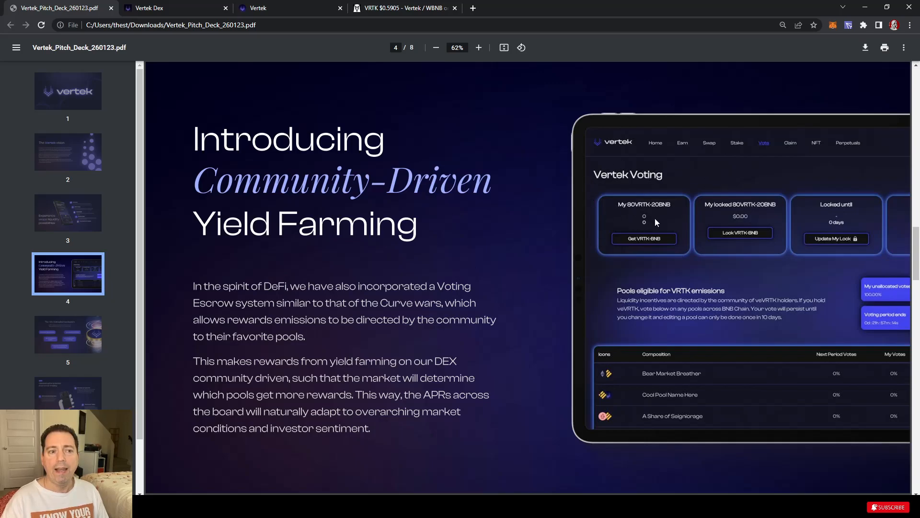
pyautogui.moveTo(645, 256)
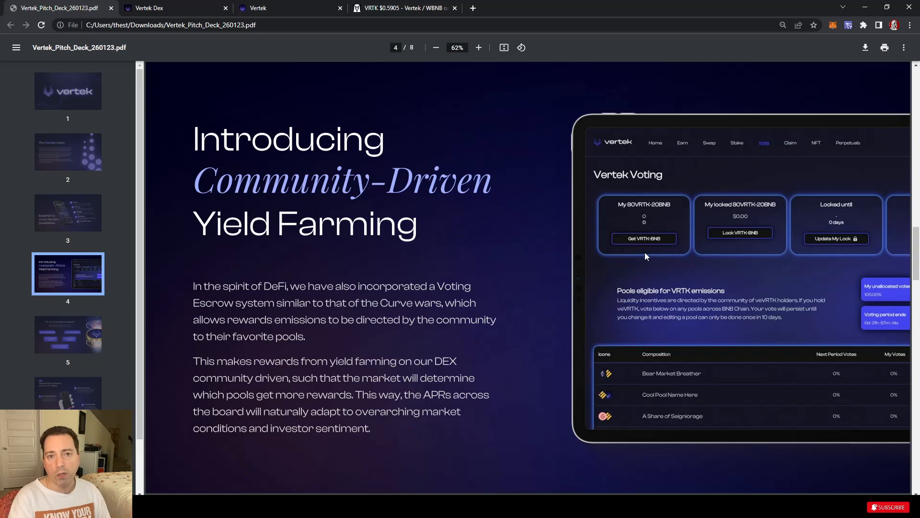
pyautogui.moveTo(326, 270)
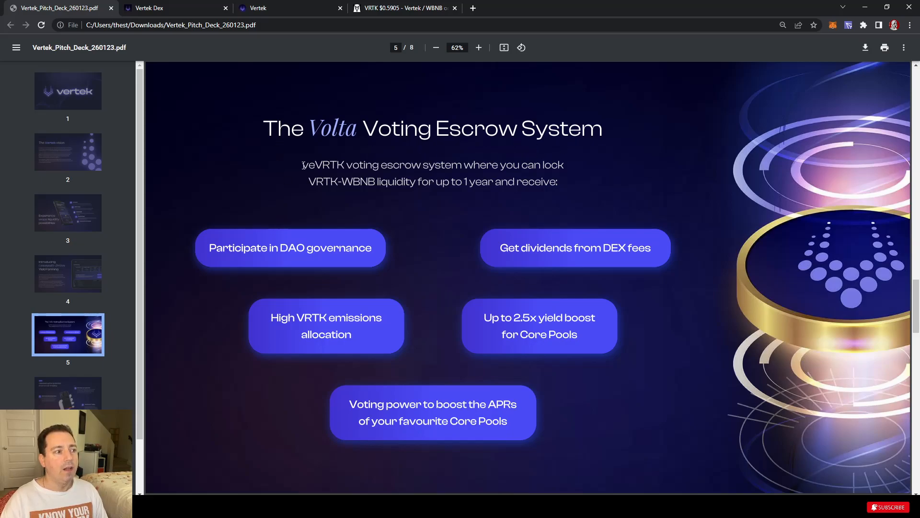
pyautogui.moveTo(329, 153)
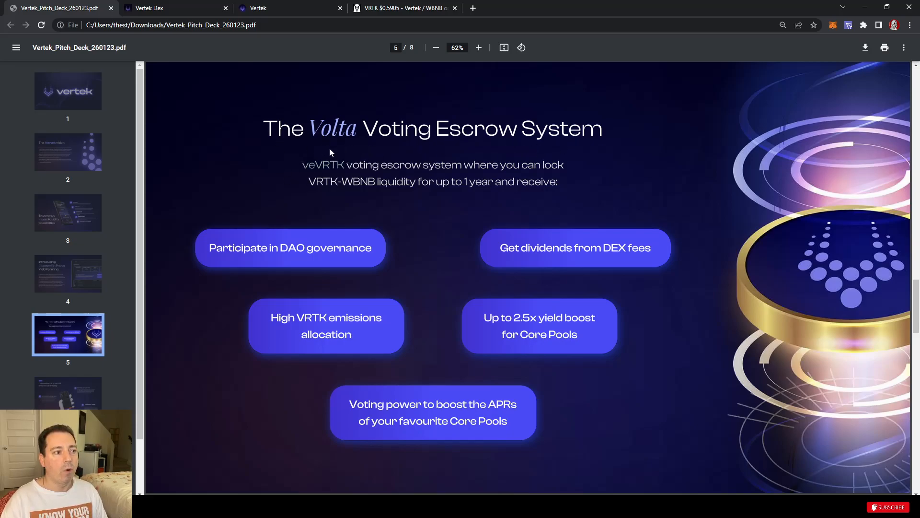
pyautogui.moveTo(305, 187)
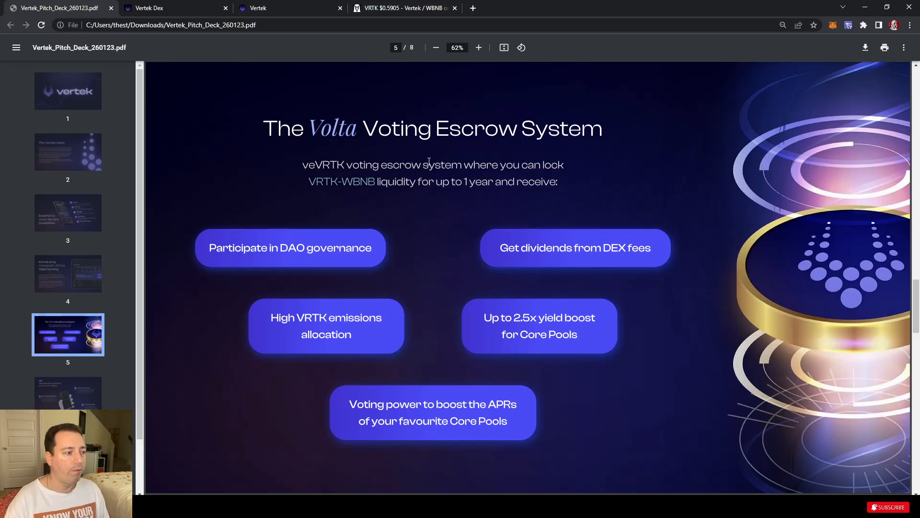
pyautogui.moveTo(280, 241)
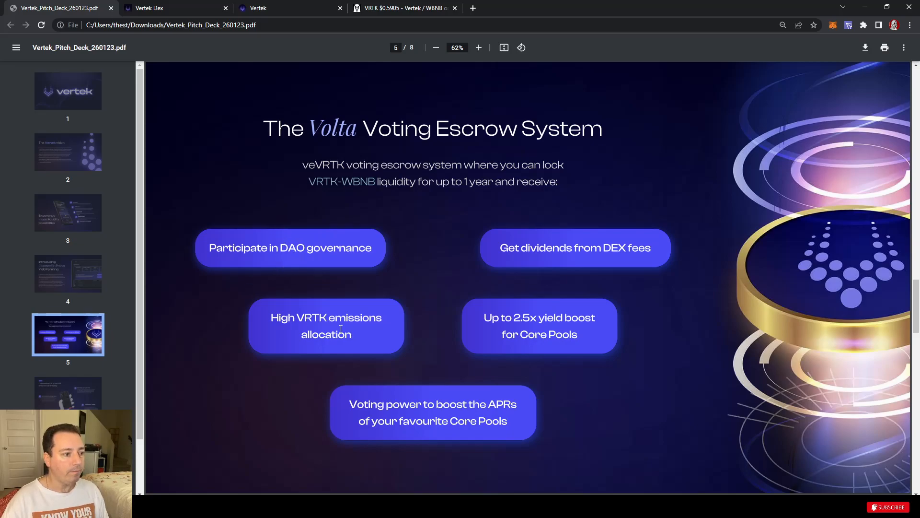
pyautogui.moveTo(264, 338)
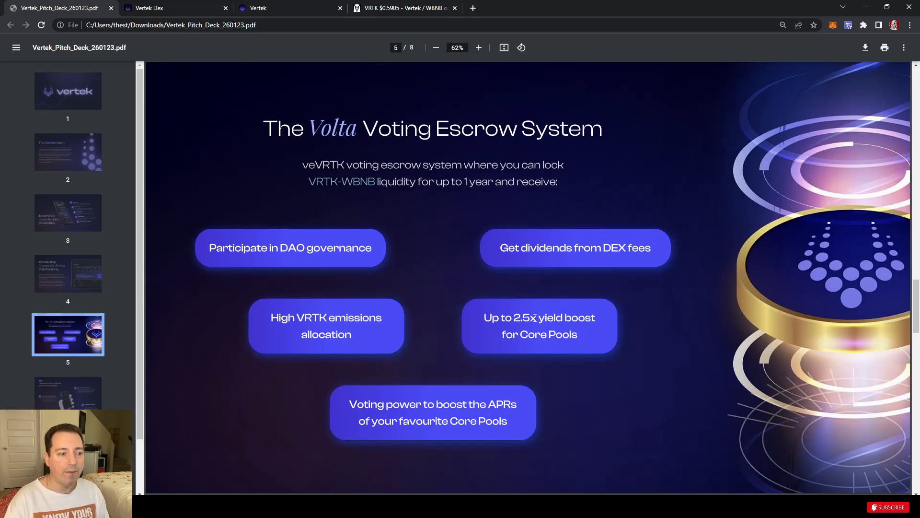
pyautogui.moveTo(533, 336)
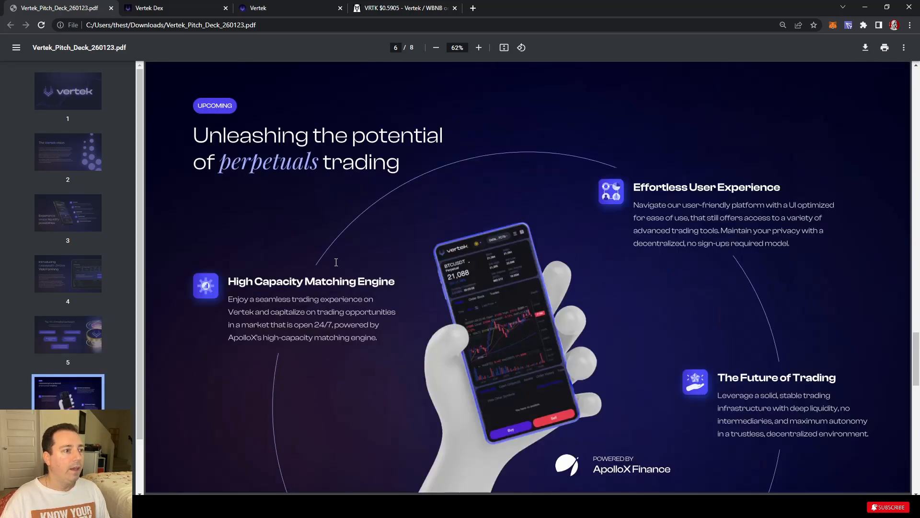
pyautogui.moveTo(349, 421)
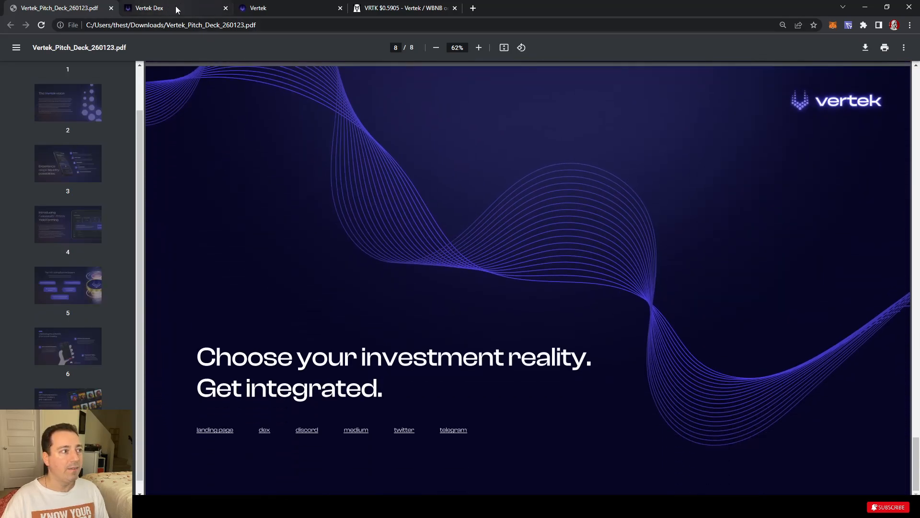
# Step: Switch to the DEX Screener tab with the VRTK/WBNB price chart
pyautogui.click(150, 8)
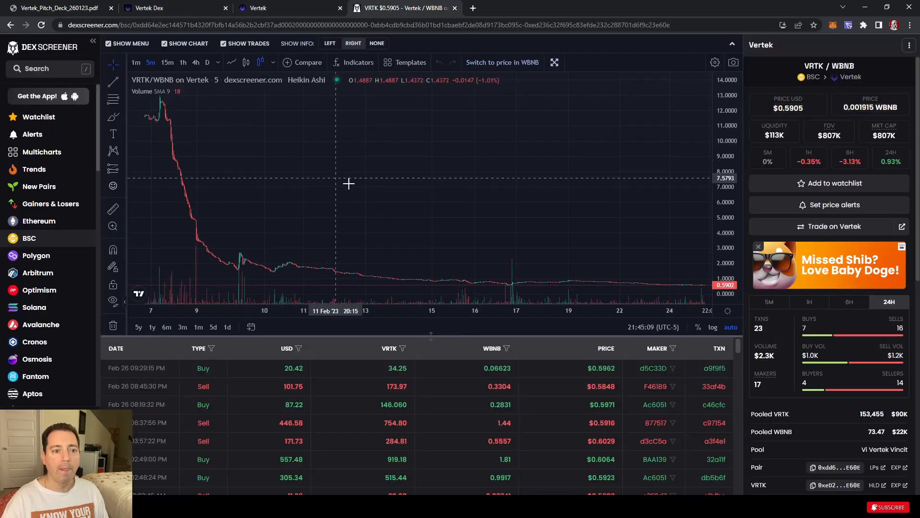
pyautogui.moveTo(199, 251)
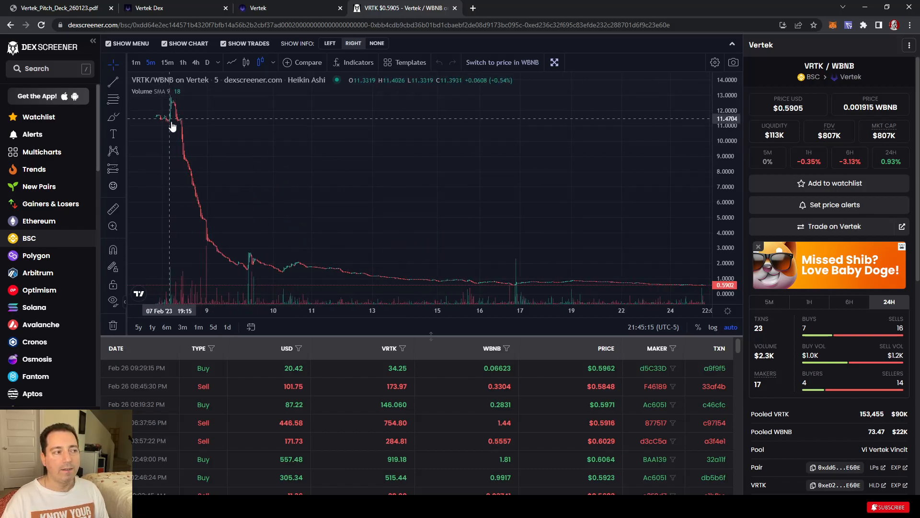
pyautogui.moveTo(311, 279)
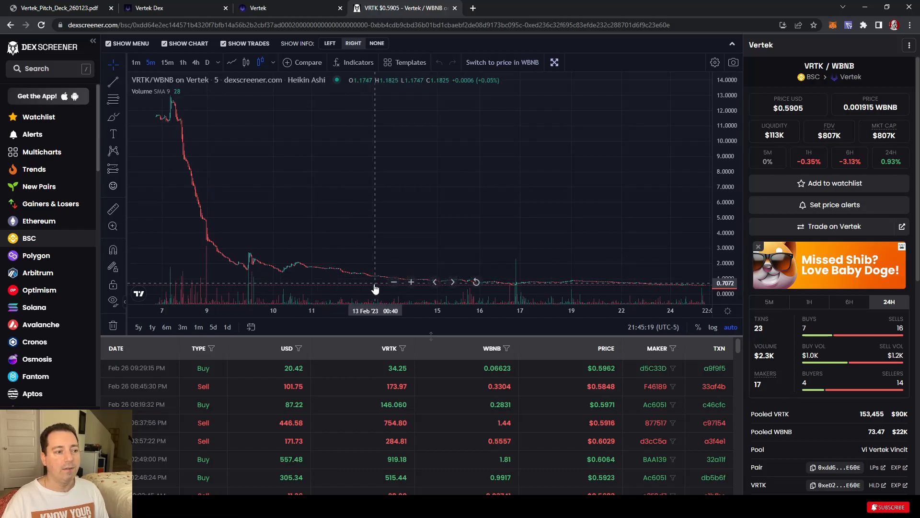
pyautogui.moveTo(359, 285)
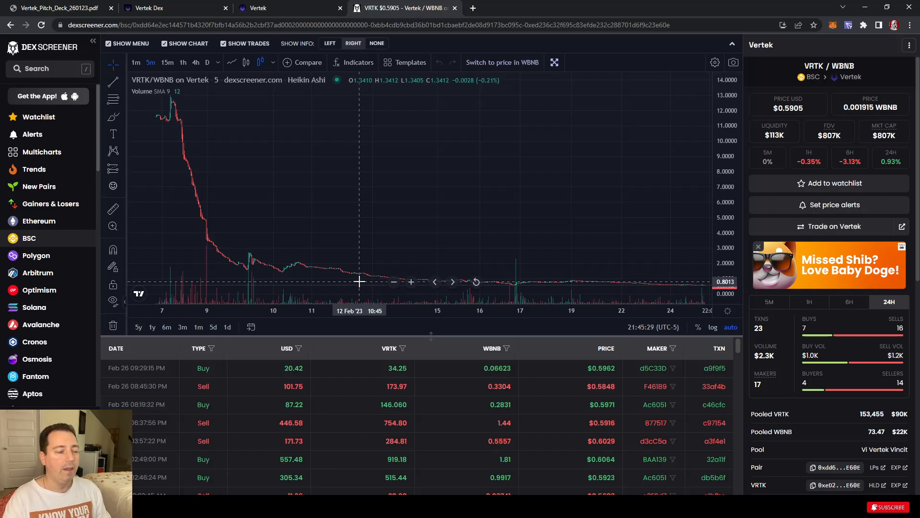
pyautogui.moveTo(460, 282)
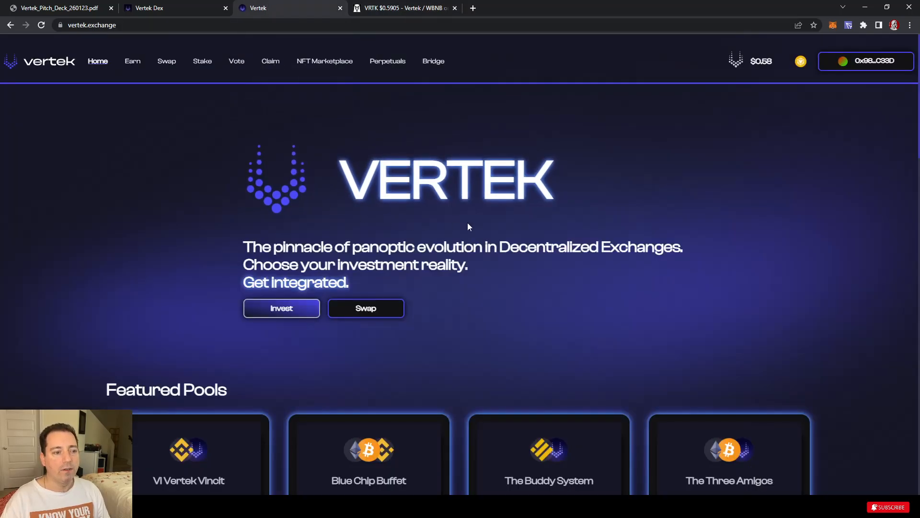
pyautogui.moveTo(546, 194)
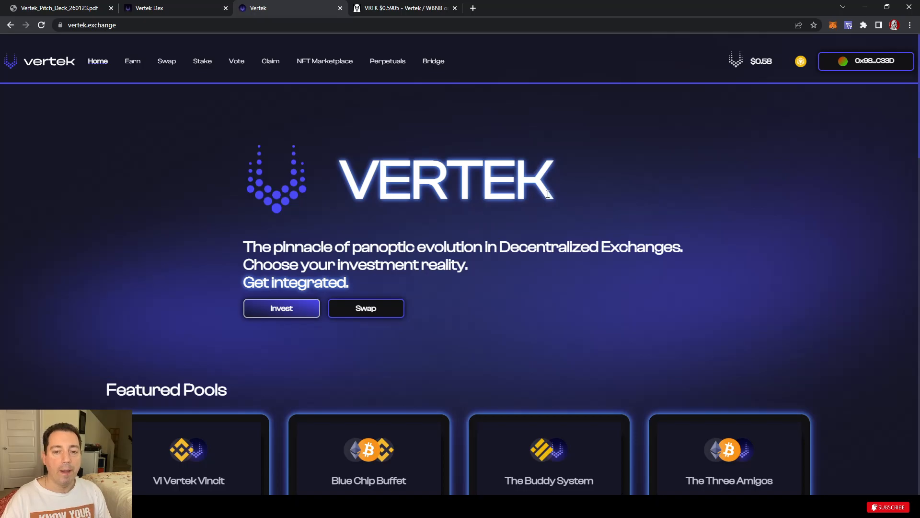
pyautogui.moveTo(548, 194)
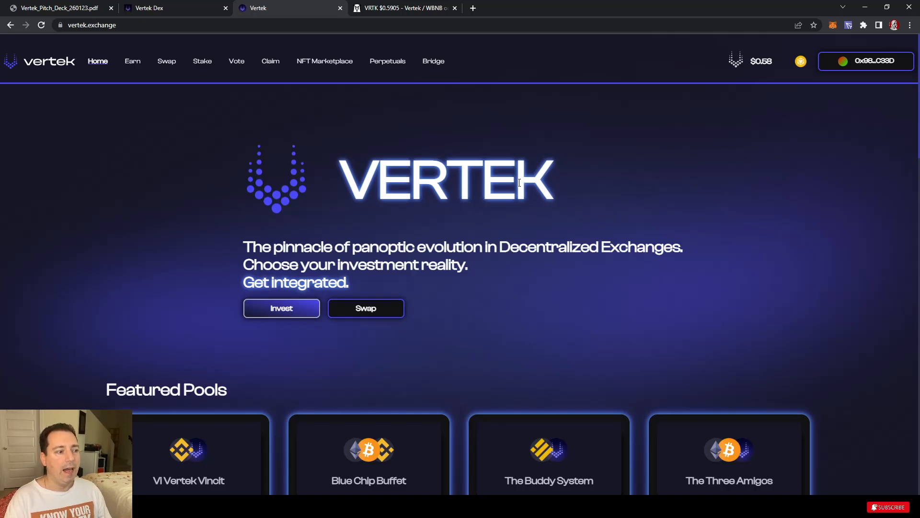
pyautogui.moveTo(558, 441)
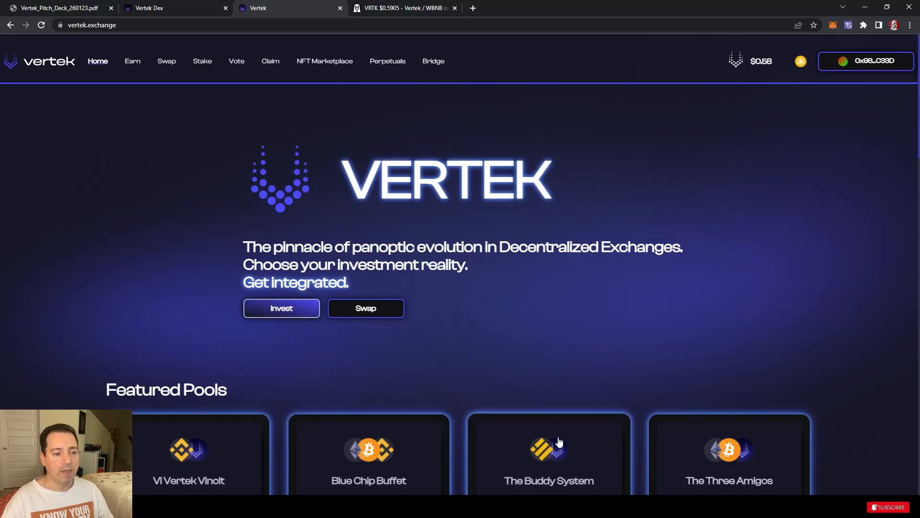
pyautogui.scroll(-3)
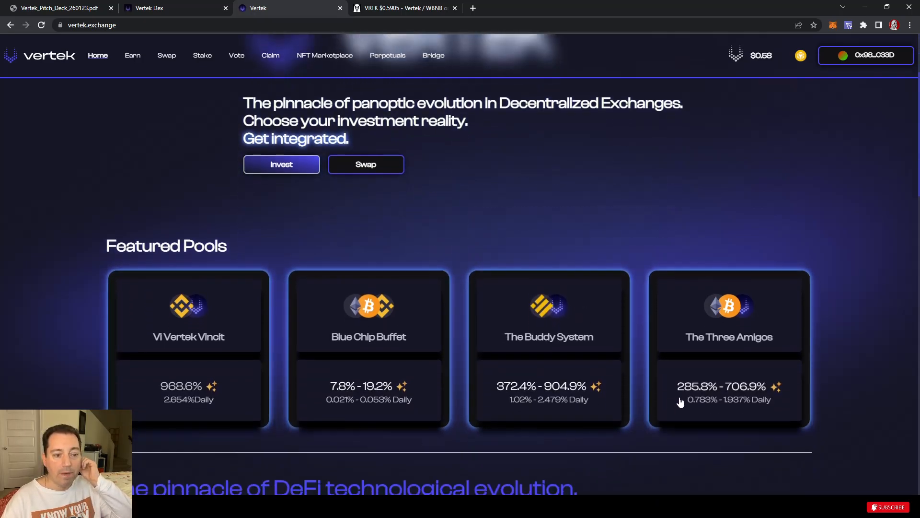
pyautogui.moveTo(671, 402)
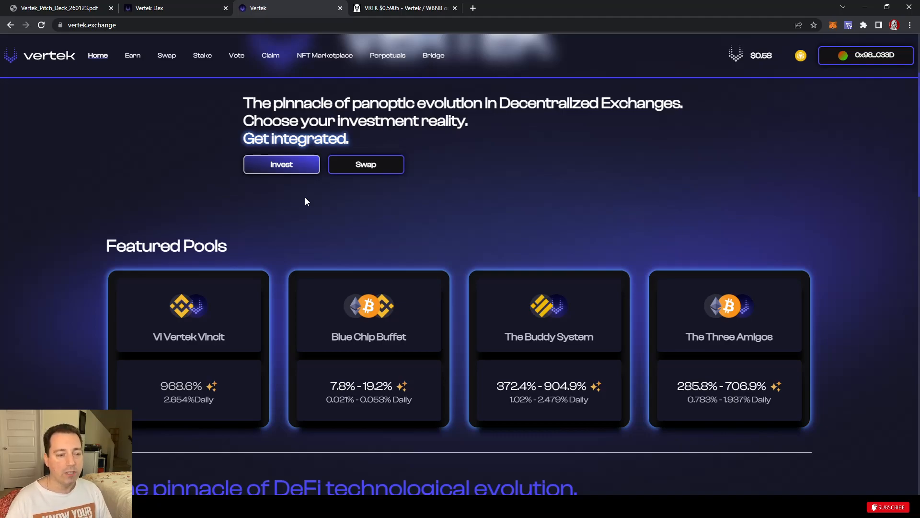
pyautogui.scroll(-3)
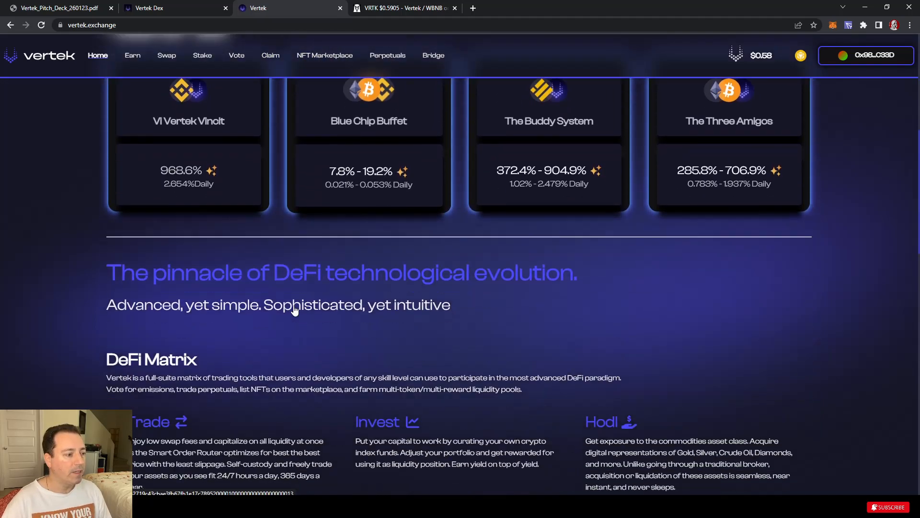
pyautogui.scroll(-3)
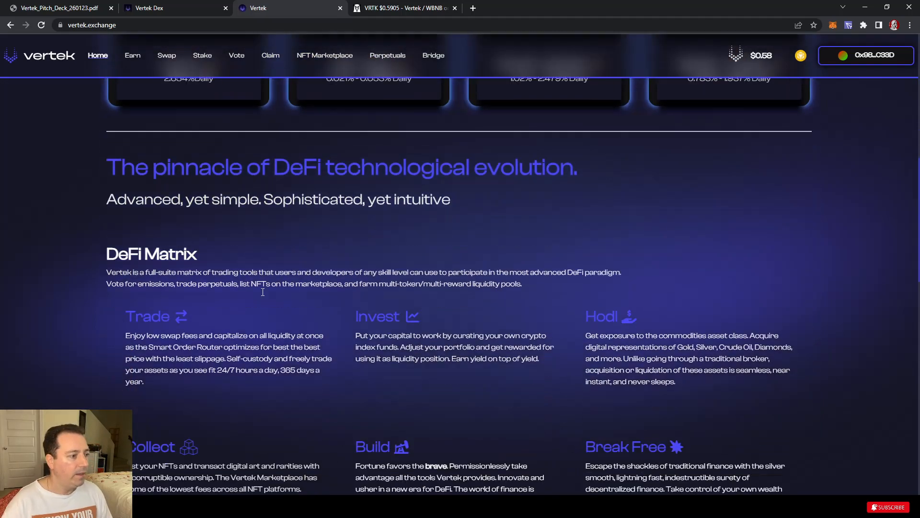
pyautogui.scroll(-3)
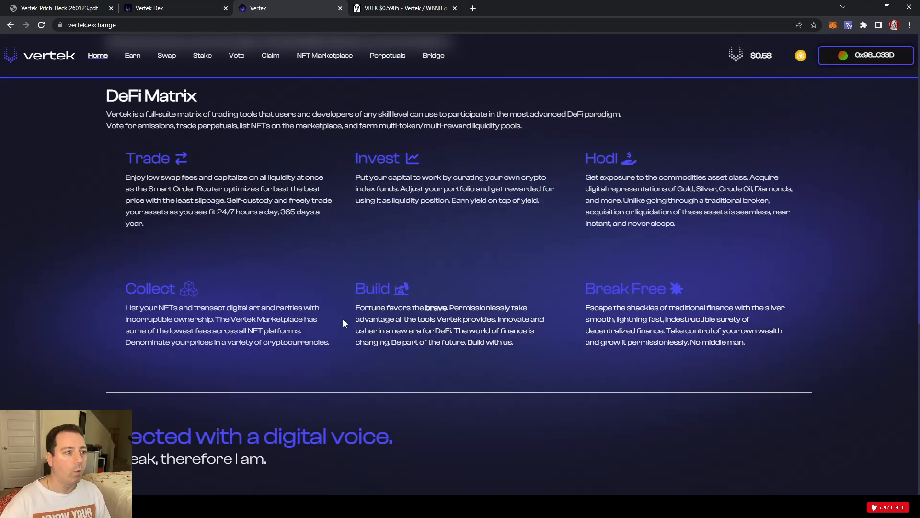
pyautogui.scroll(-3)
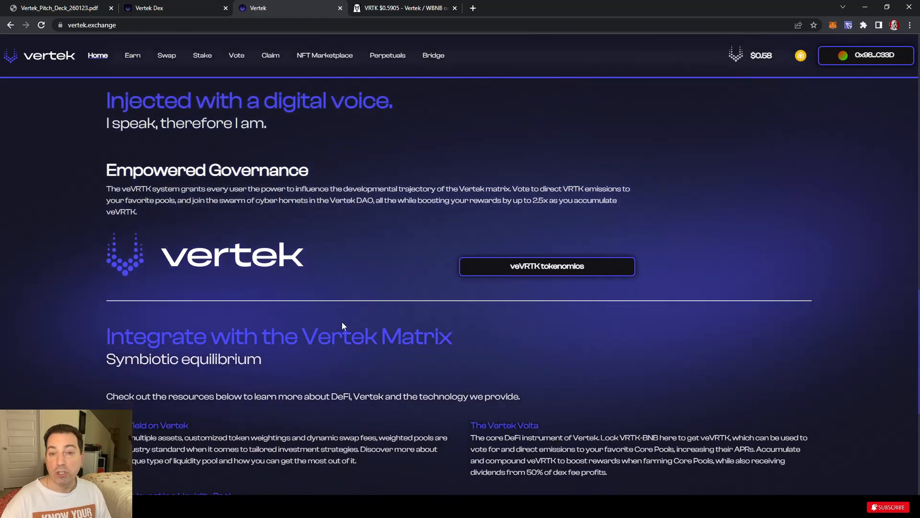
pyautogui.scroll(-3)
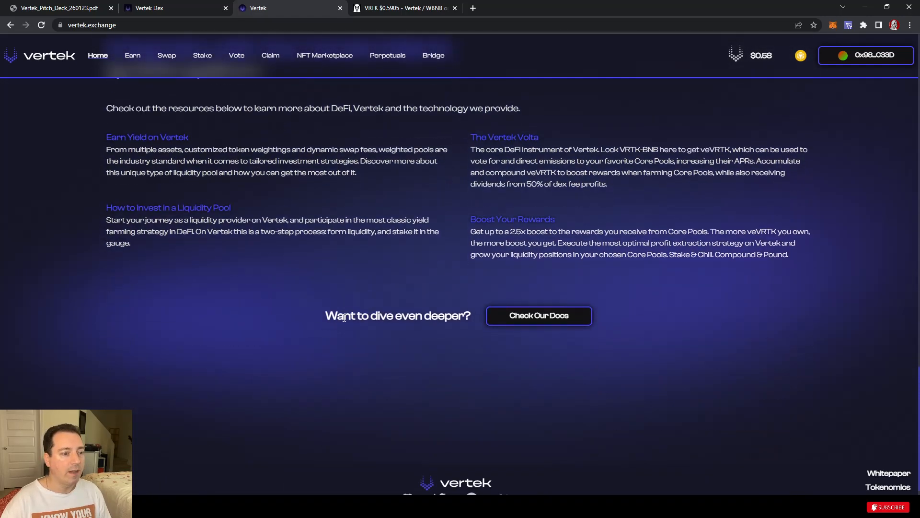
pyautogui.scroll(3)
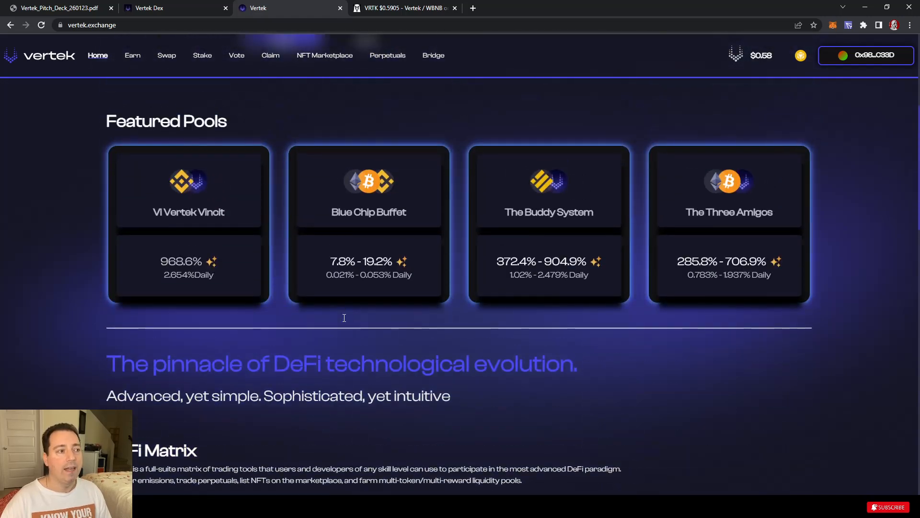
pyautogui.scroll(3)
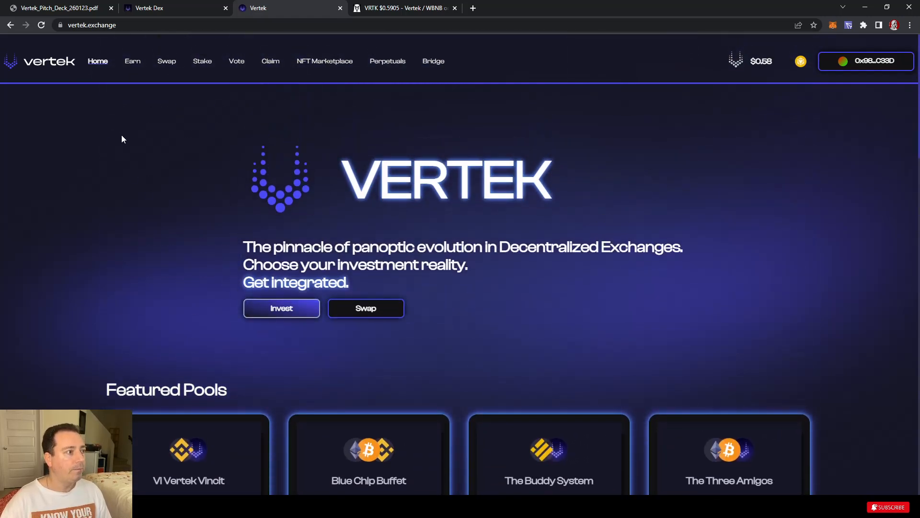
pyautogui.moveTo(152, 69)
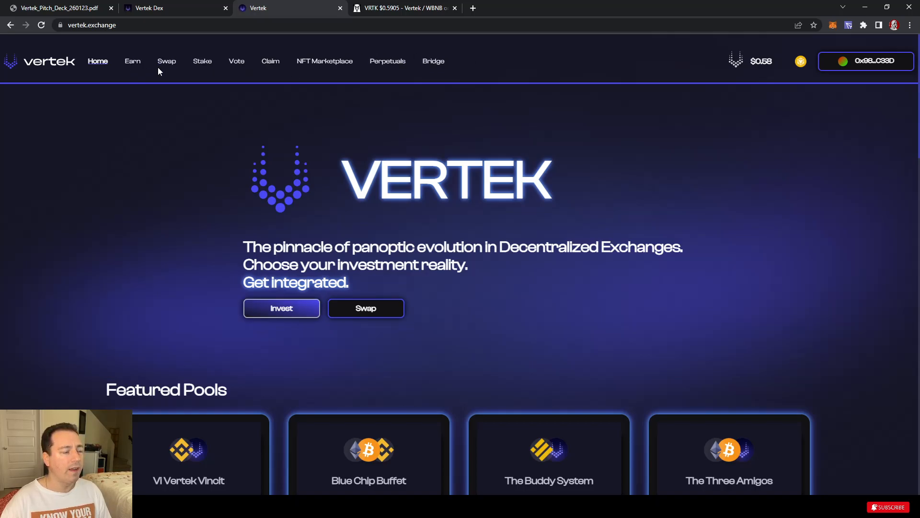
# Step: On the Swap page, choose VRTK as the token to buy with BNB
pyautogui.click(166, 61)
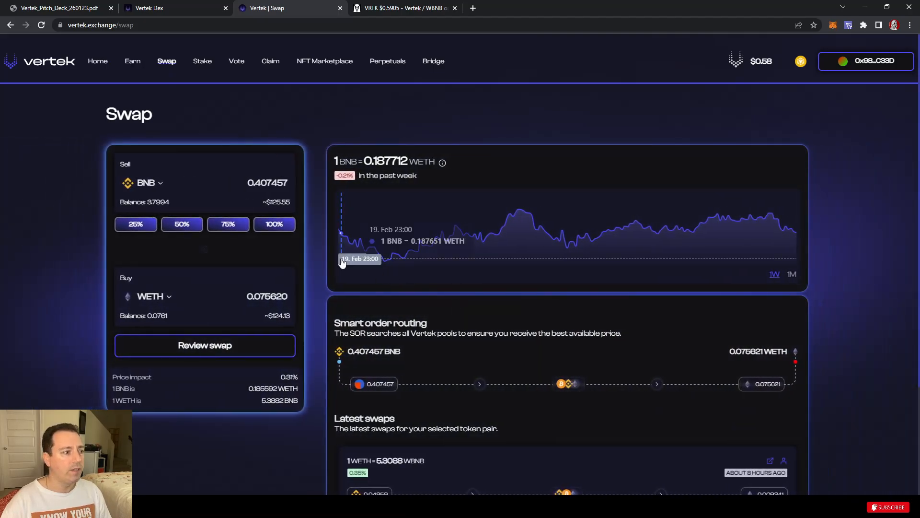
pyautogui.click(149, 297)
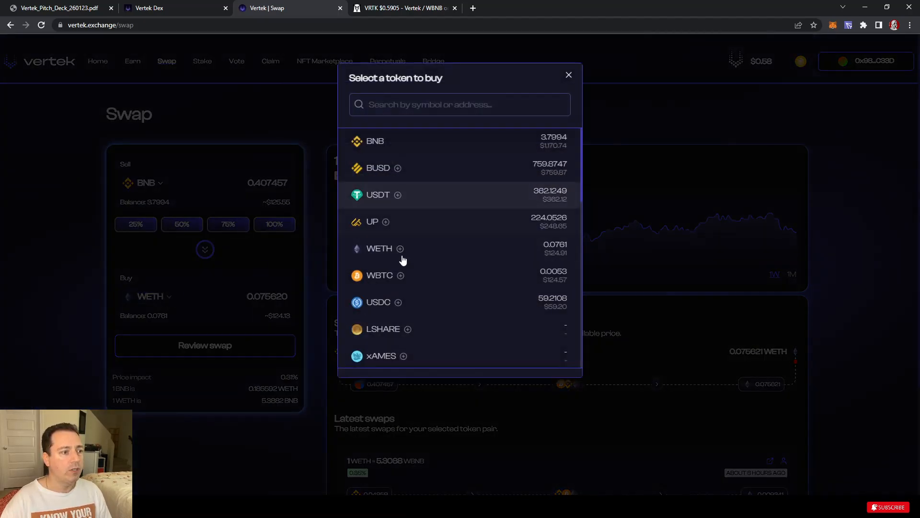
pyautogui.scroll(-3)
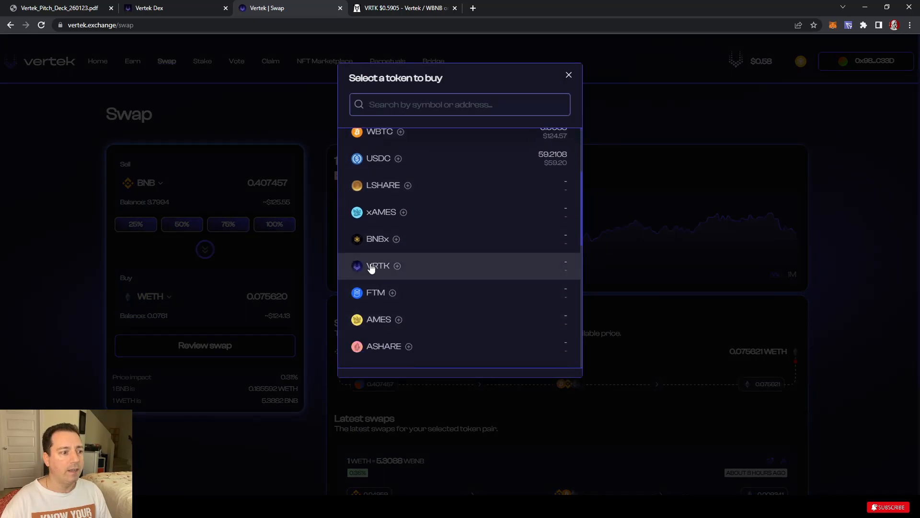
pyautogui.click(378, 266)
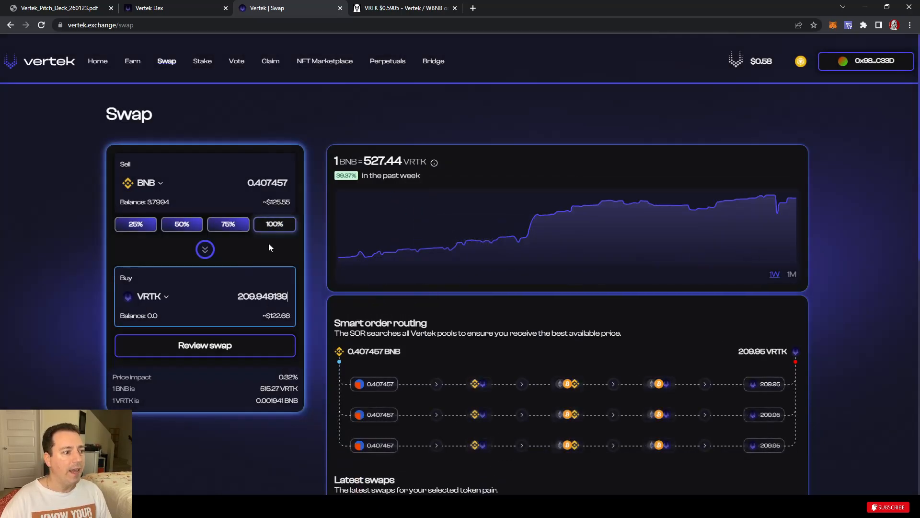
pyautogui.click(273, 223)
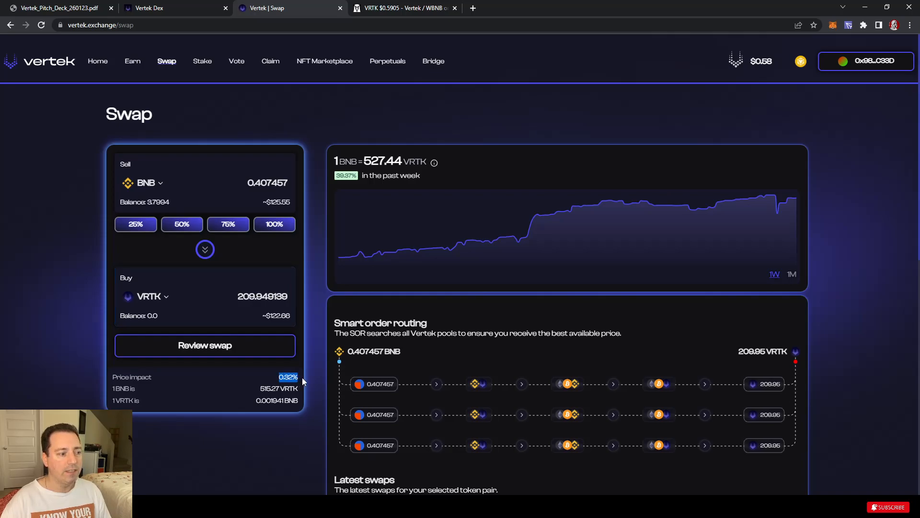
pyautogui.moveTo(305, 384)
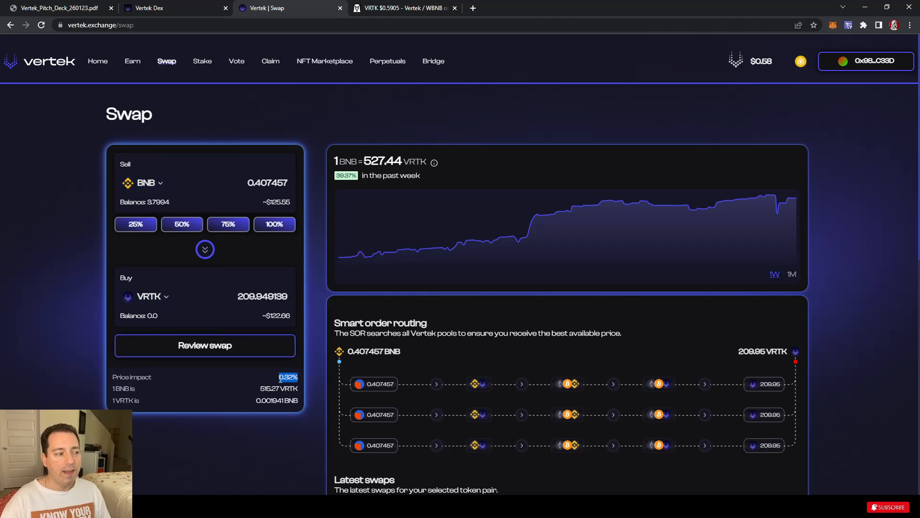
# Step: Enter 500 in the Buy amount, quoting about 1.6766 BNB for 856 VRTK
pyautogui.click(263, 297)
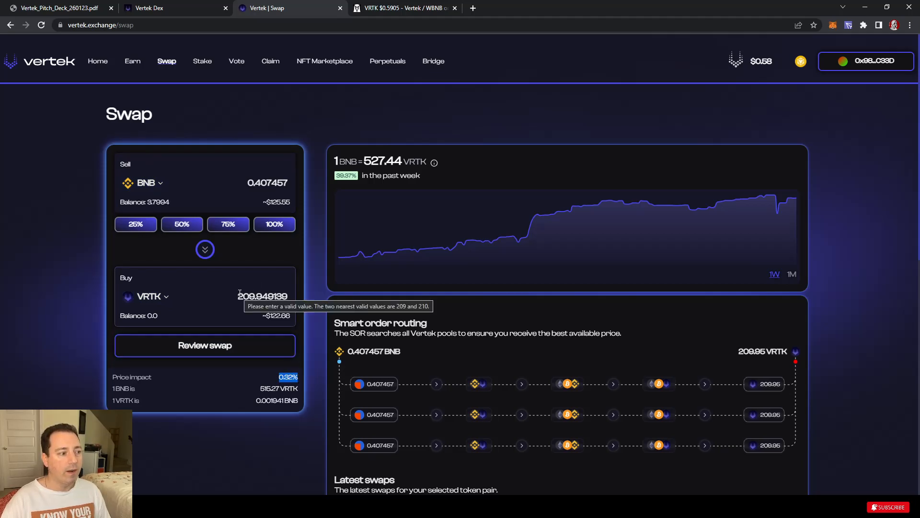
pyautogui.write('500')
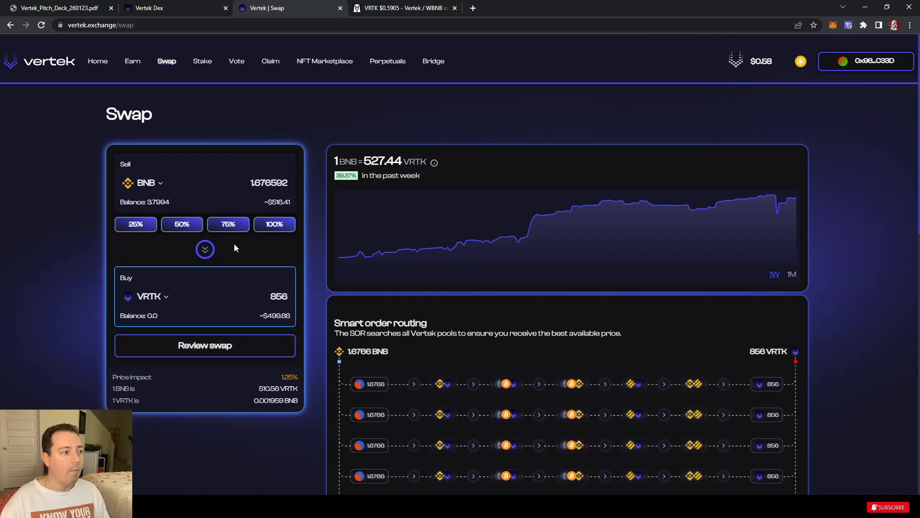
# Step: Sell 500 BUSD instead, quoting about 811.96 VRTK at 2.81% price impact
pyautogui.click(146, 182)
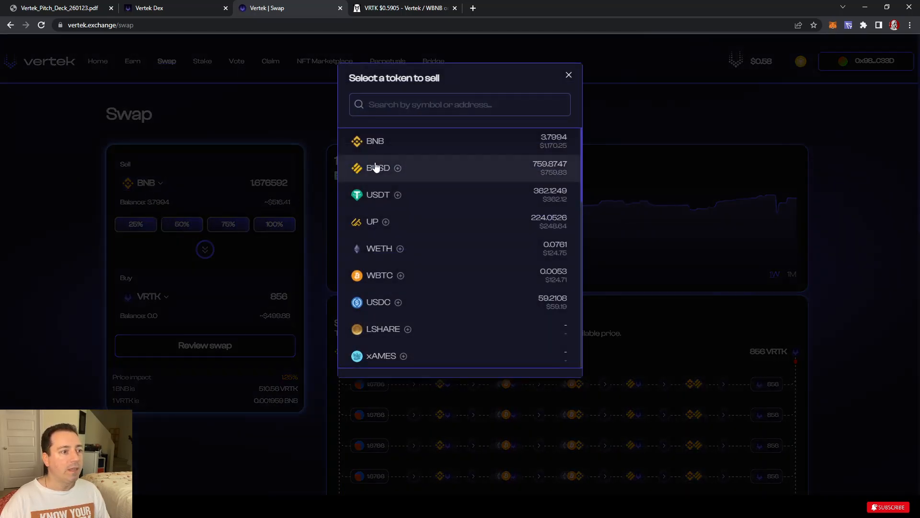
pyautogui.click(378, 167)
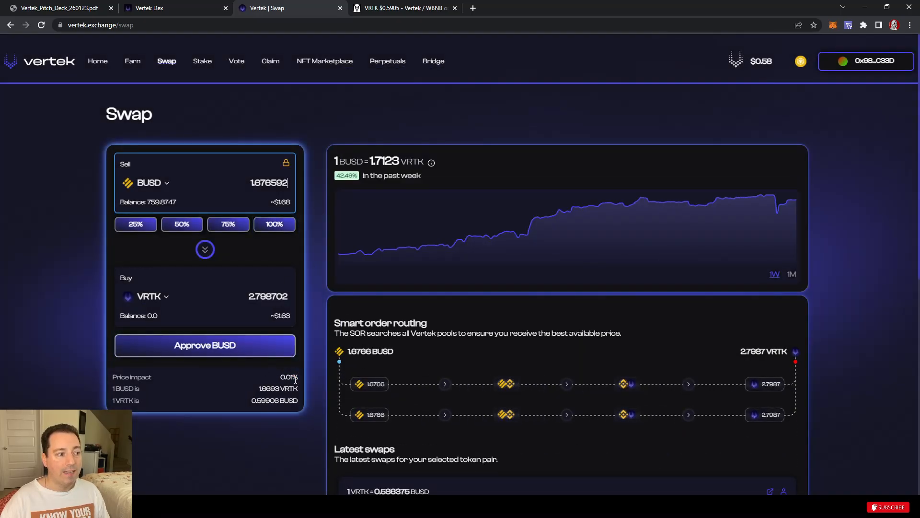
pyautogui.tripleClick(269, 182)
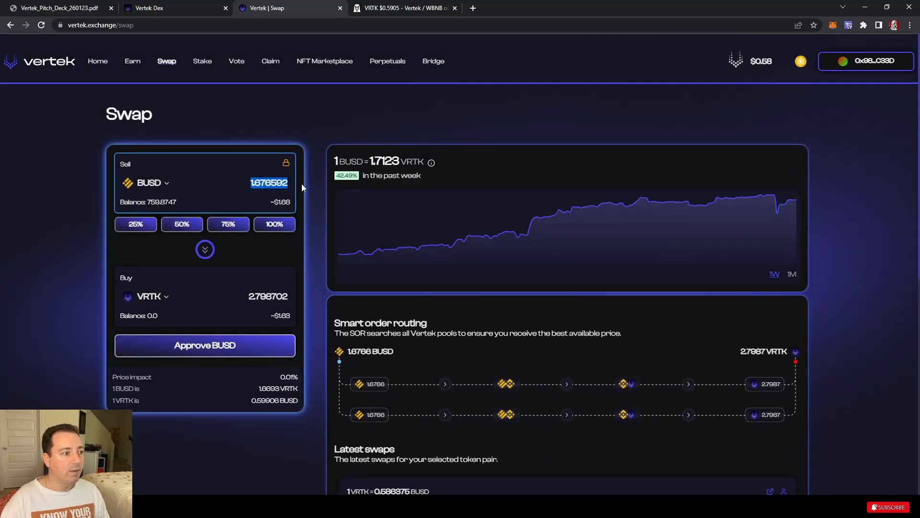
pyautogui.write('500')
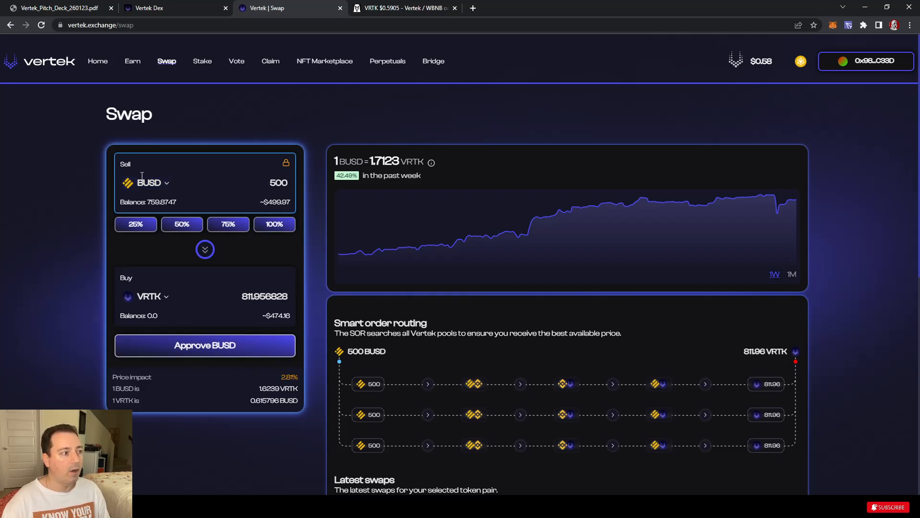
# Step: Switch the sell token back to BNB and set the buy amount for 857 VRTK
pyautogui.click(149, 182)
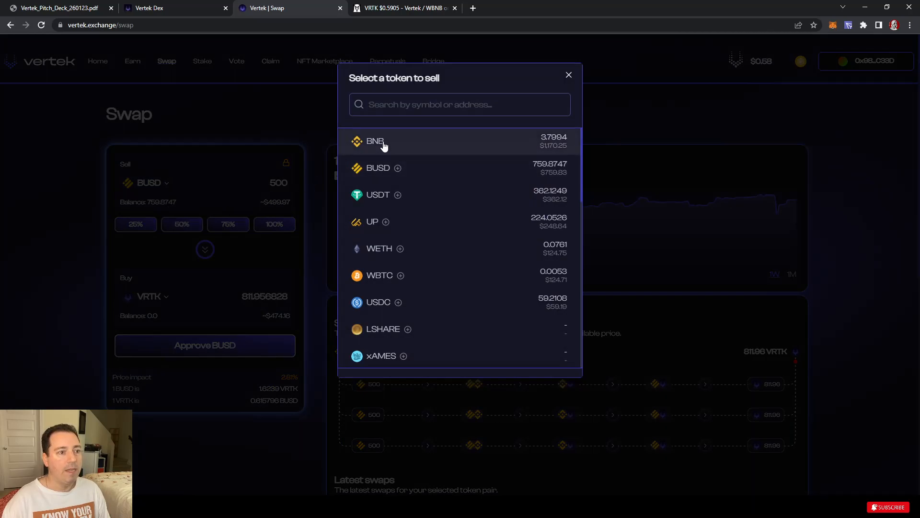
pyautogui.click(375, 141)
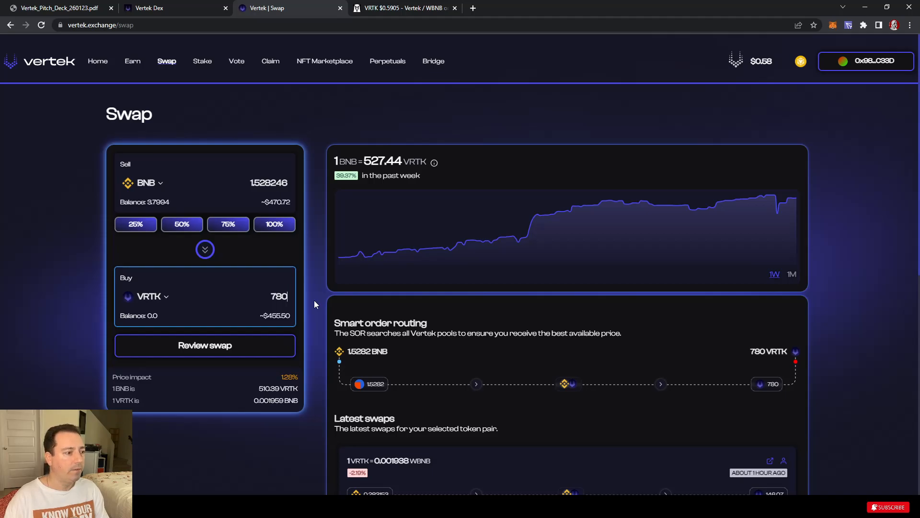
pyautogui.write('800')
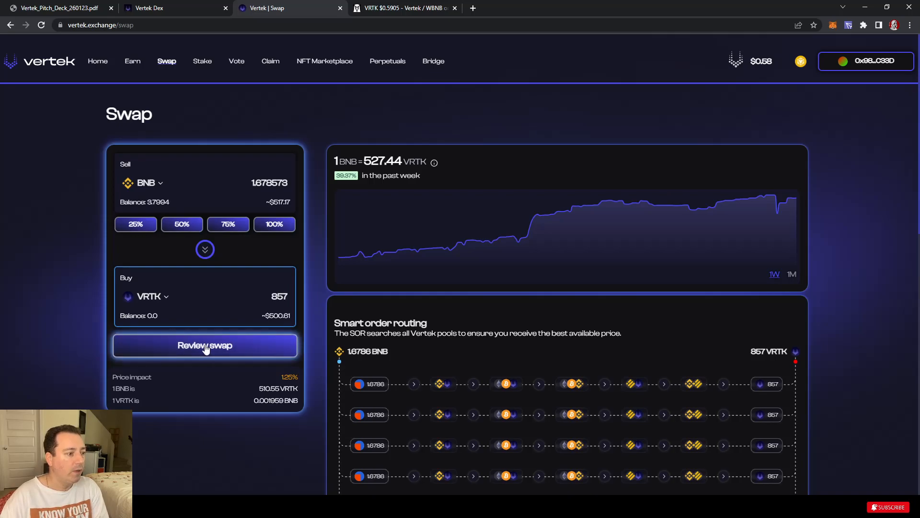
# Step: Review and confirm the swap of about 1.6786 BNB for 857 VRTK, then dismiss its details
pyautogui.click(205, 345)
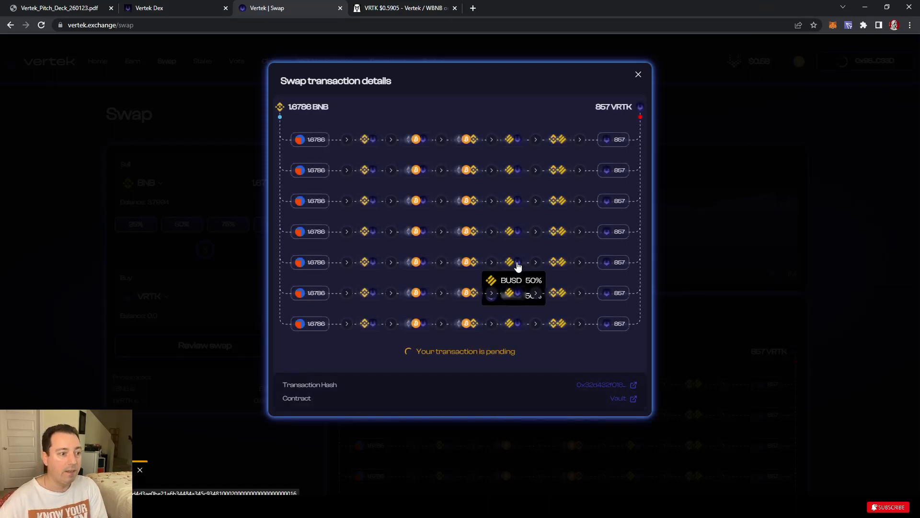
pyautogui.moveTo(361, 118)
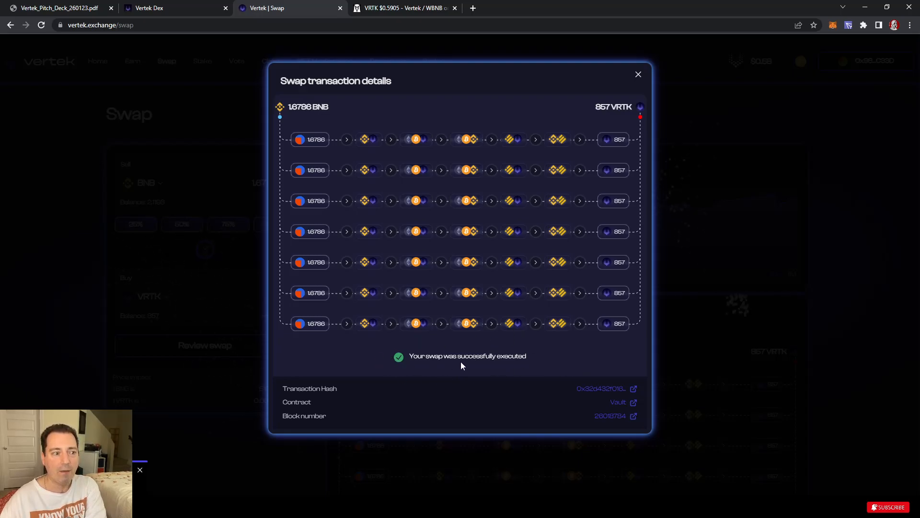
pyautogui.moveTo(411, 317)
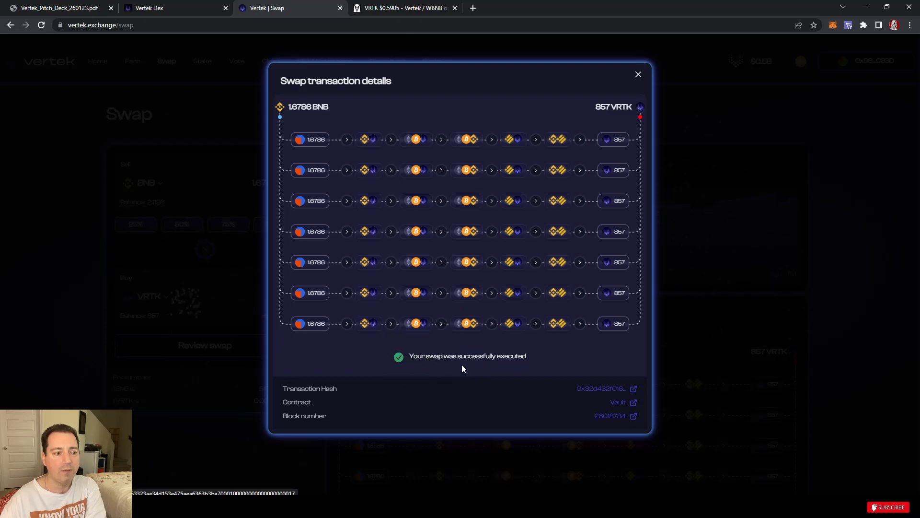
pyautogui.moveTo(555, 179)
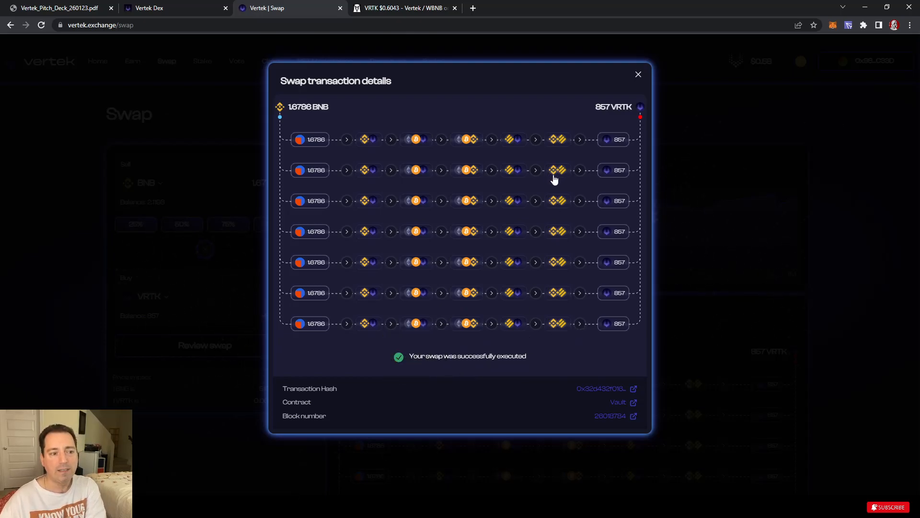
pyautogui.moveTo(612, 117)
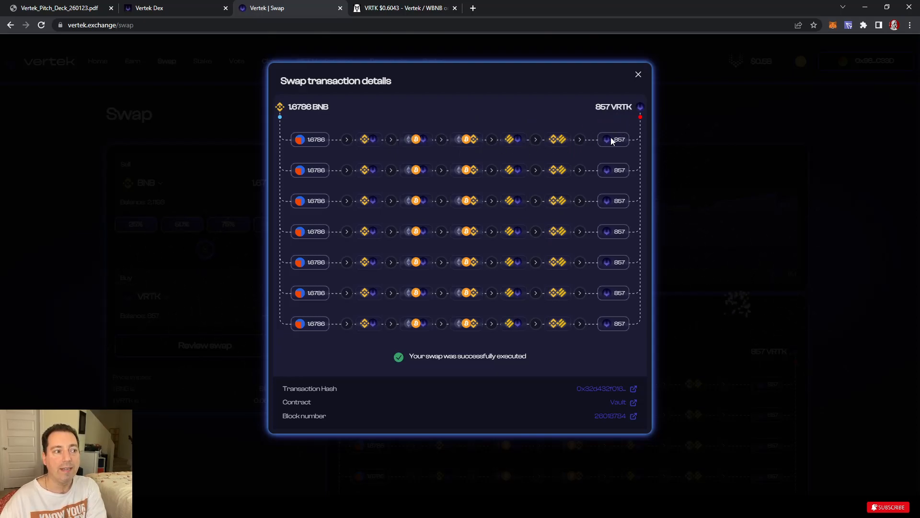
pyautogui.moveTo(557, 139)
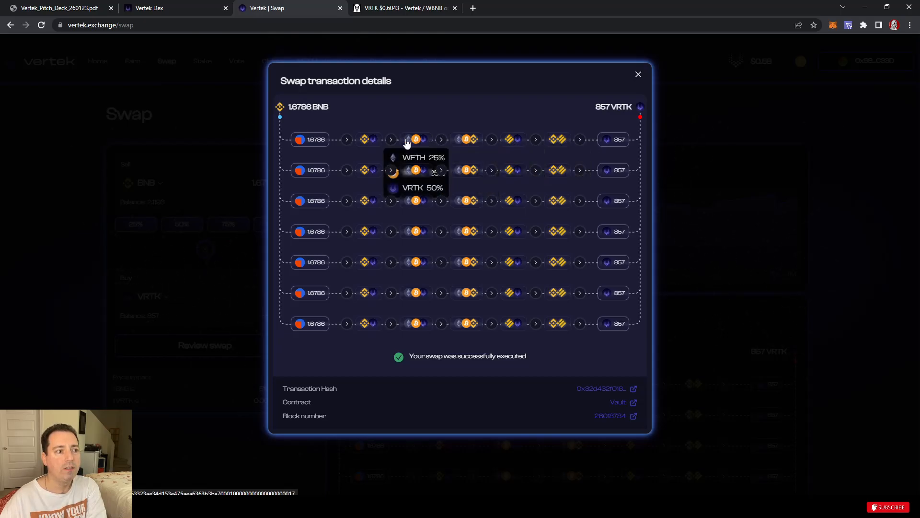
pyautogui.moveTo(593, 88)
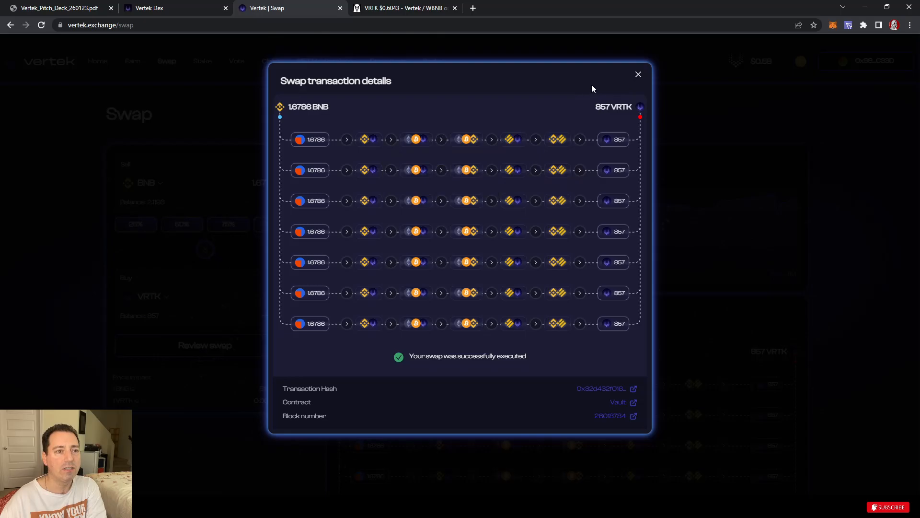
pyautogui.click(639, 74)
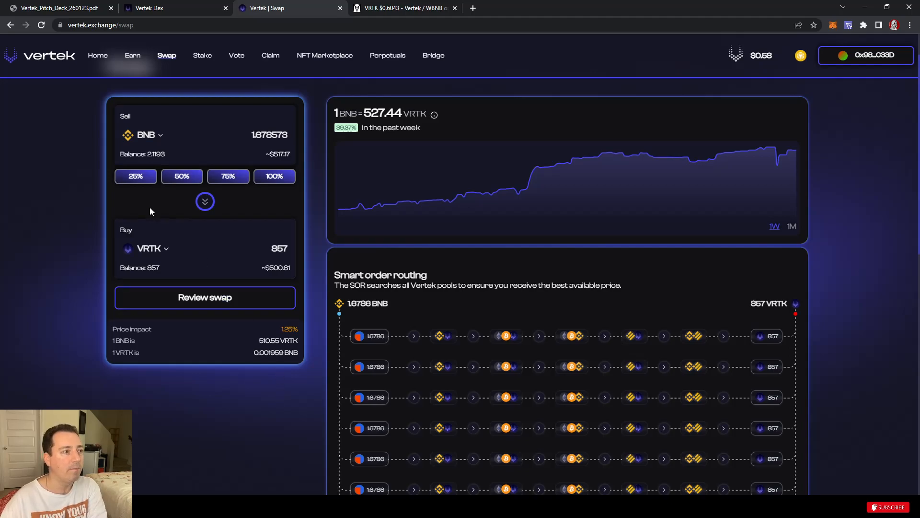
# Step: Go to Earn > Stake to list the VRTK staking pools earning WBNB, WETH, ASHARE
pyautogui.click(132, 60)
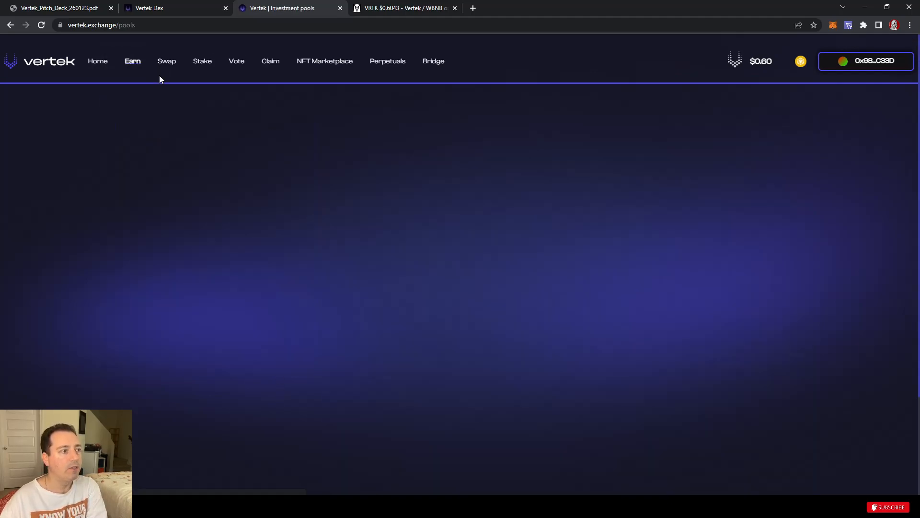
pyautogui.click(202, 61)
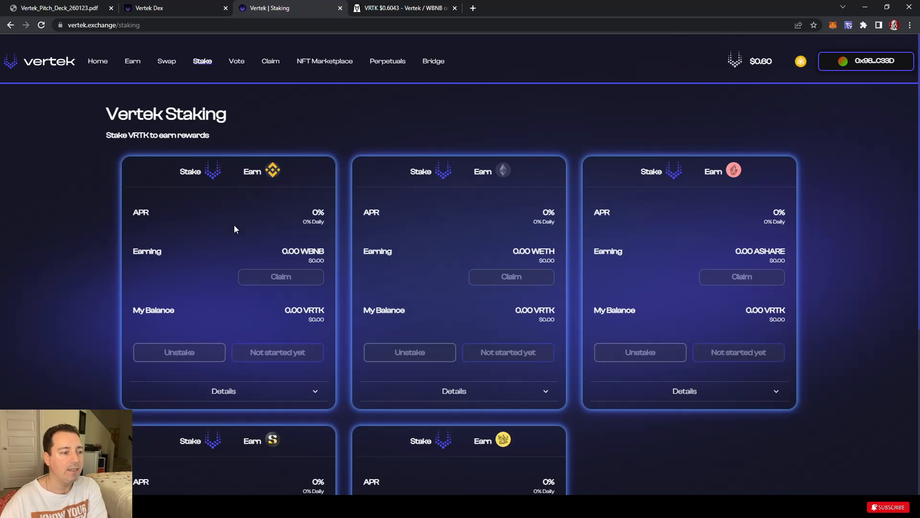
pyautogui.scroll(-3)
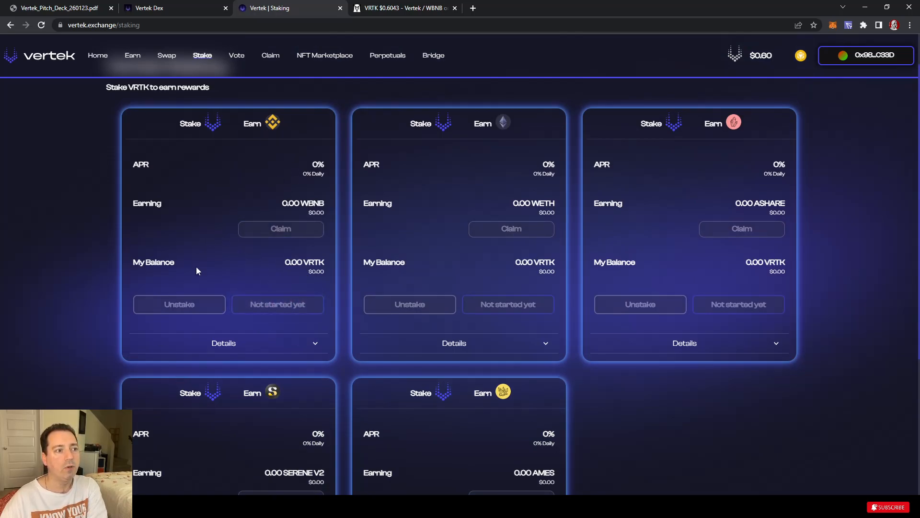
pyautogui.moveTo(210, 128)
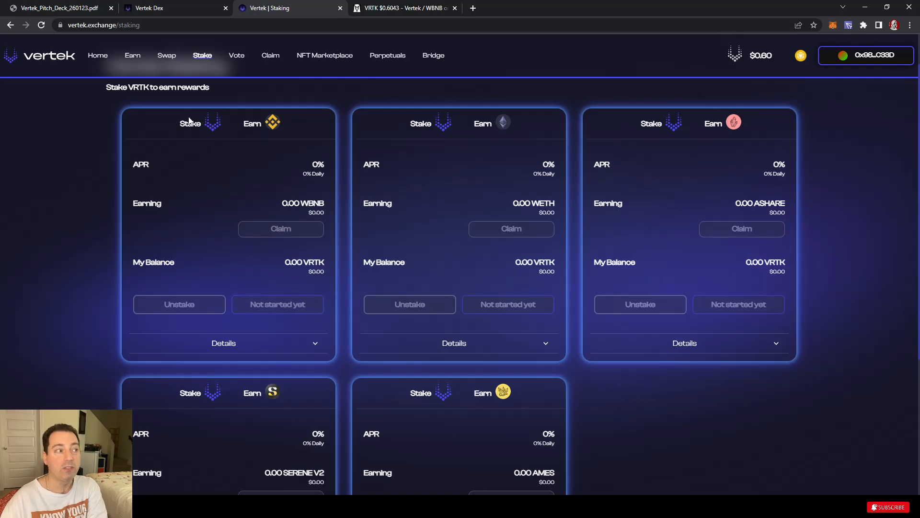
pyautogui.moveTo(135, 60)
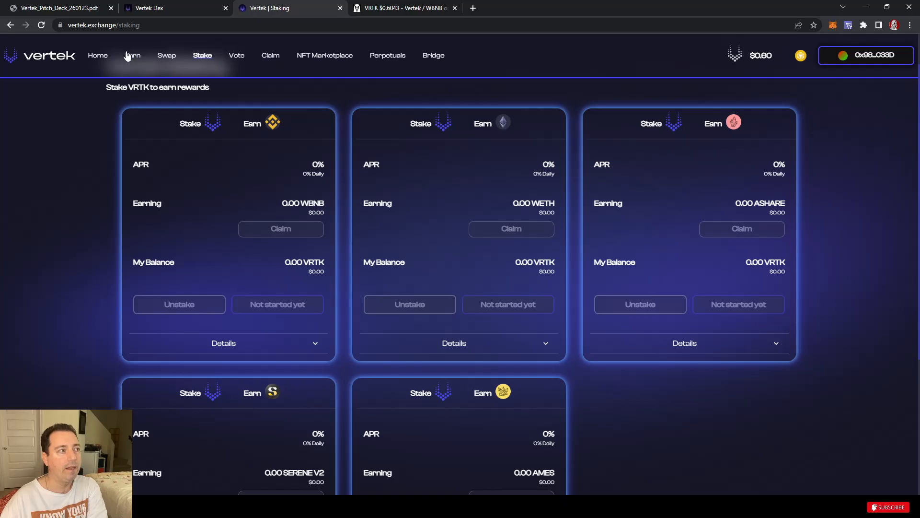
# Step: Browse the Earn page's incentivized pools such as Vi Vertek Vincit with TVL, volume and APR
pyautogui.click(132, 55)
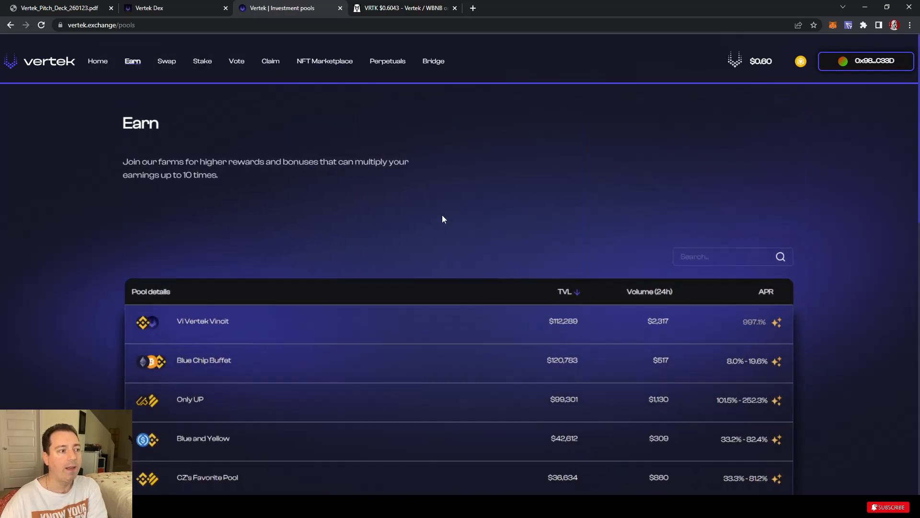
pyautogui.scroll(-3)
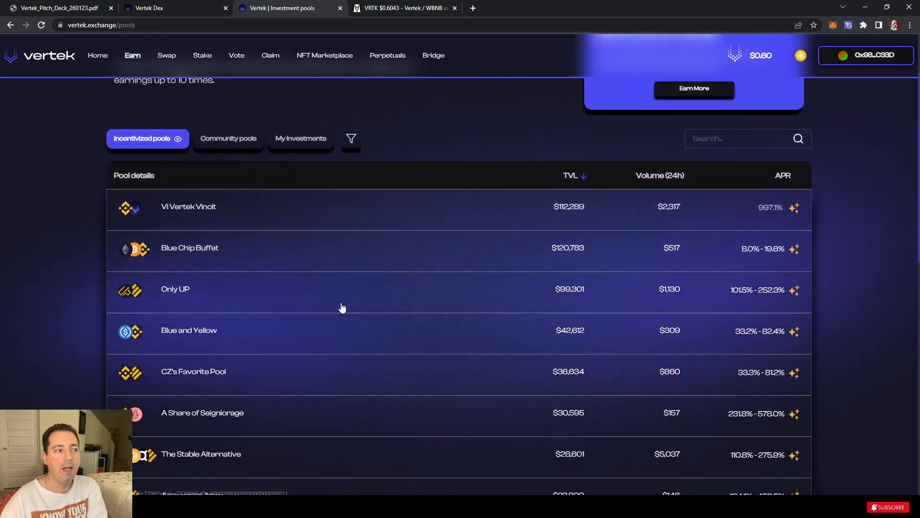
pyautogui.scroll(3)
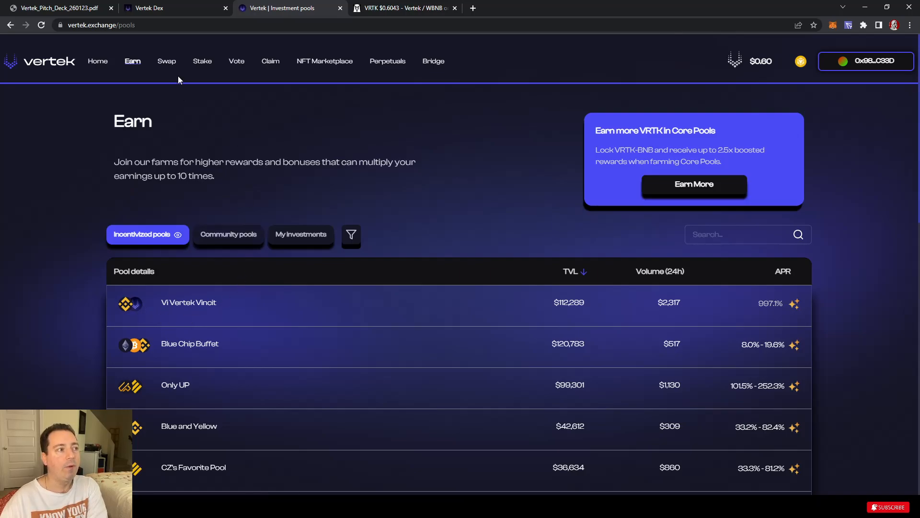
# Step: Go back to the Vertek Staking page with the VRTK pools earning WBNB, WETH and ASHARE
pyautogui.click(202, 62)
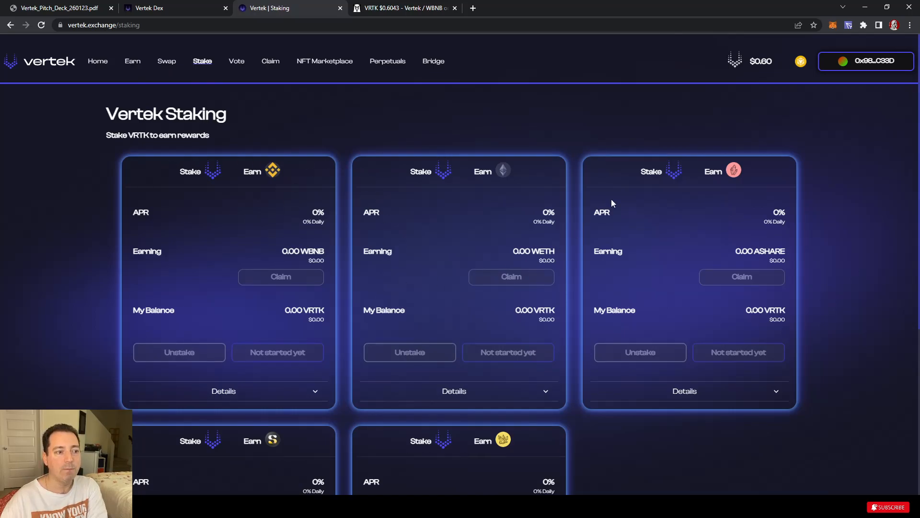
pyautogui.moveTo(435, 286)
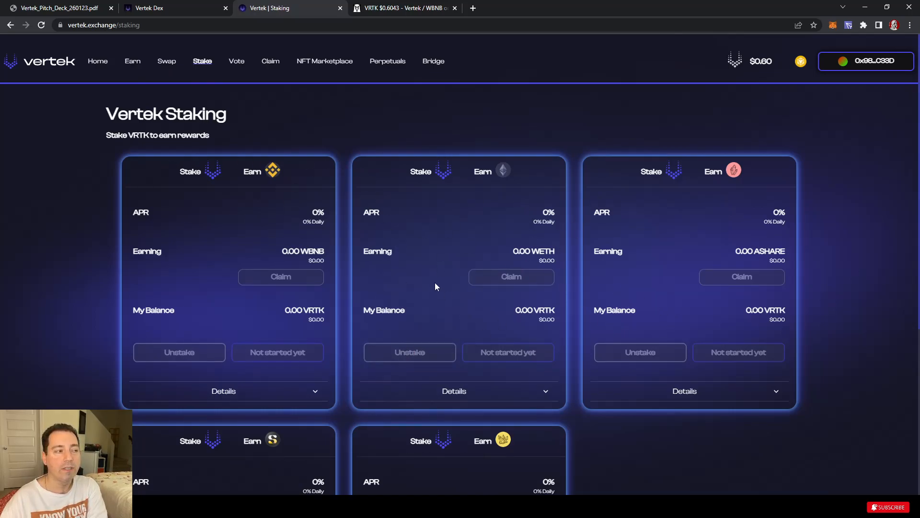
pyautogui.moveTo(426, 264)
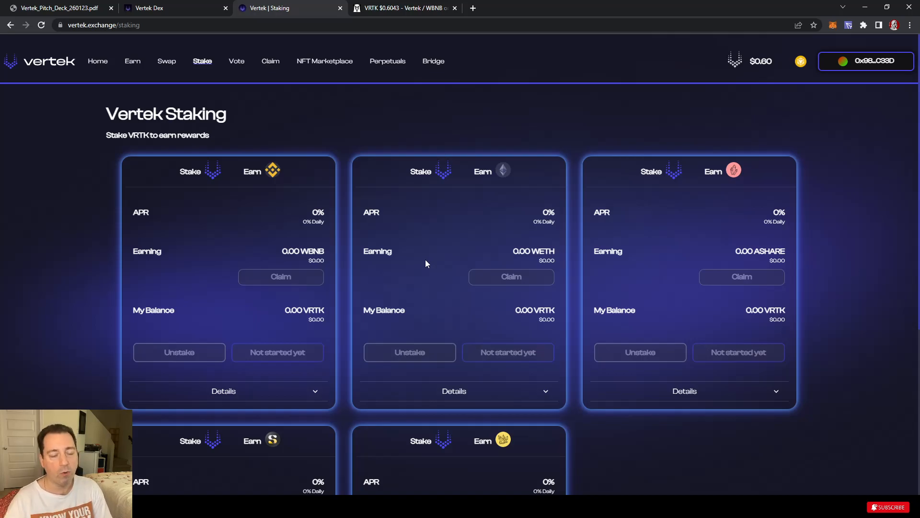
pyautogui.moveTo(202, 61)
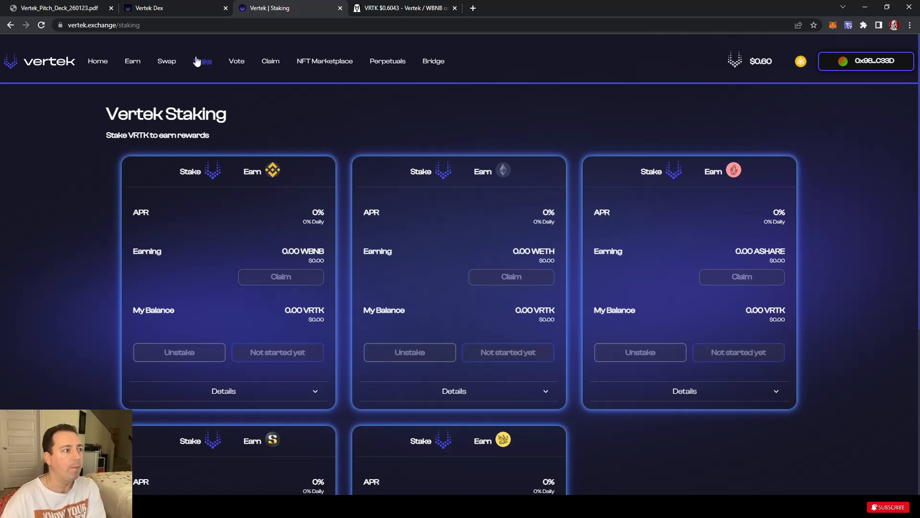
# Step: View The Vertek Volta voting page and its emission-eligible pool list
pyautogui.click(237, 61)
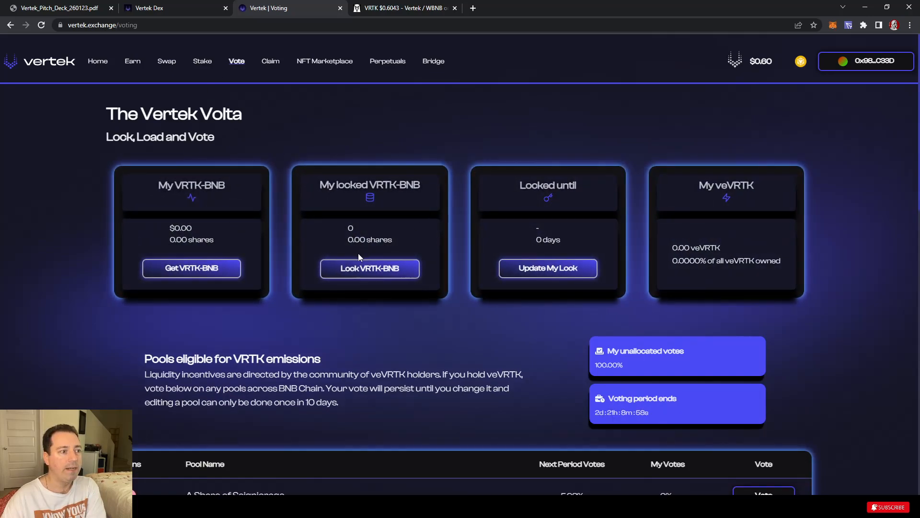
pyautogui.scroll(-3)
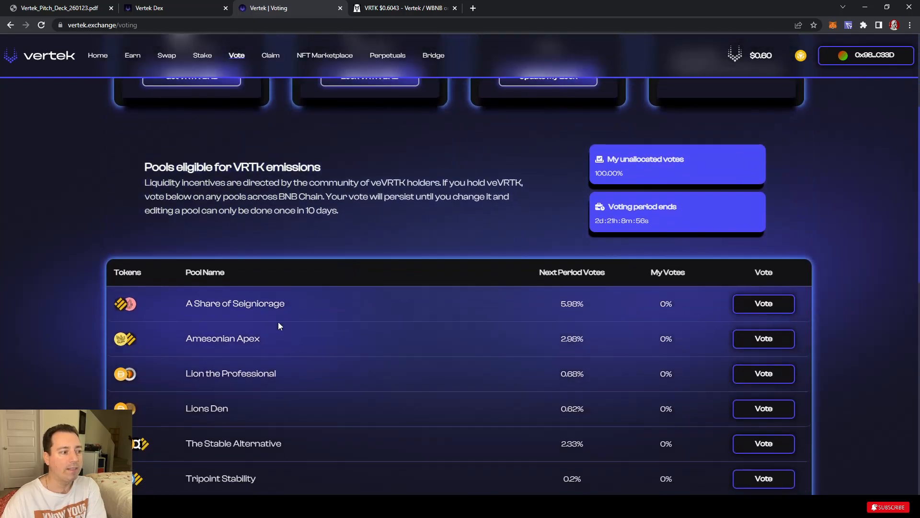
pyautogui.scroll(-3)
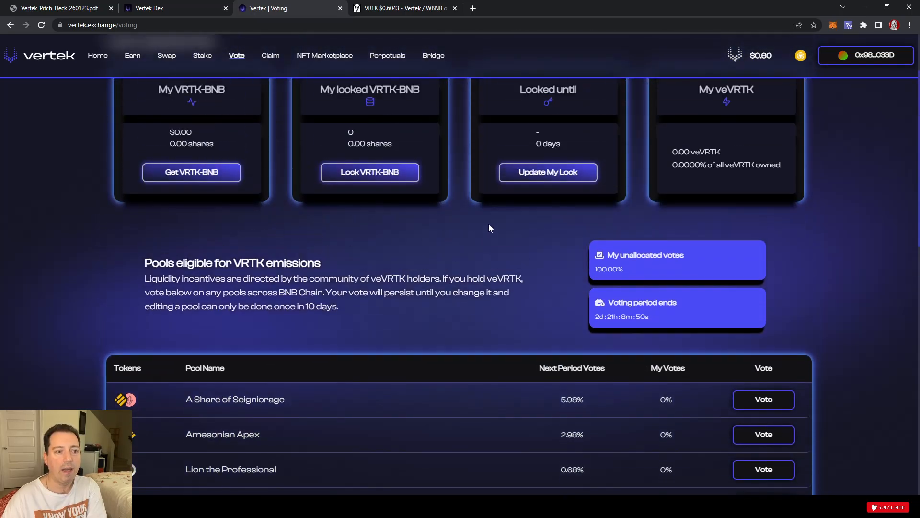
# Step: Check the Claim page, which shows no rewards
pyautogui.click(271, 56)
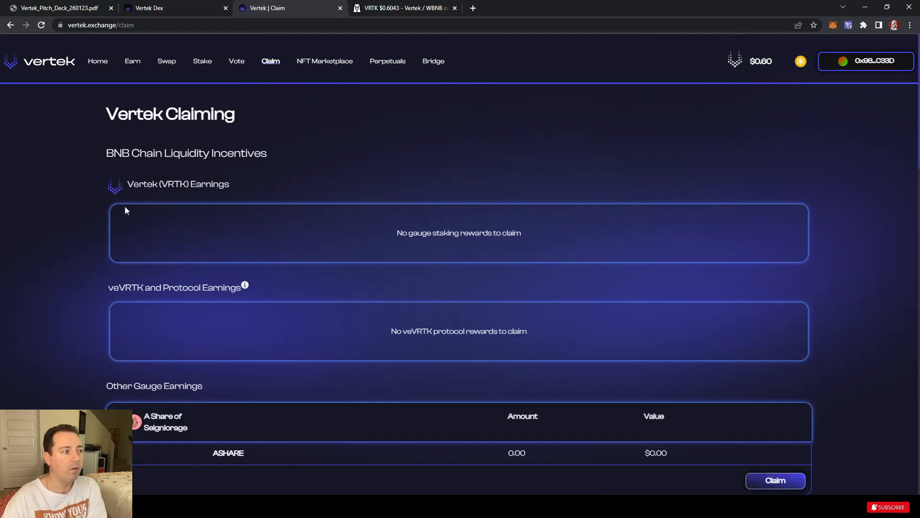
pyautogui.scroll(-3)
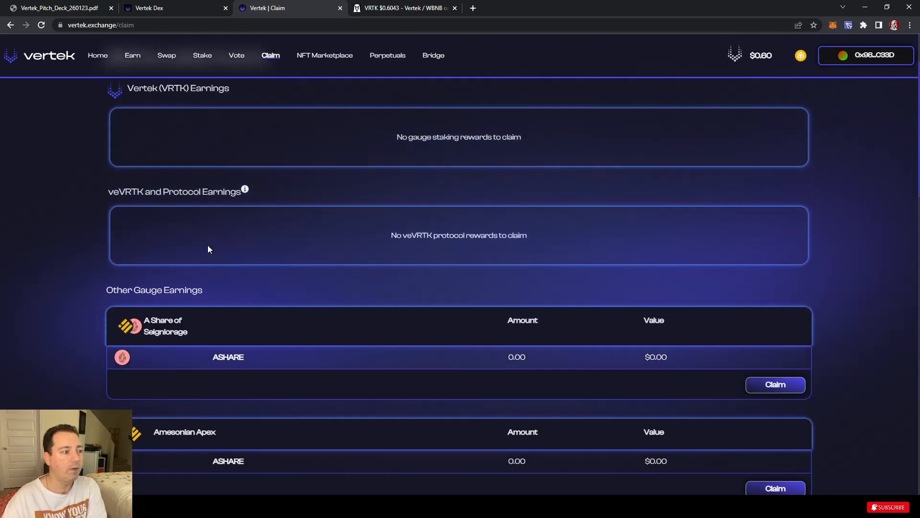
pyautogui.scroll(-3)
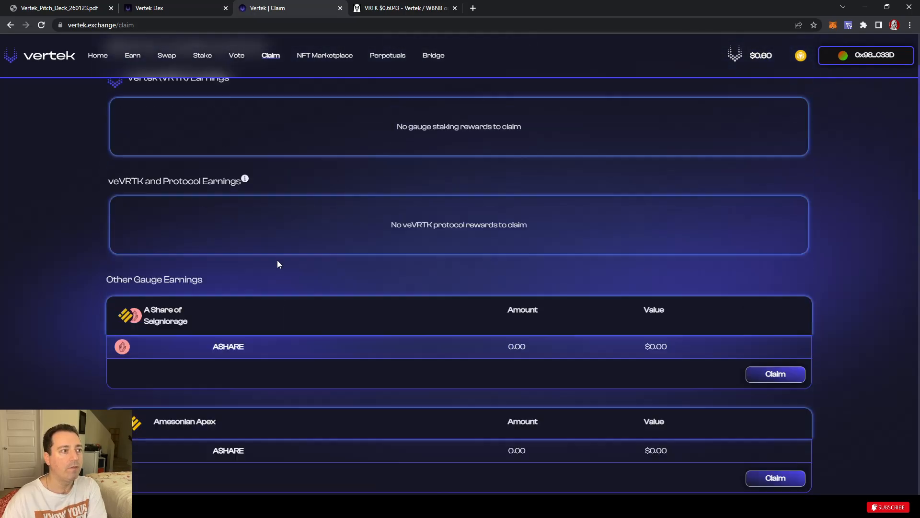
# Step: Glance at the Coming Soon NFT Marketplace and Perpetuals pages, ending on the Bridge form
pyautogui.click(324, 55)
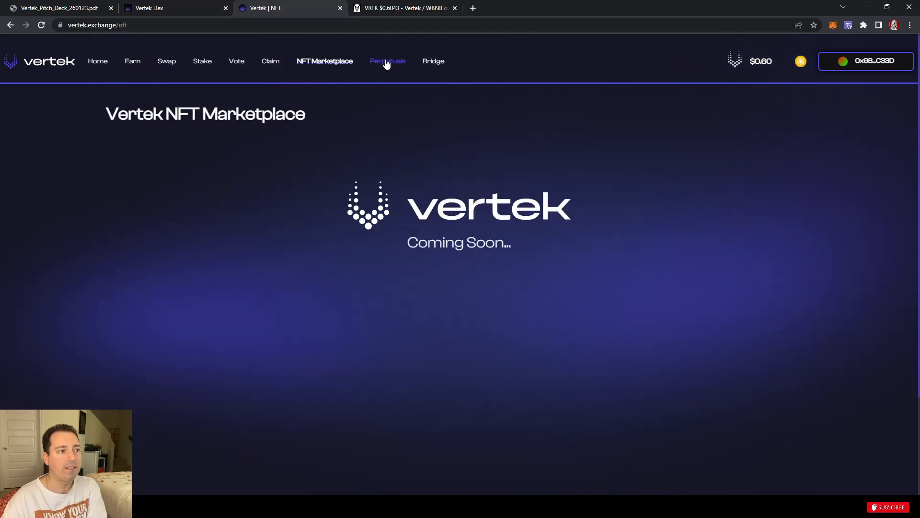
pyautogui.click(387, 61)
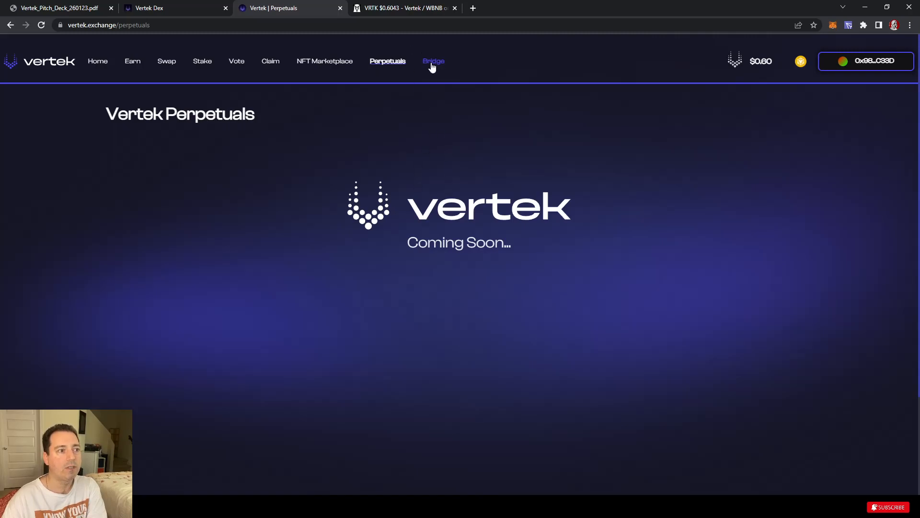
pyautogui.click(434, 61)
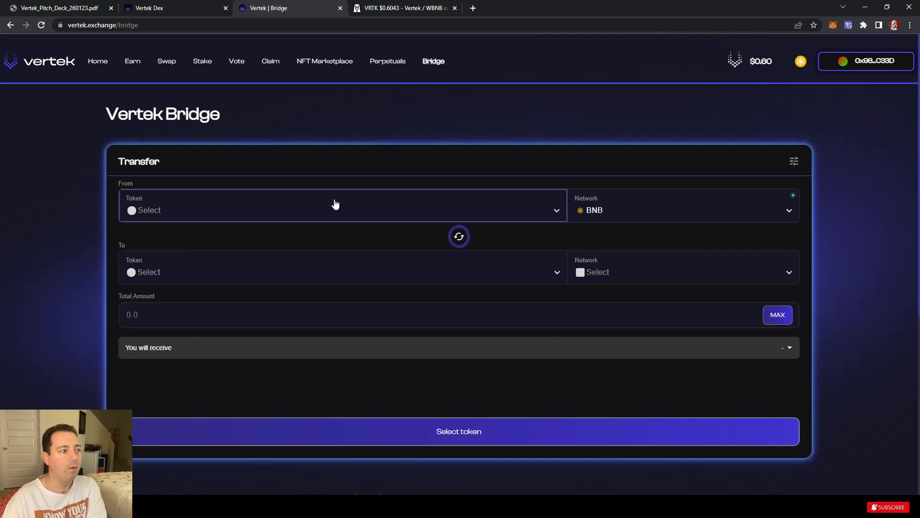
# Step: Set the bridge to send 500 BUSD from BNB to USDC on AVAX, quoting 499.65 USDC
pyautogui.click(343, 210)
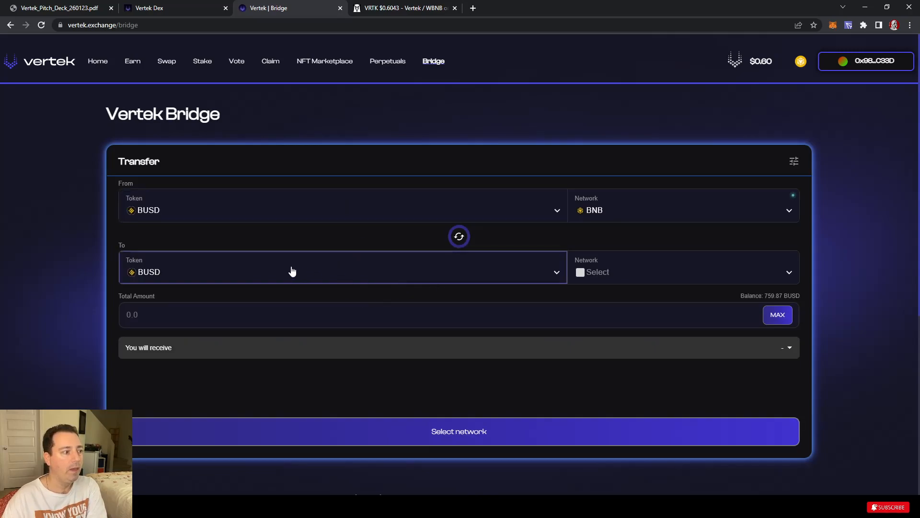
pyautogui.moveTo(190, 261)
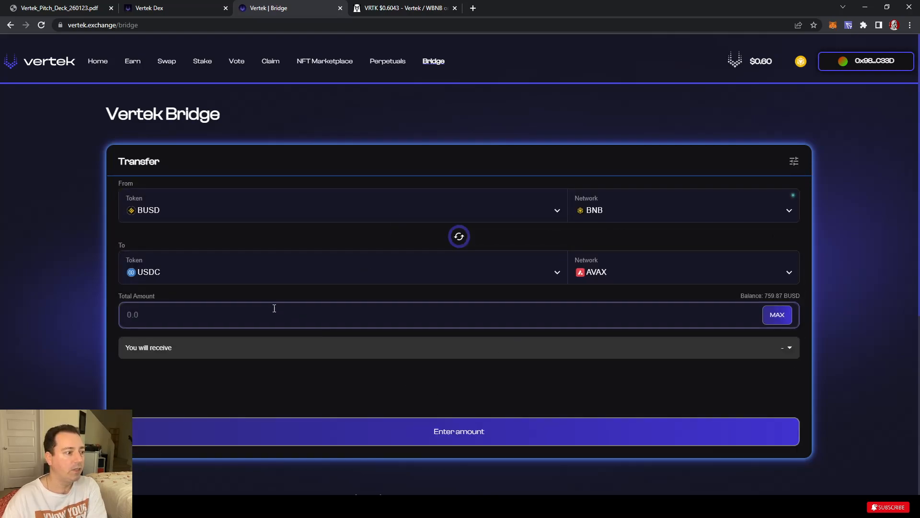
pyautogui.write('500')
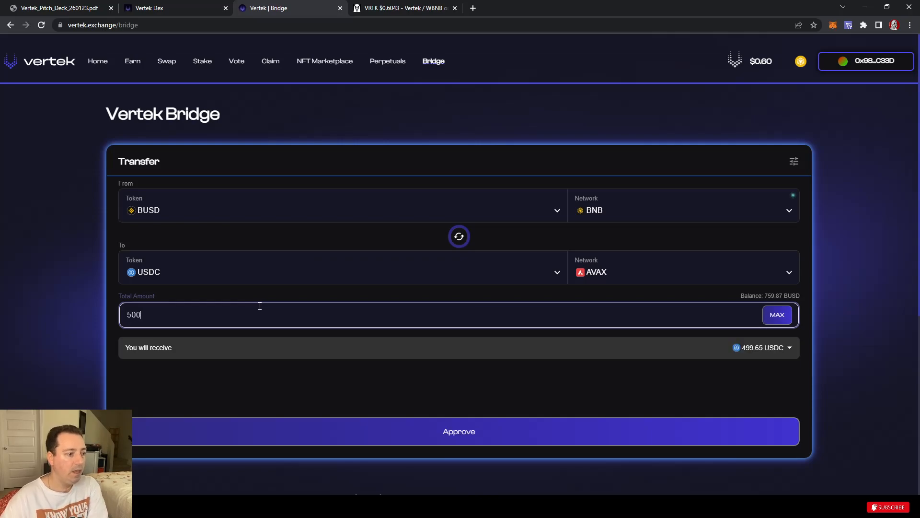
pyautogui.moveTo(268, 317)
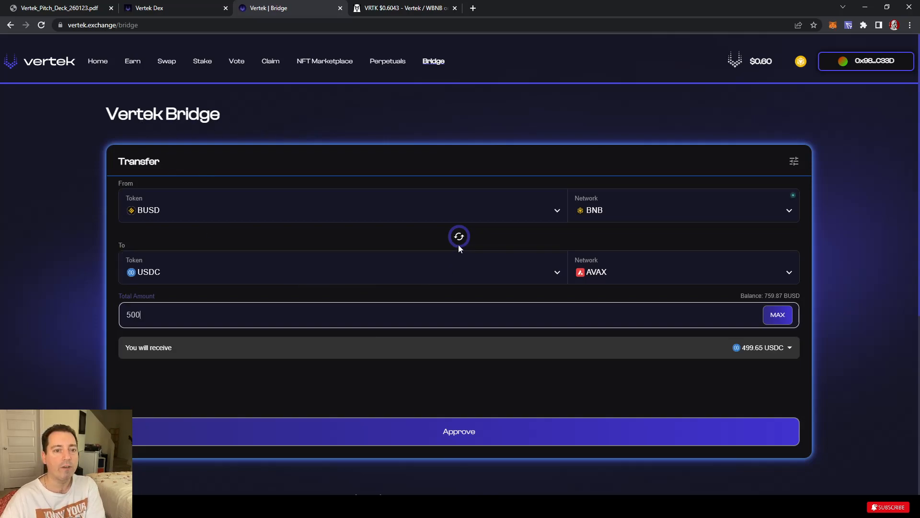
# Step: Review the bridge's default gas and 0.5% slippage settings, then leave for the Earn pools
pyautogui.click(794, 161)
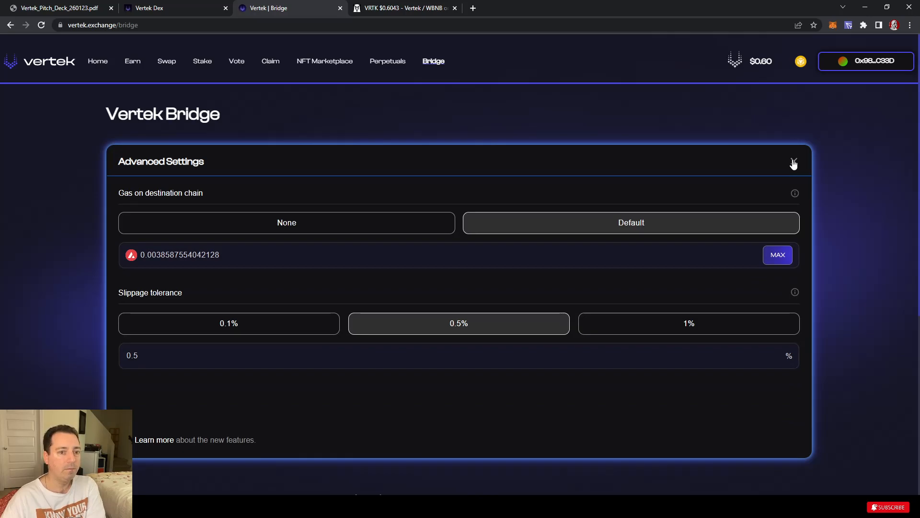
pyautogui.click(794, 162)
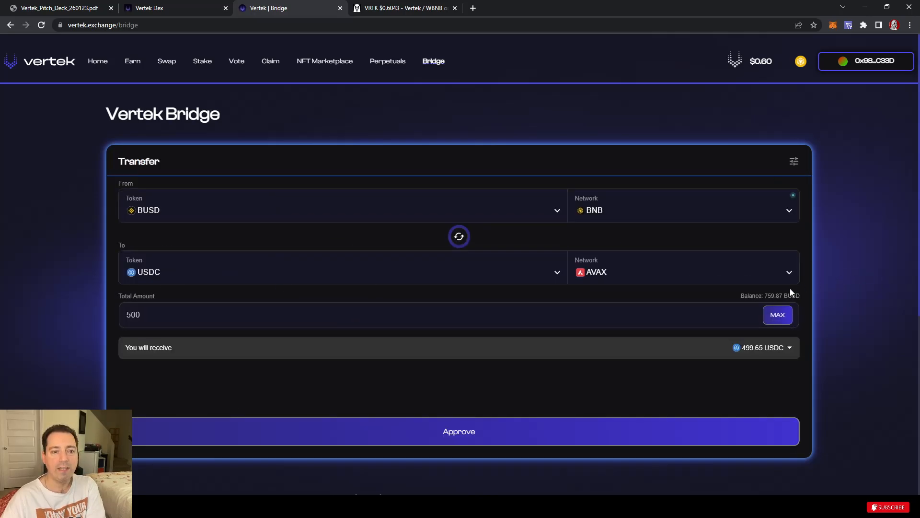
pyautogui.moveTo(747, 344)
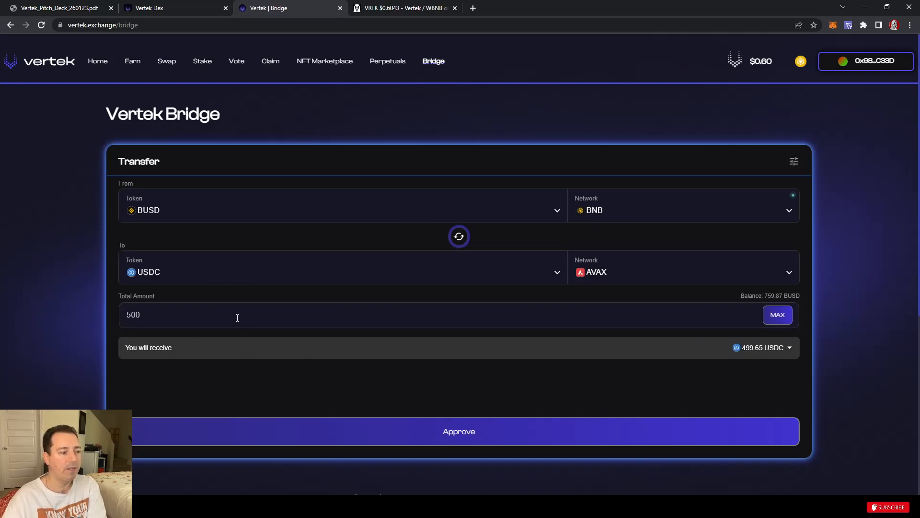
pyautogui.moveTo(461, 276)
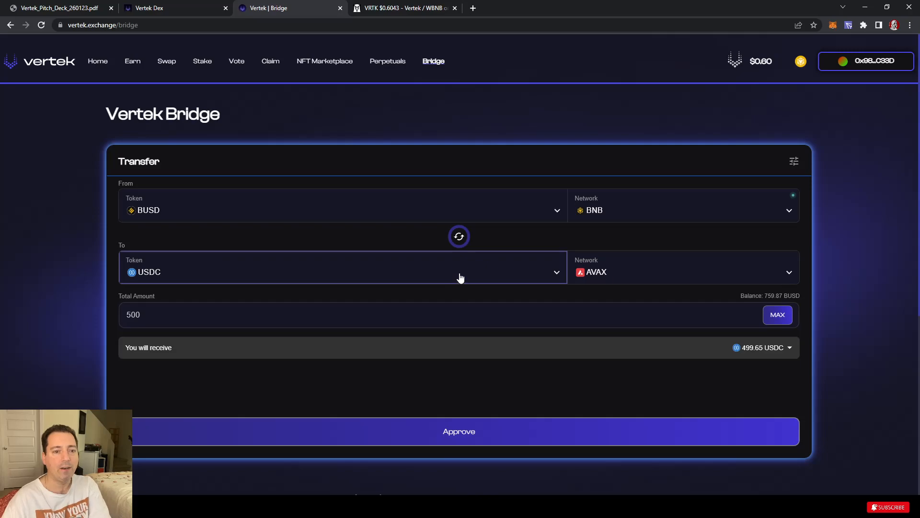
pyautogui.moveTo(500, 257)
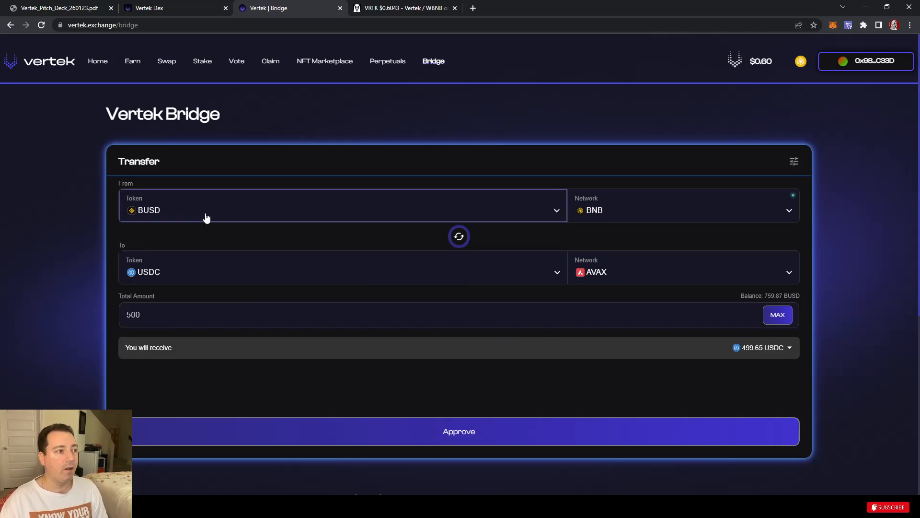
pyautogui.moveTo(443, 226)
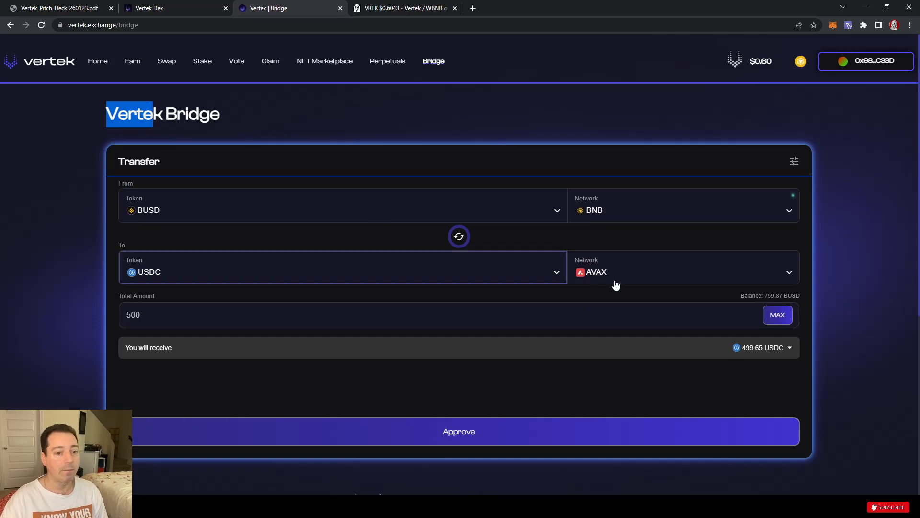
pyautogui.click(132, 62)
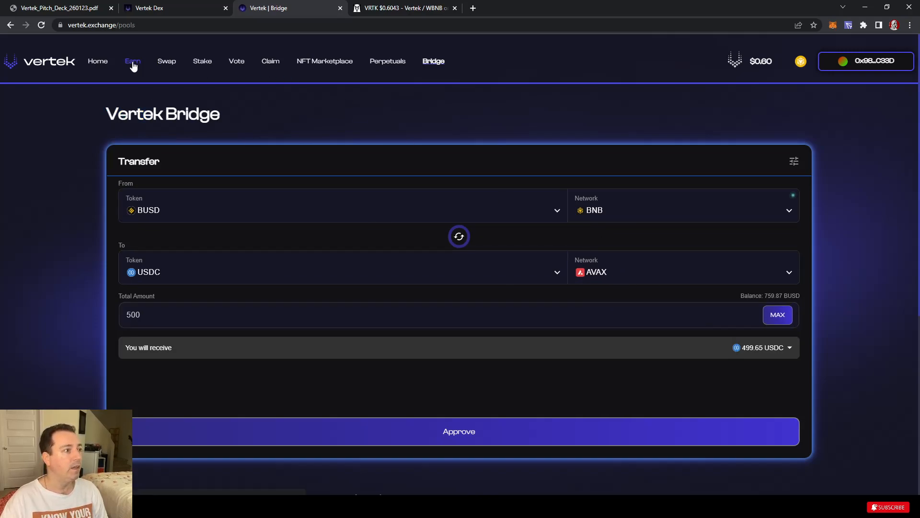
# Step: Open the Vi Vertek Vincit WBNB 20% / VRTK 80% pool from the Earn list
pyautogui.click(132, 61)
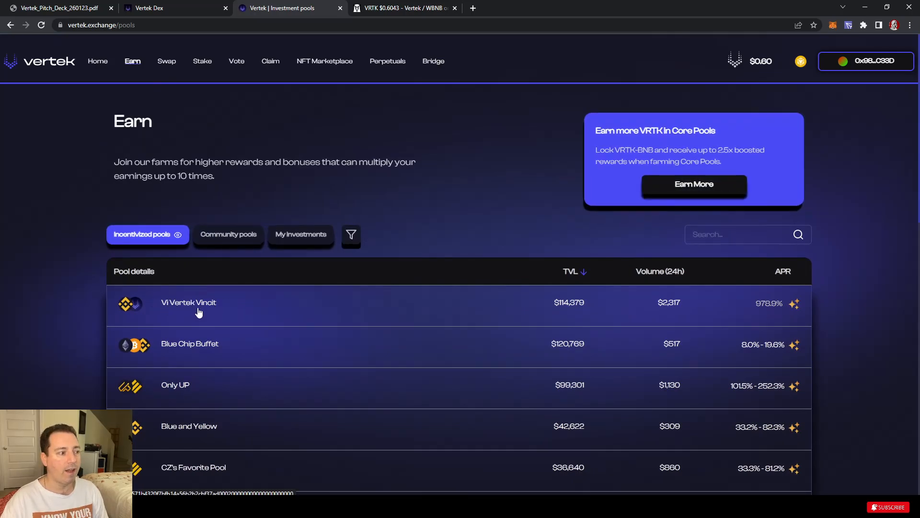
pyautogui.moveTo(190, 310)
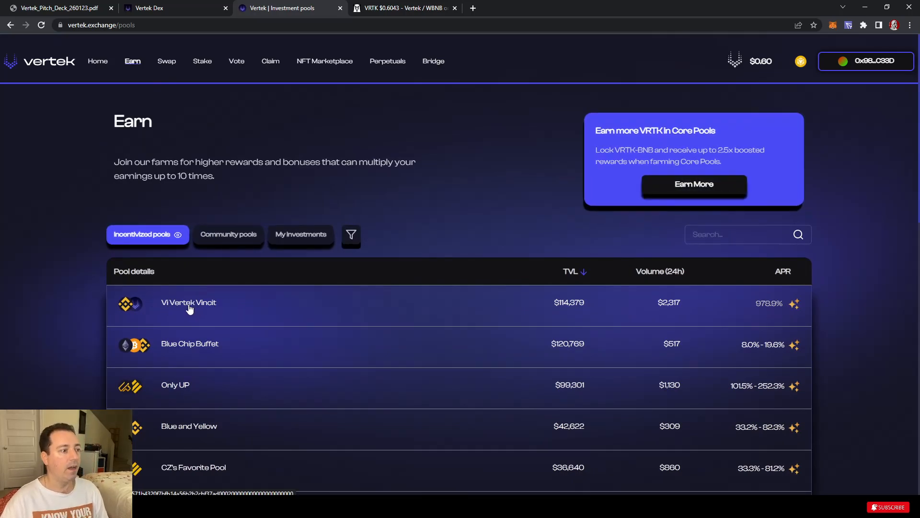
pyautogui.click(189, 302)
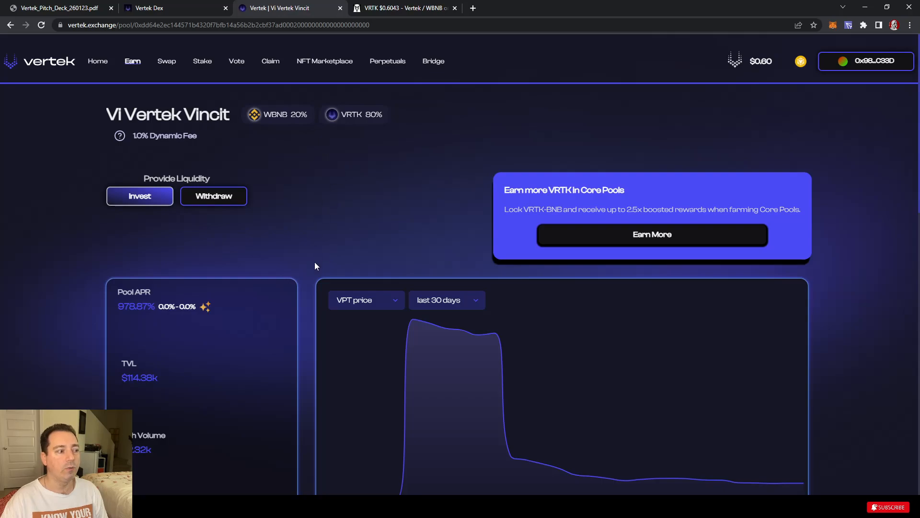
pyautogui.moveTo(312, 271)
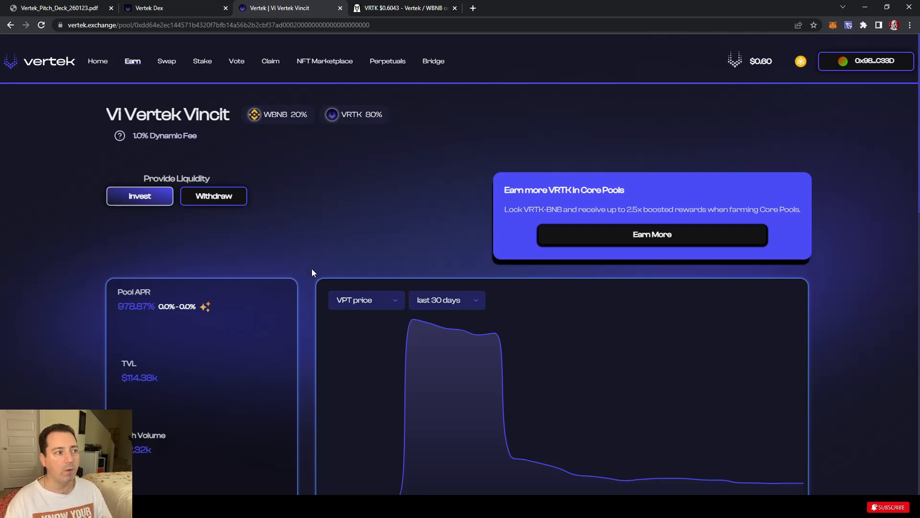
pyautogui.moveTo(343, 128)
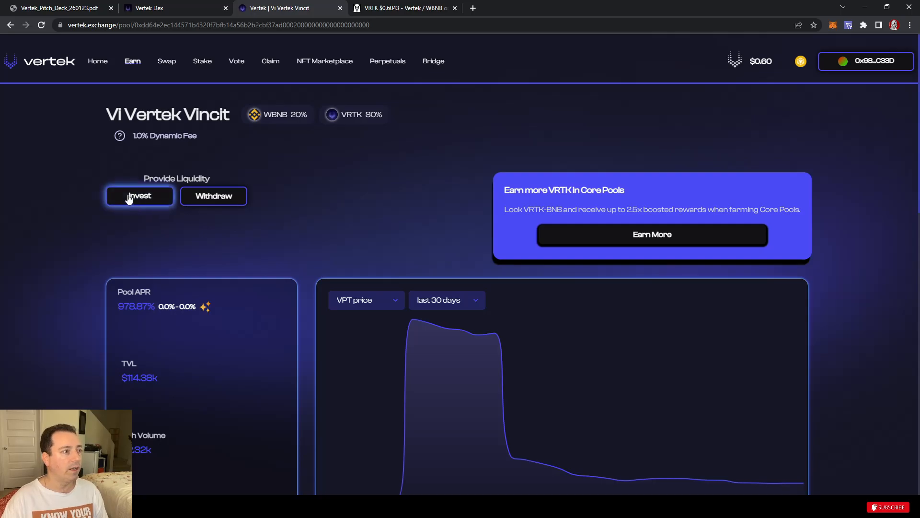
# Step: Start a proportional investment into Vi Vertek Vincit, amount still at 0%
pyautogui.click(140, 195)
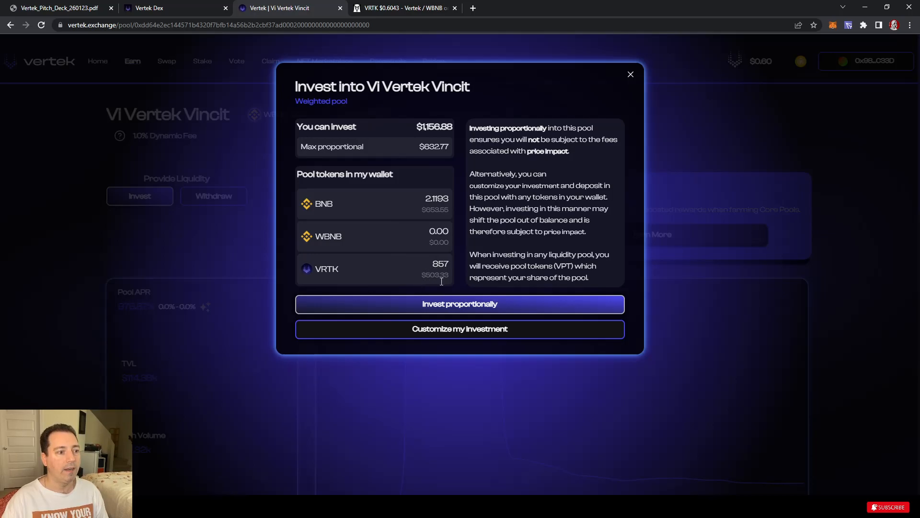
pyautogui.moveTo(449, 289)
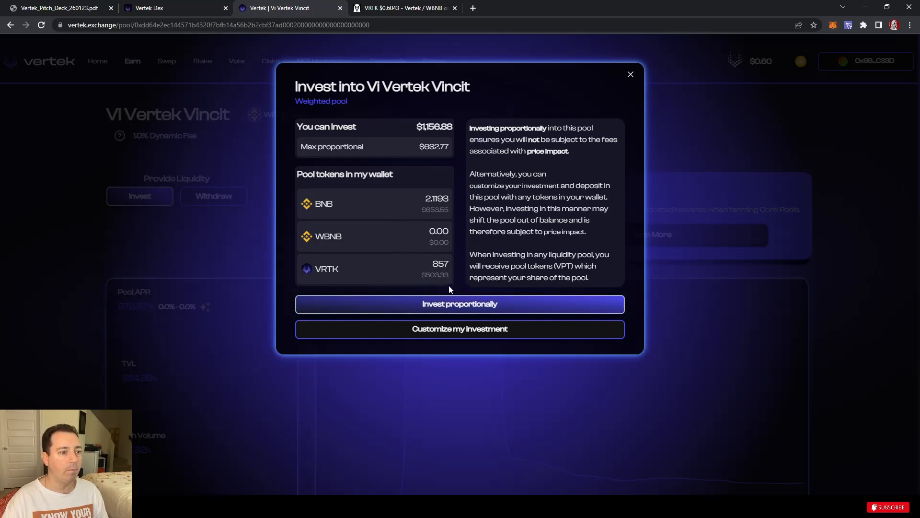
pyautogui.click(459, 304)
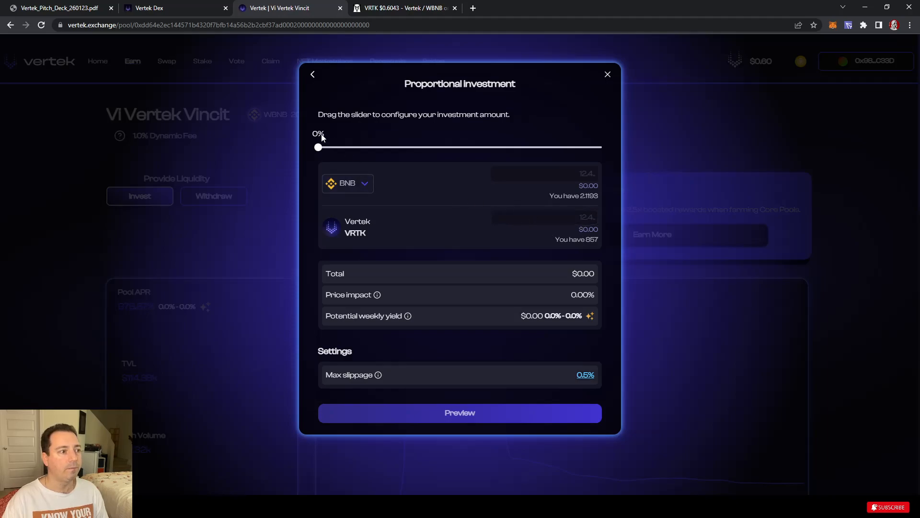
pyautogui.moveTo(319, 146); pyautogui.dragTo(335, 146)
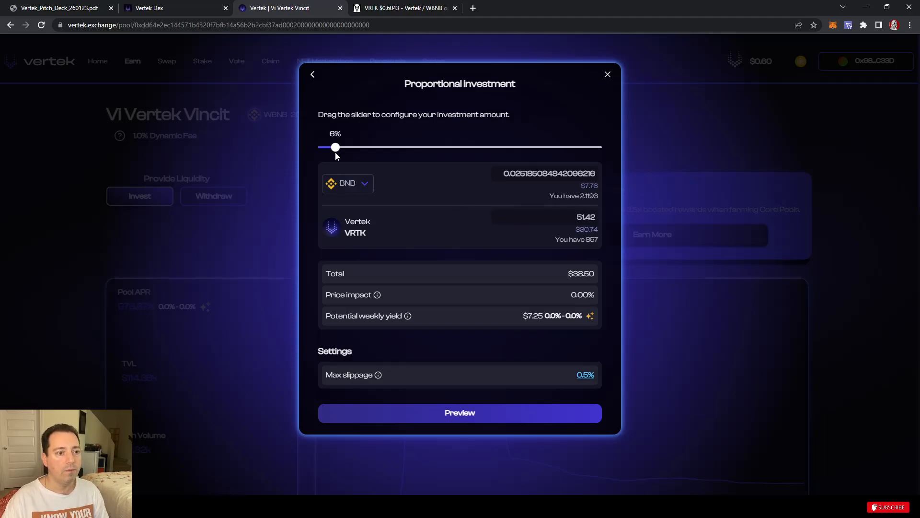
pyautogui.moveTo(335, 147); pyautogui.dragTo(366, 147)
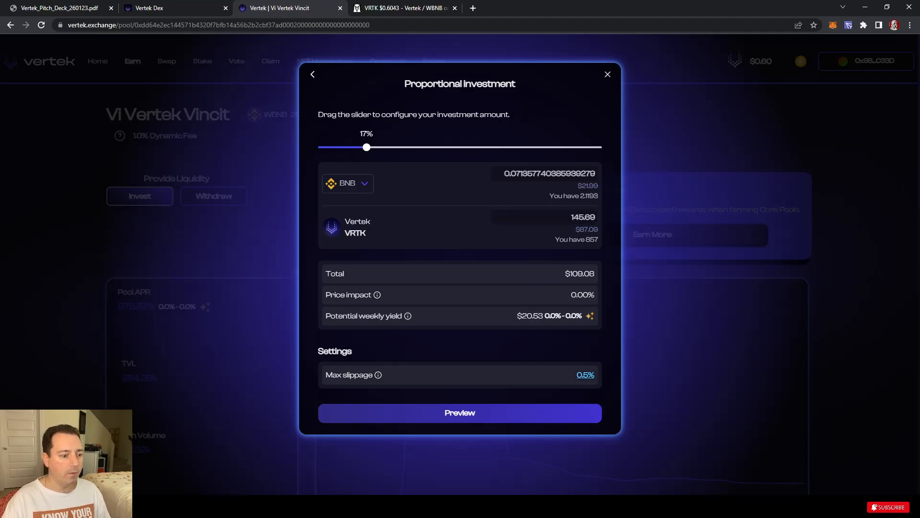
pyautogui.press('Alt+Tab')
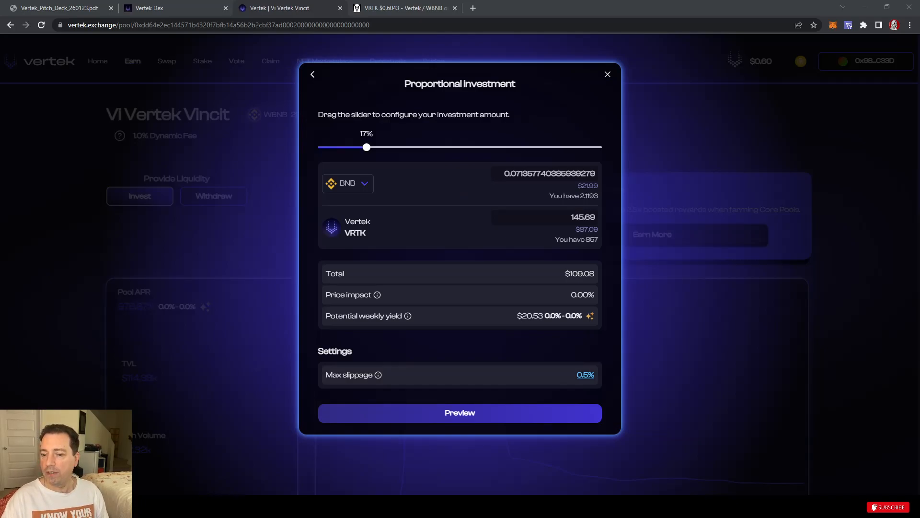
pyautogui.moveTo(794, 233)
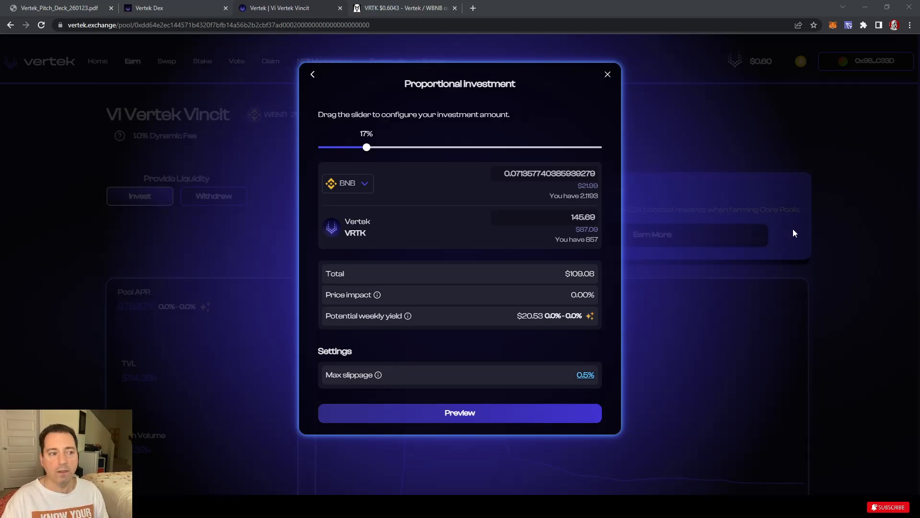
pyautogui.moveTo(417, 300)
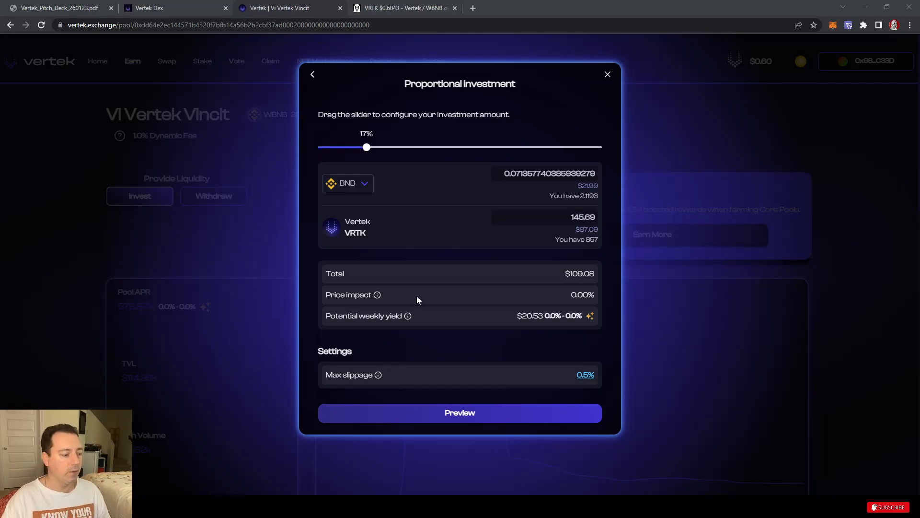
pyautogui.moveTo(367, 147); pyautogui.dragTo(414, 147)
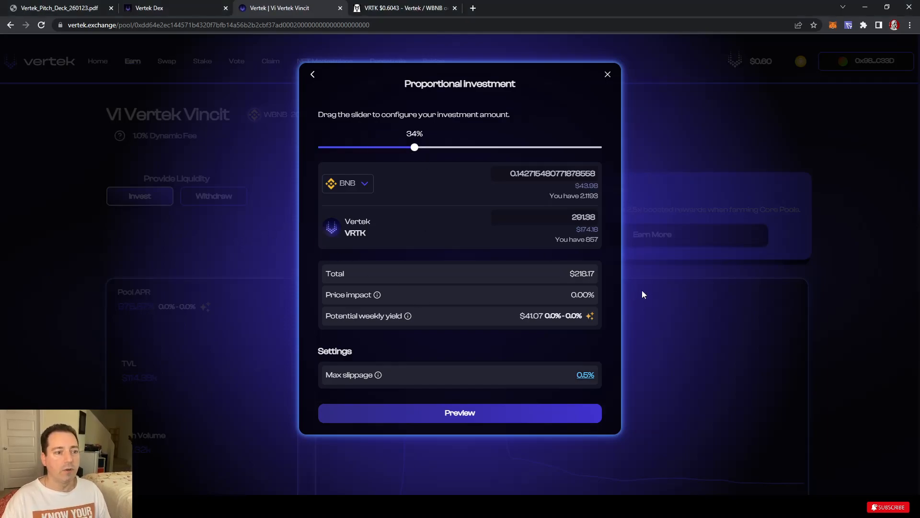
pyautogui.moveTo(414, 148); pyautogui.dragTo(423, 148)
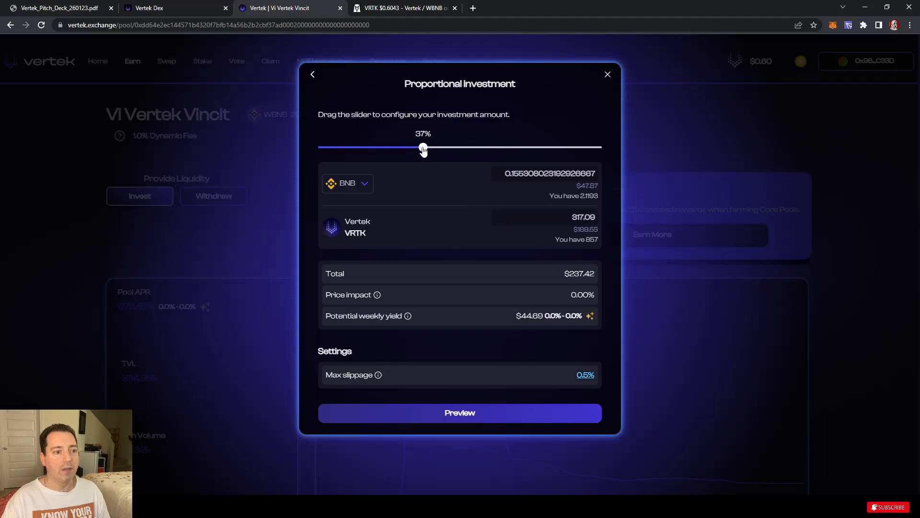
pyautogui.moveTo(423, 148); pyautogui.dragTo(418, 148)
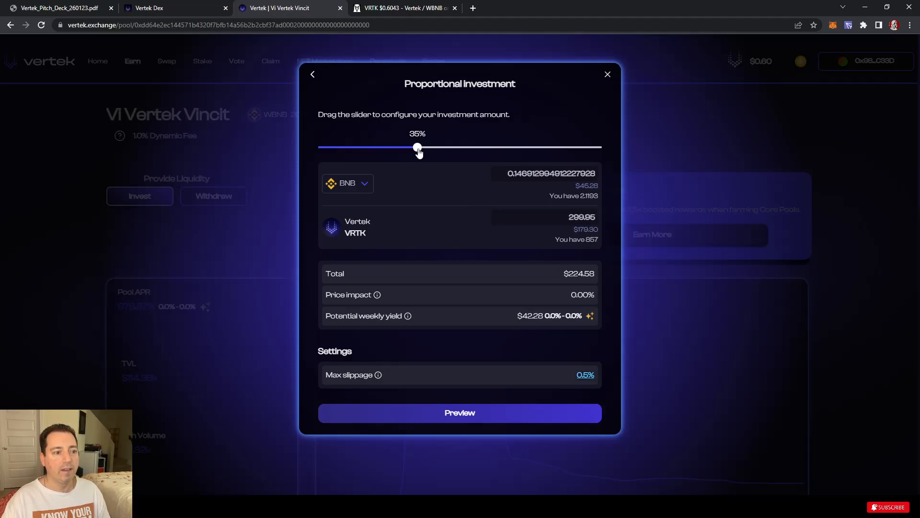
pyautogui.moveTo(426, 378)
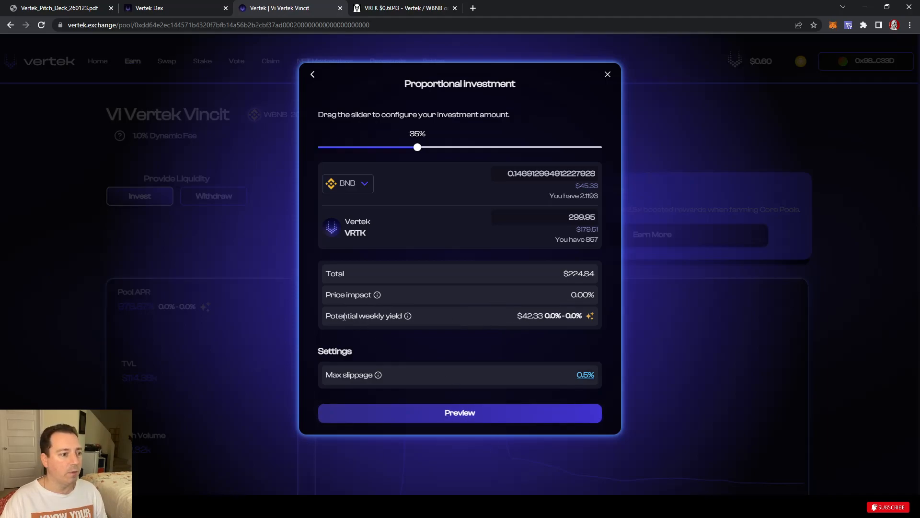
pyautogui.moveTo(516, 327)
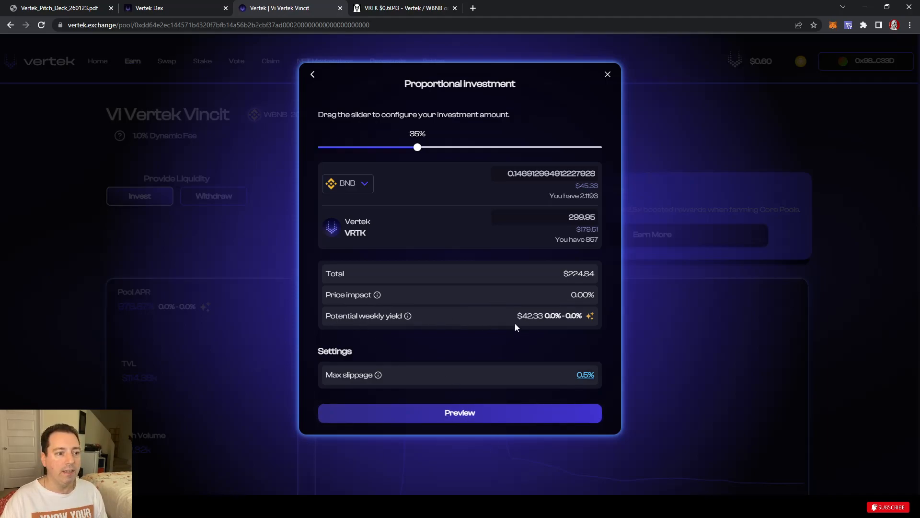
pyautogui.doubleClick(527, 316)
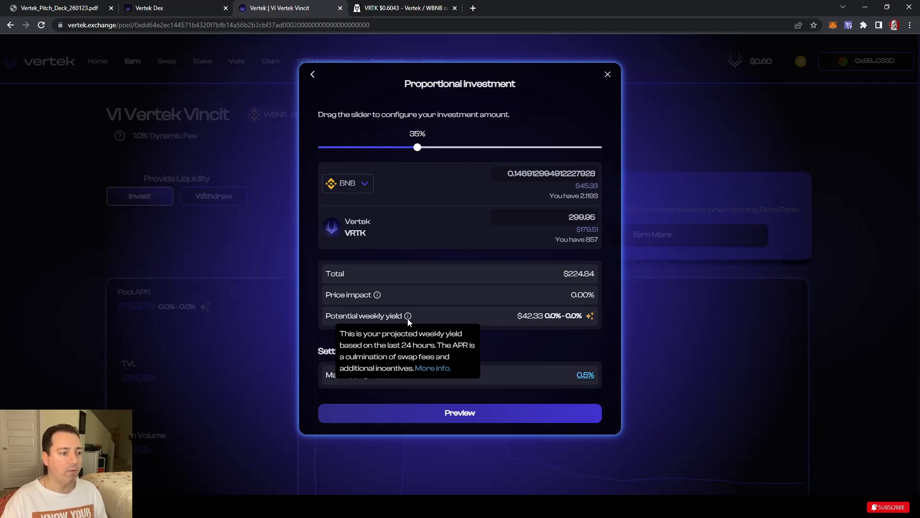
pyautogui.moveTo(442, 368)
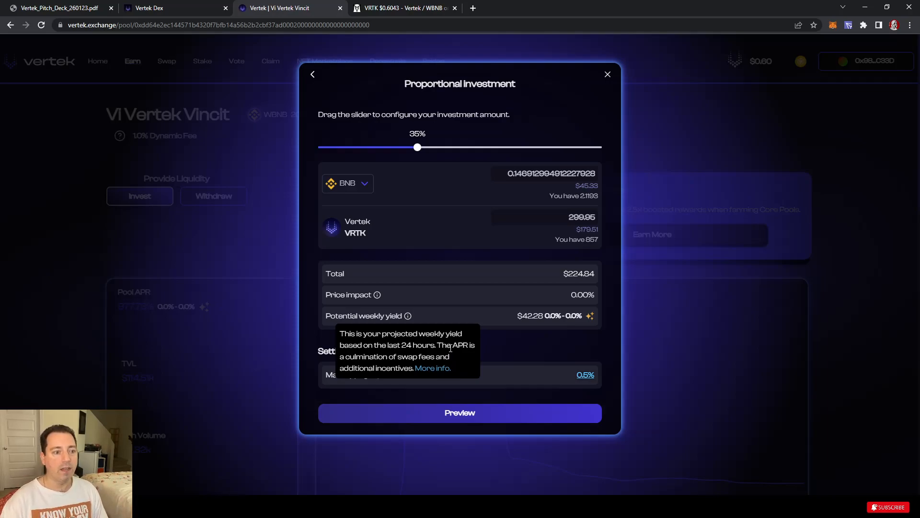
pyautogui.moveTo(430, 422)
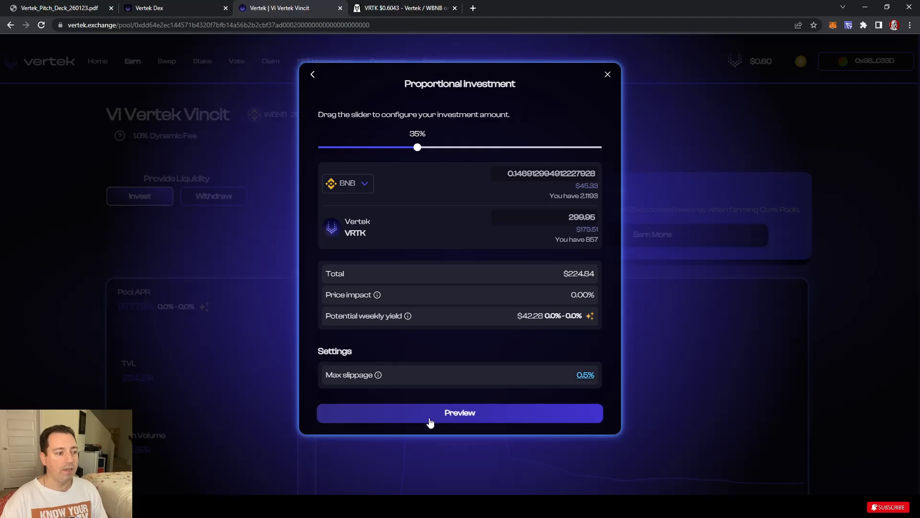
# Step: Preview the 35% ($224.86) investment and approve VRTK spending at the full balance in MetaMask
pyautogui.click(459, 412)
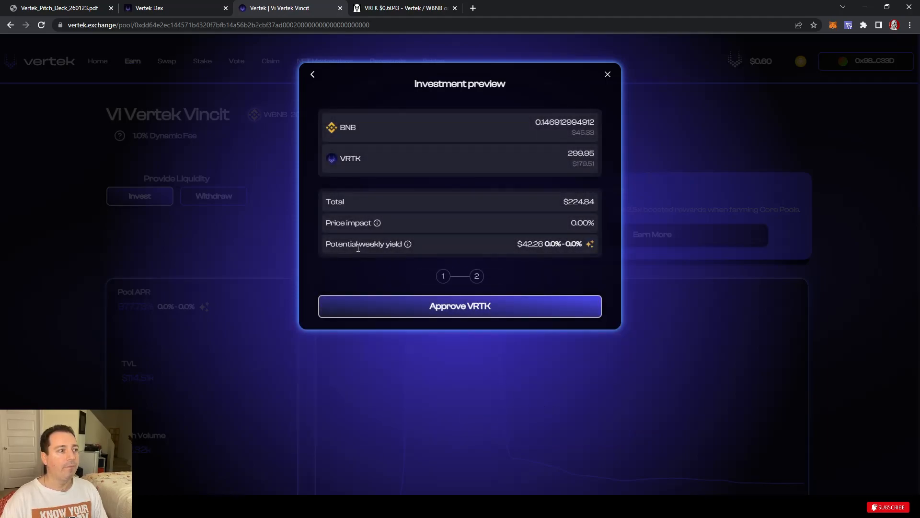
pyautogui.moveTo(459, 306)
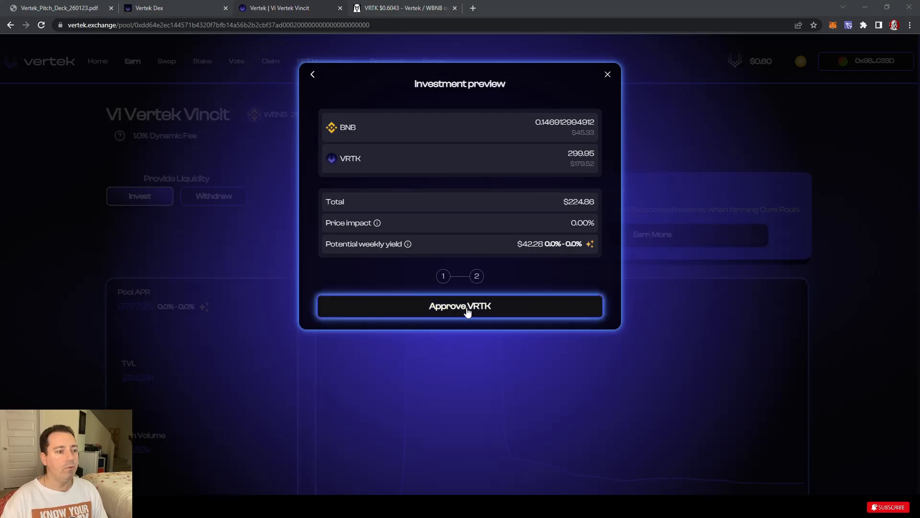
pyautogui.click(459, 306)
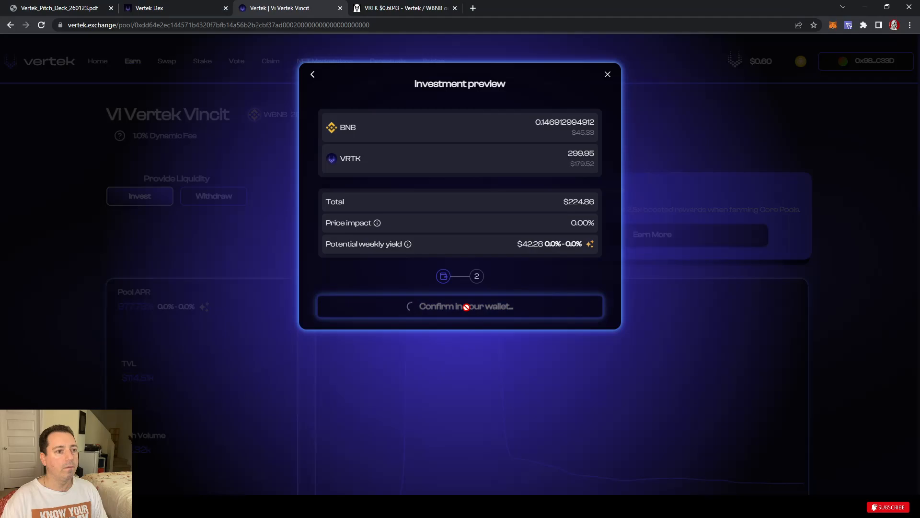
pyautogui.click(460, 306)
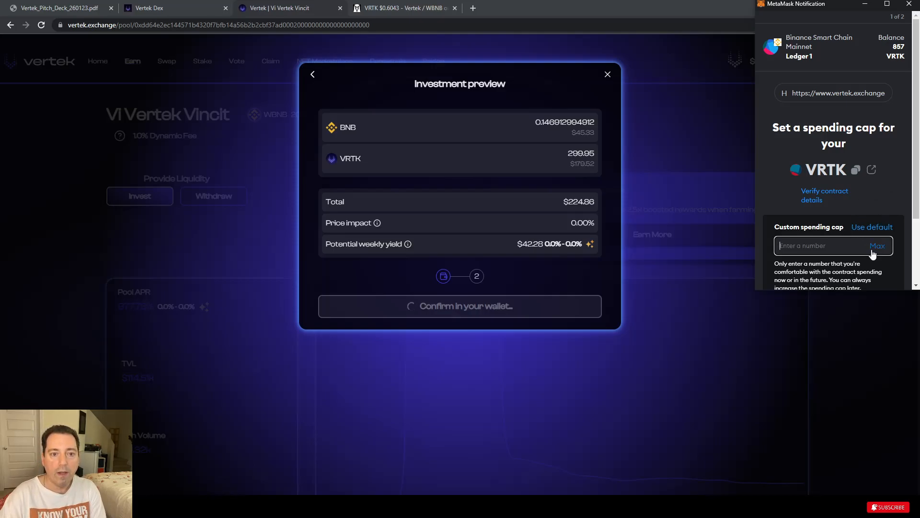
pyautogui.click(877, 246)
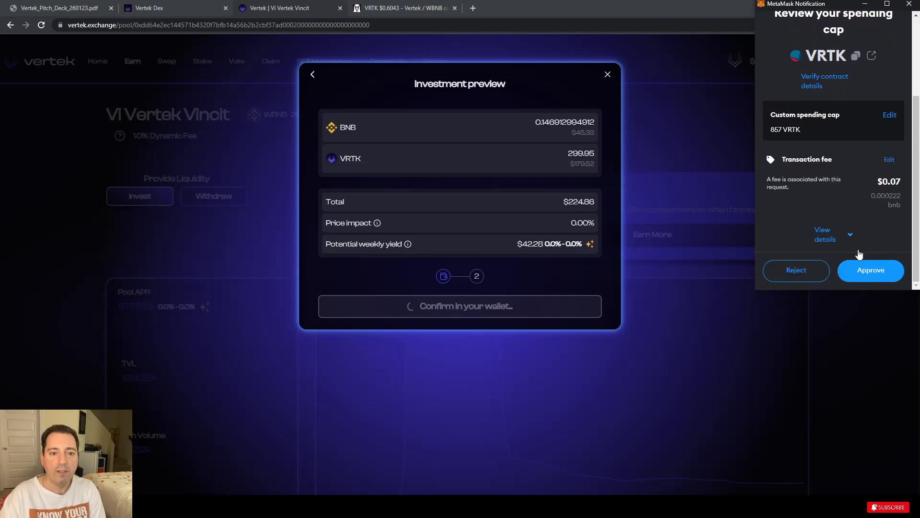
pyautogui.click(870, 270)
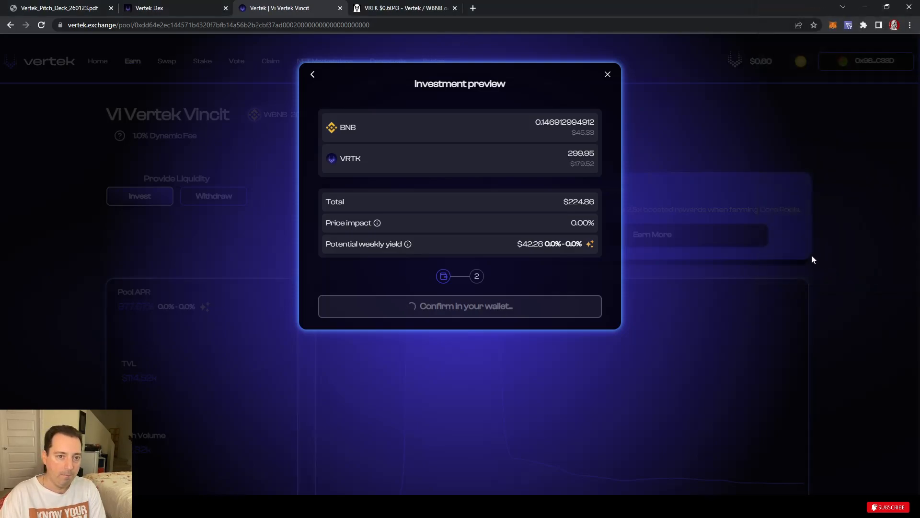
pyautogui.moveTo(730, 234)
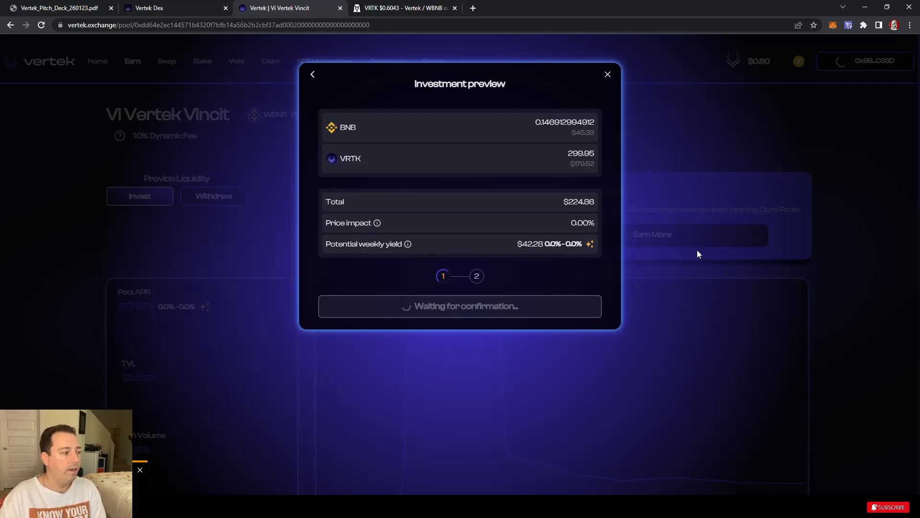
pyautogui.moveTo(579, 272)
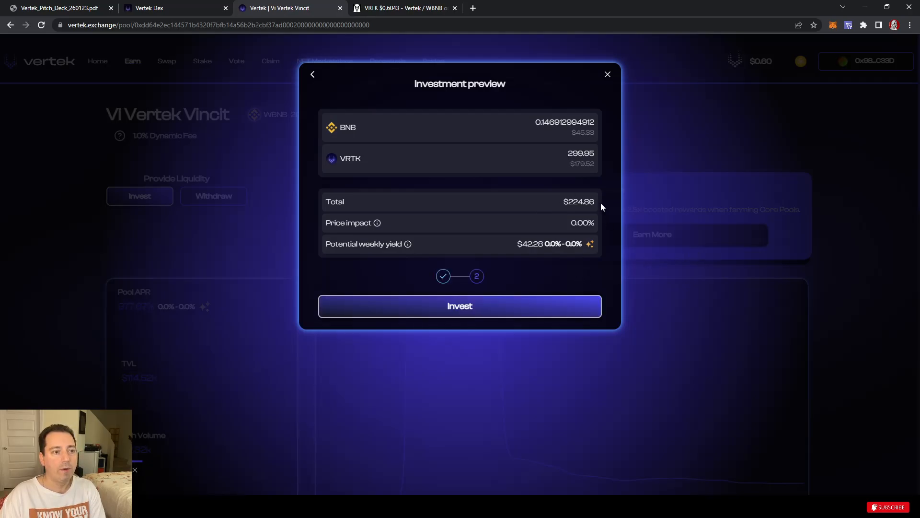
pyautogui.moveTo(584, 211)
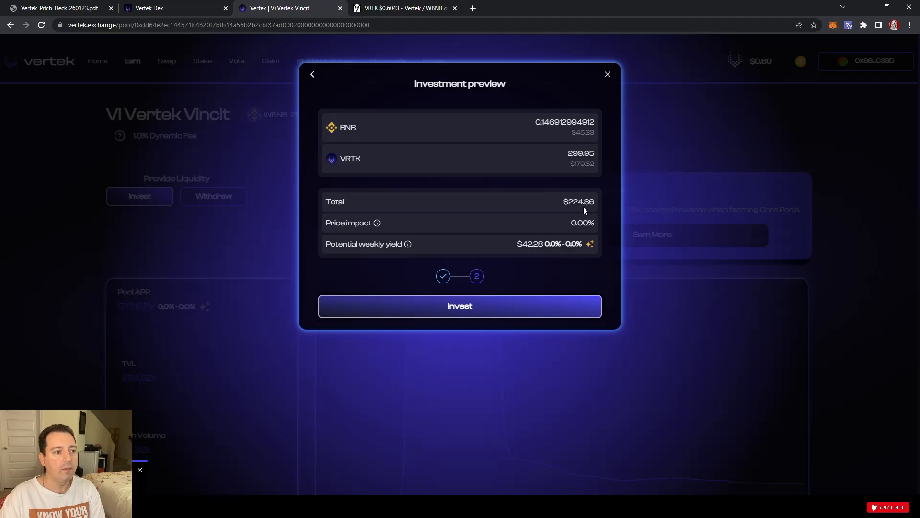
# Step: Submit the $224.84 Vi Vertek Vincit investment and return to the pool showing that liquidity
pyautogui.click(459, 304)
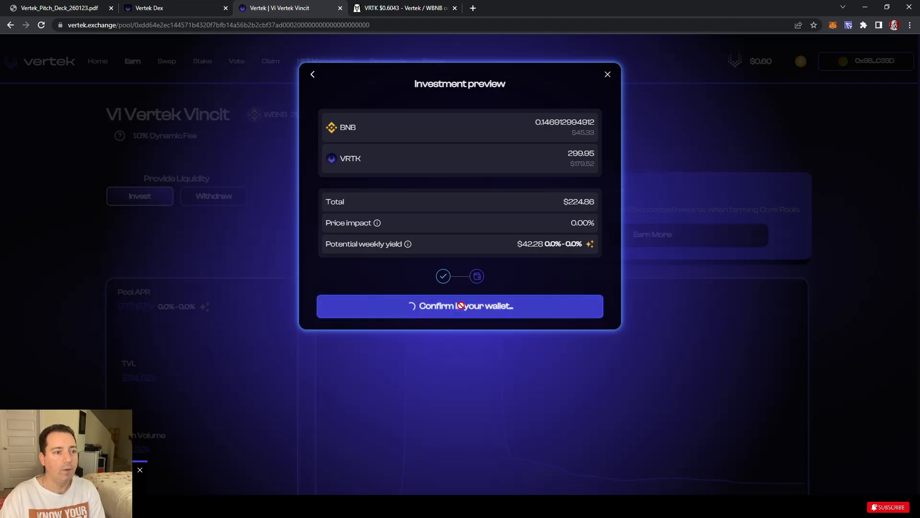
pyautogui.click(459, 304)
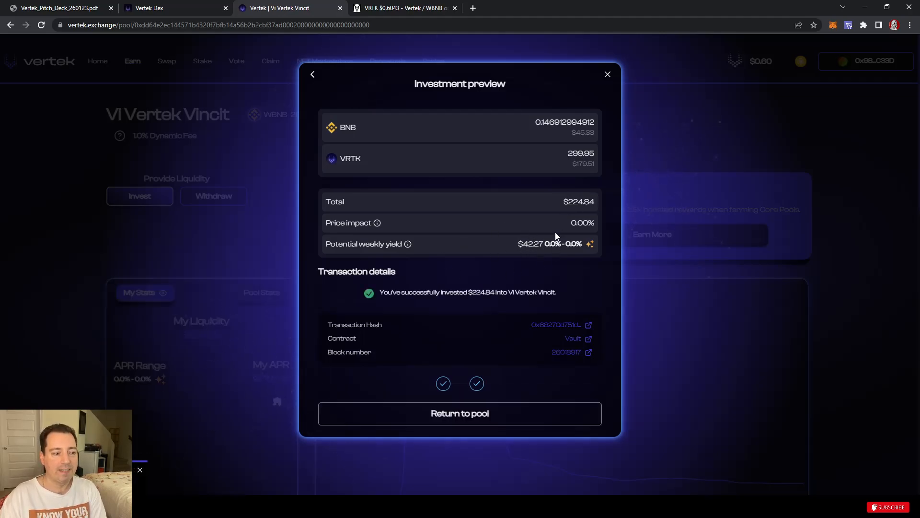
pyautogui.click(459, 412)
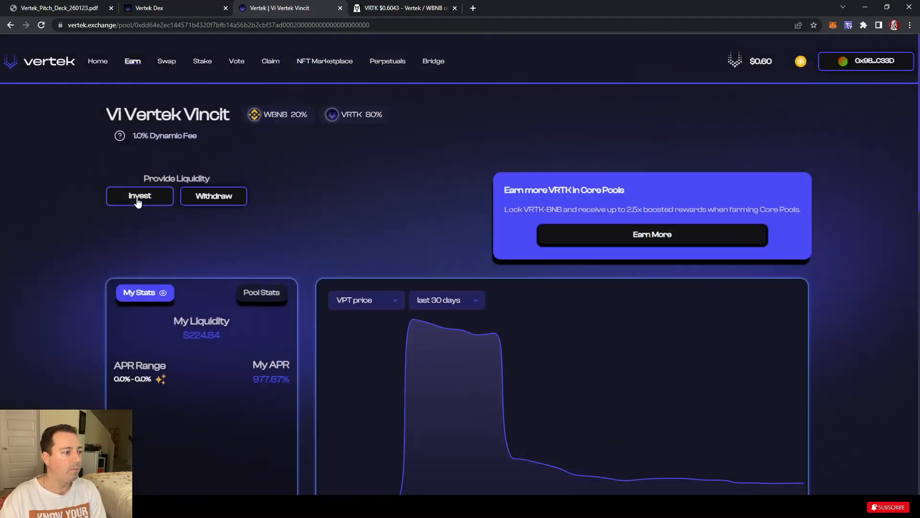
# Step: Invest another 6% (about $25.05) into Vi Vertek Vincit and confirm the MetaMask transaction
pyautogui.click(140, 196)
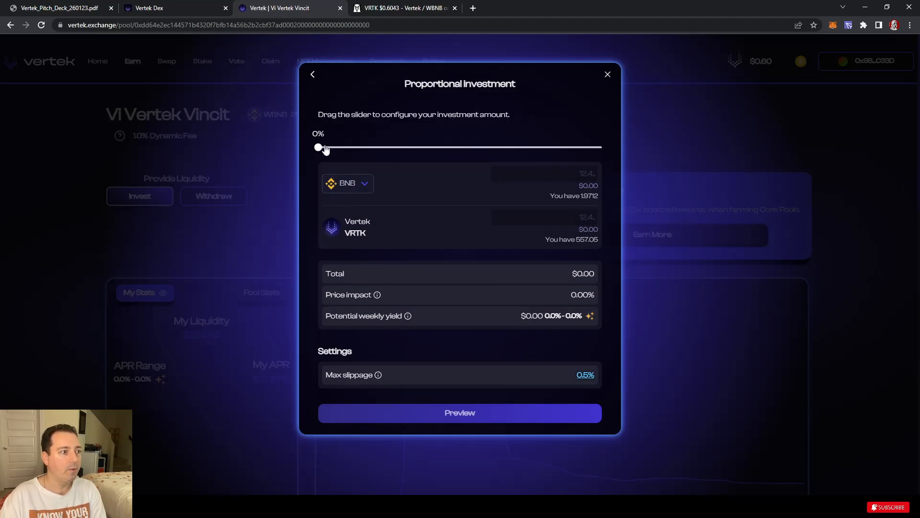
pyautogui.moveTo(319, 148); pyautogui.dragTo(336, 148)
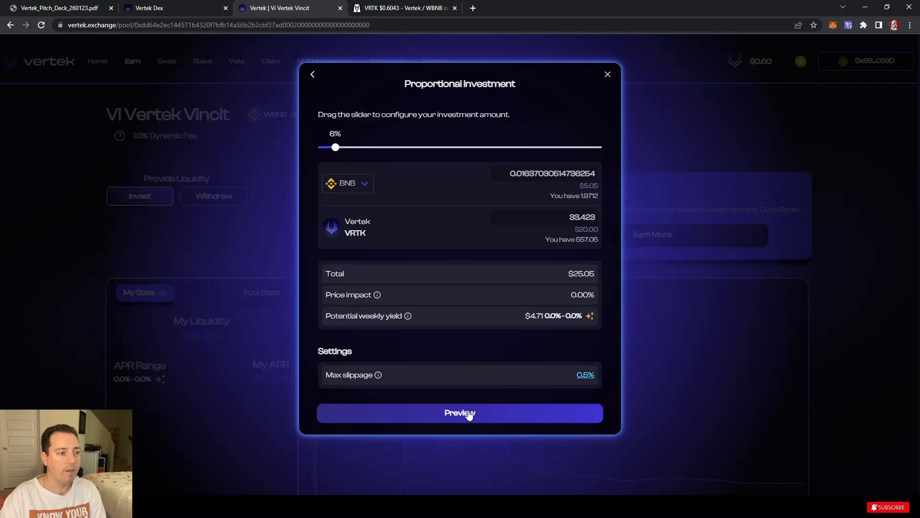
pyautogui.click(459, 413)
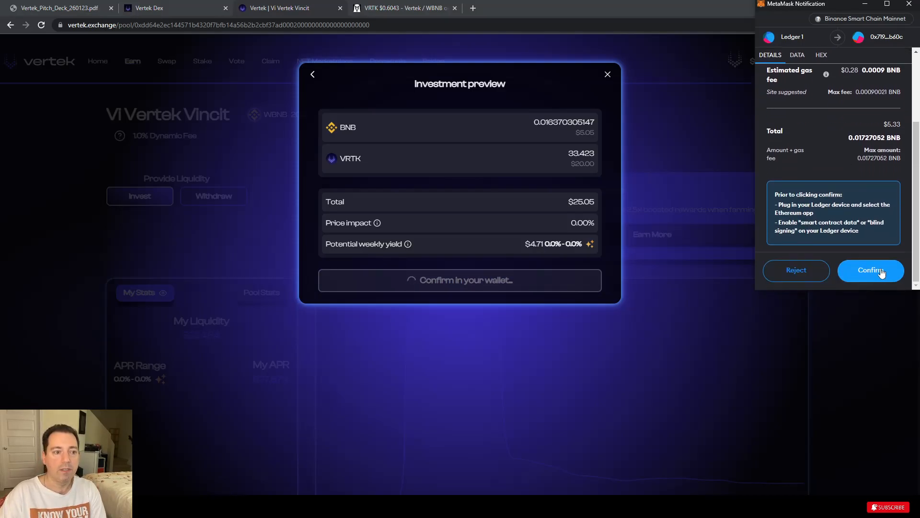
pyautogui.click(872, 271)
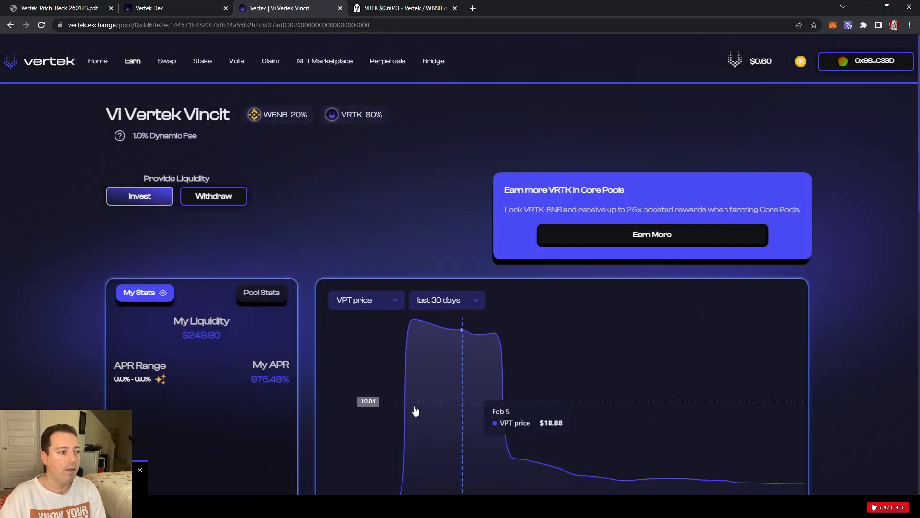
# Step: Review the two Vi Vertek Vincit deposits listed under My Investments
pyautogui.scroll(-3)
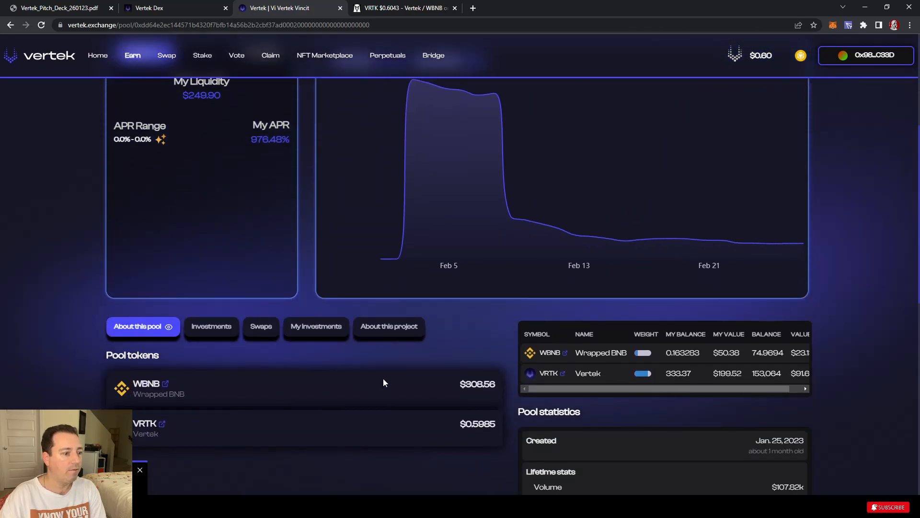
pyautogui.scroll(-3)
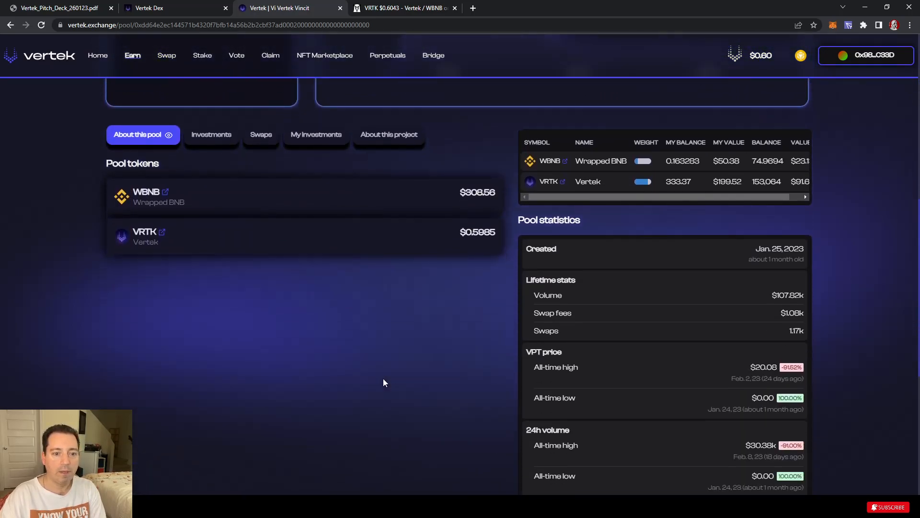
pyautogui.moveTo(500, 323)
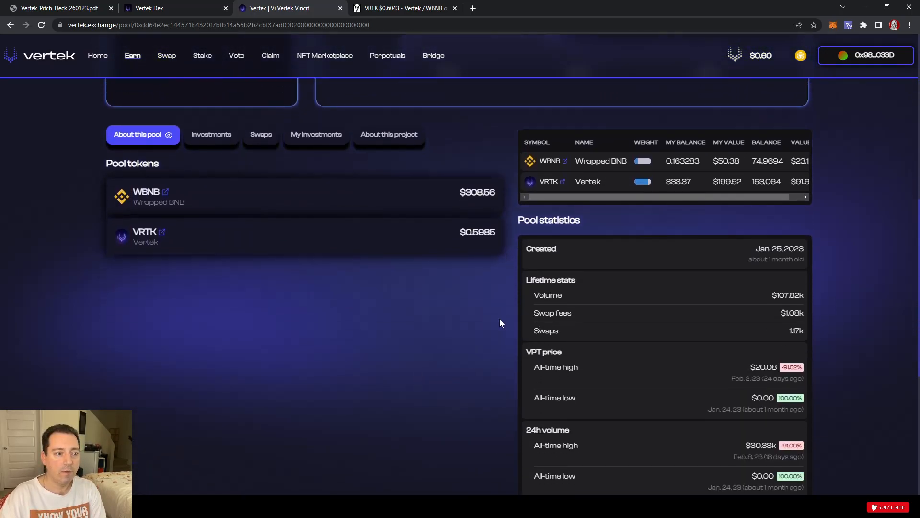
pyautogui.moveTo(490, 327)
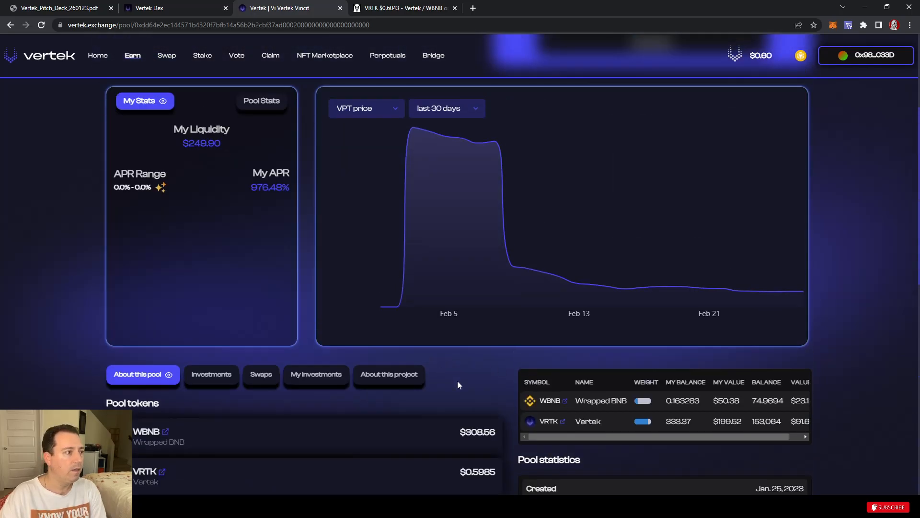
pyautogui.click(310, 374)
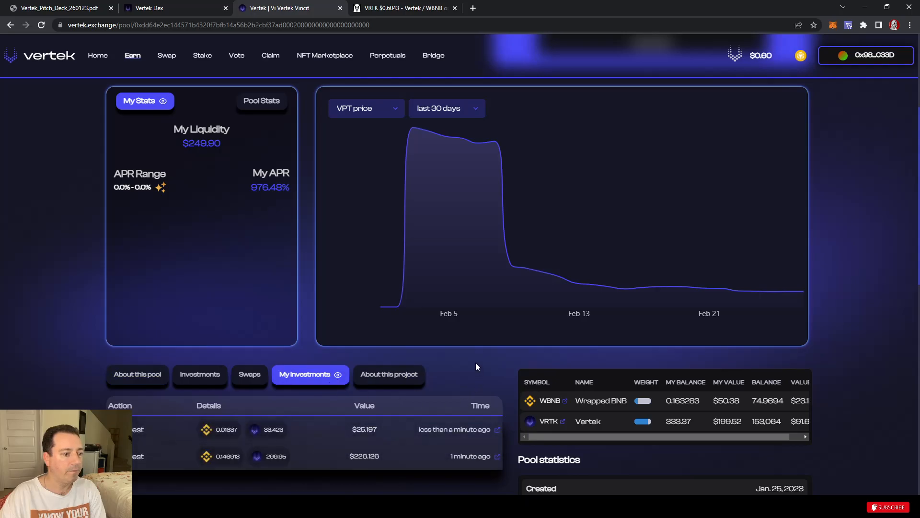
pyautogui.scroll(-3)
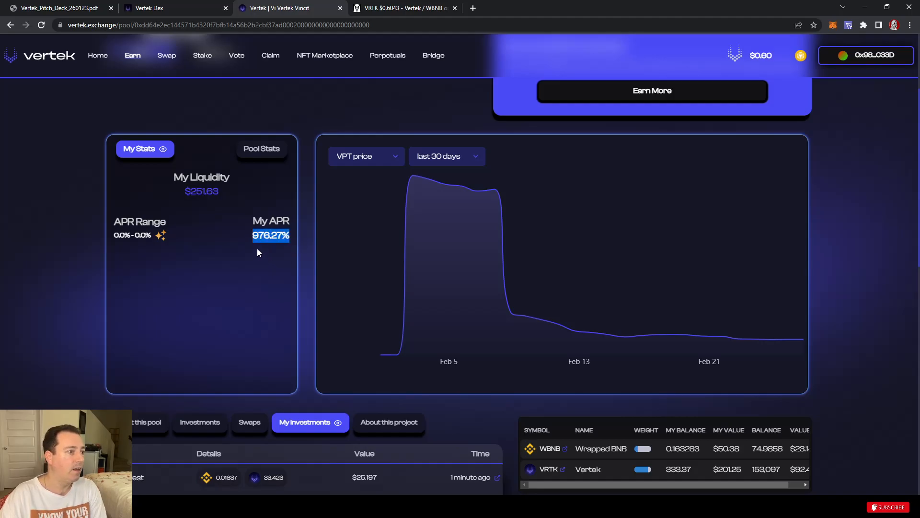
pyautogui.moveTo(335, 356)
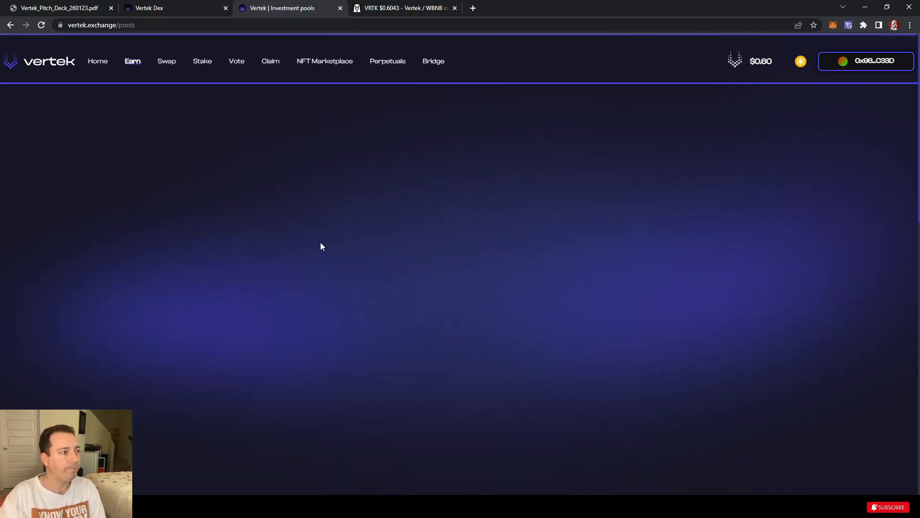
pyautogui.click(98, 62)
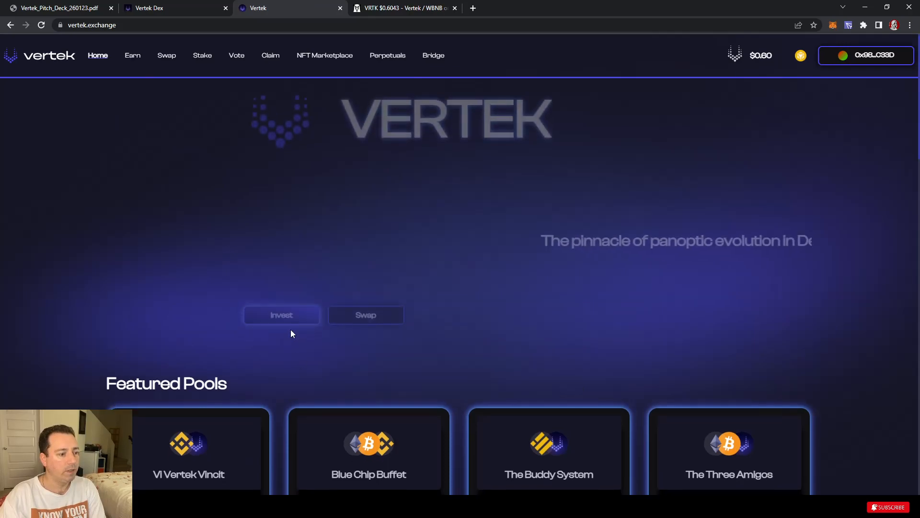
pyautogui.scroll(-3)
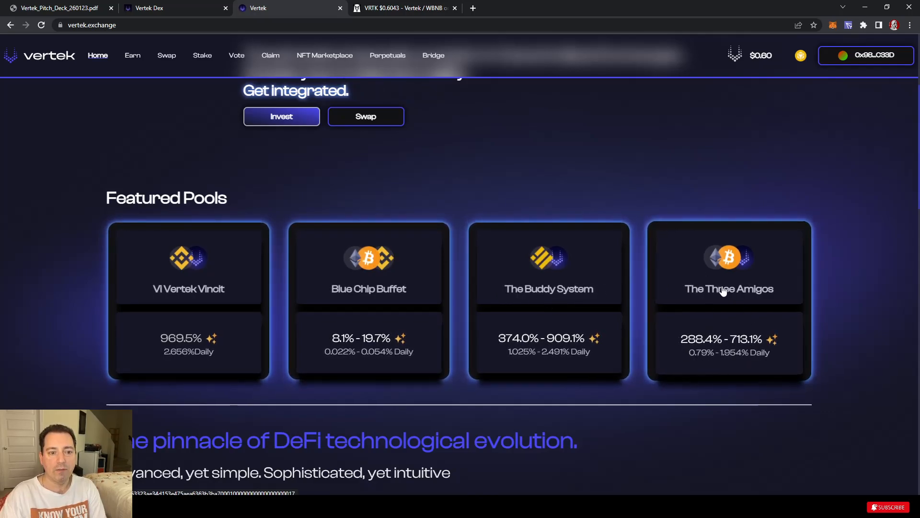
pyautogui.moveTo(747, 265)
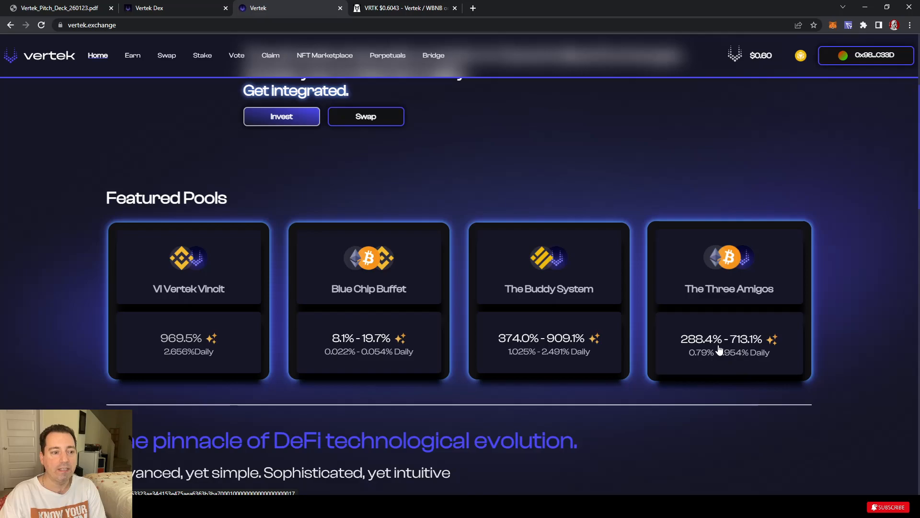
pyautogui.moveTo(548, 280)
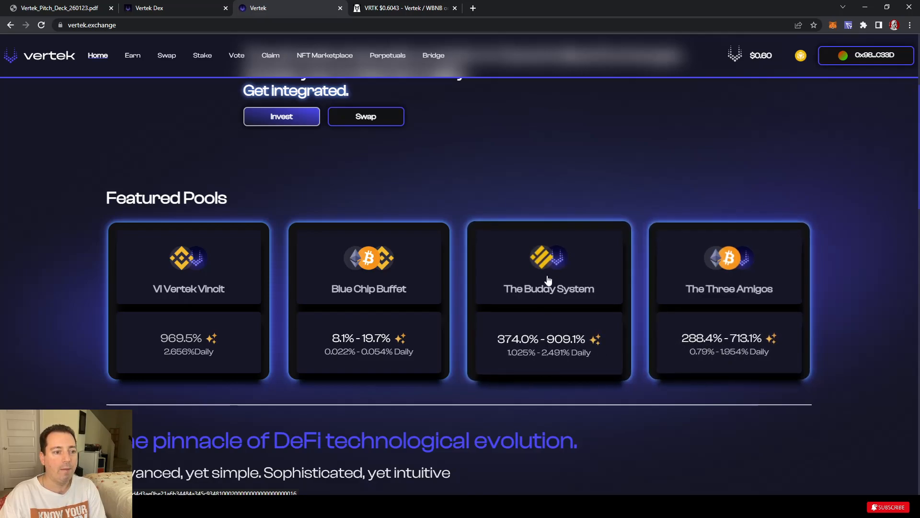
pyautogui.moveTo(299, 286)
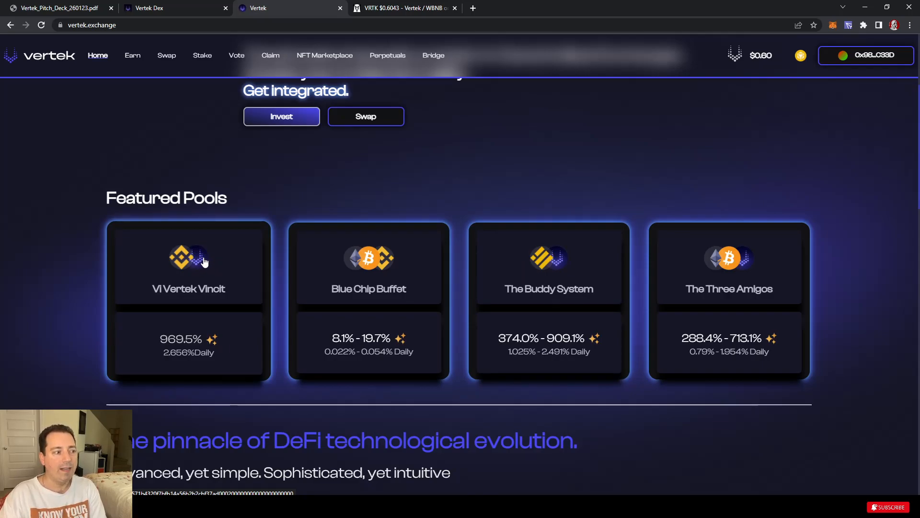
pyautogui.moveTo(523, 252)
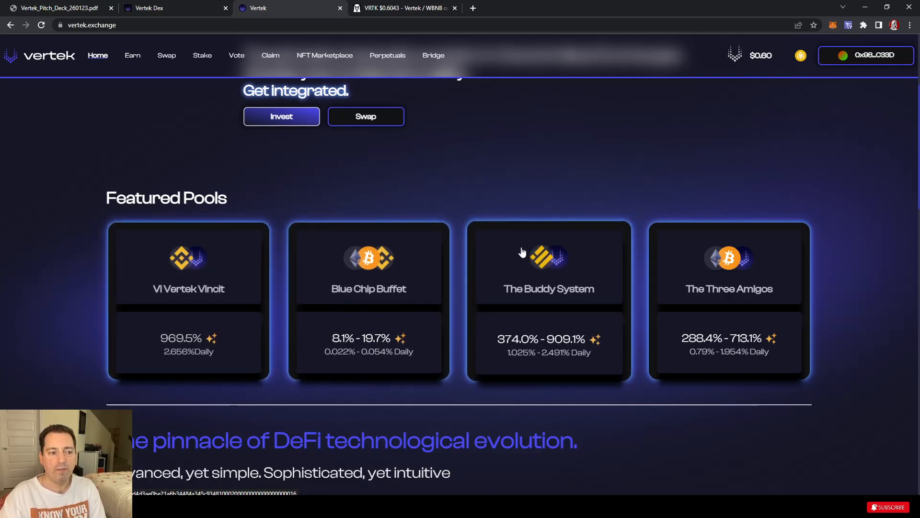
pyautogui.moveTo(558, 288)
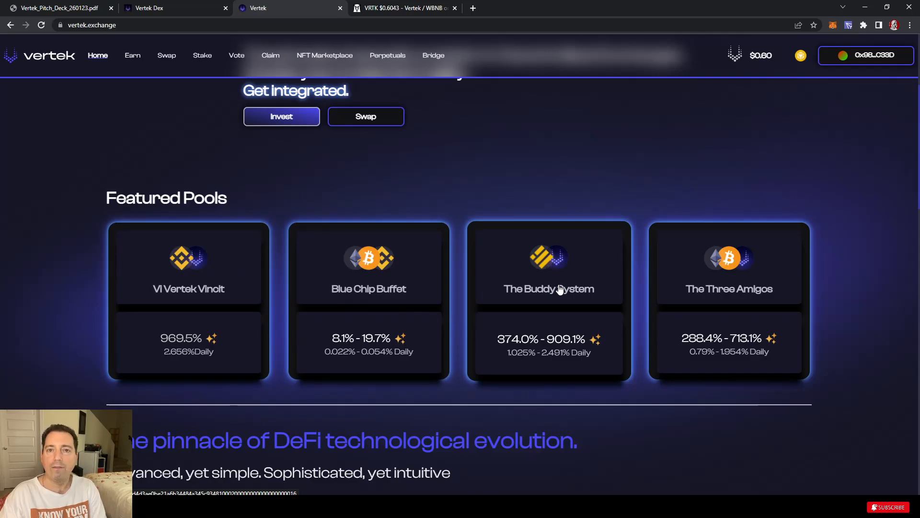
pyautogui.moveTo(553, 291)
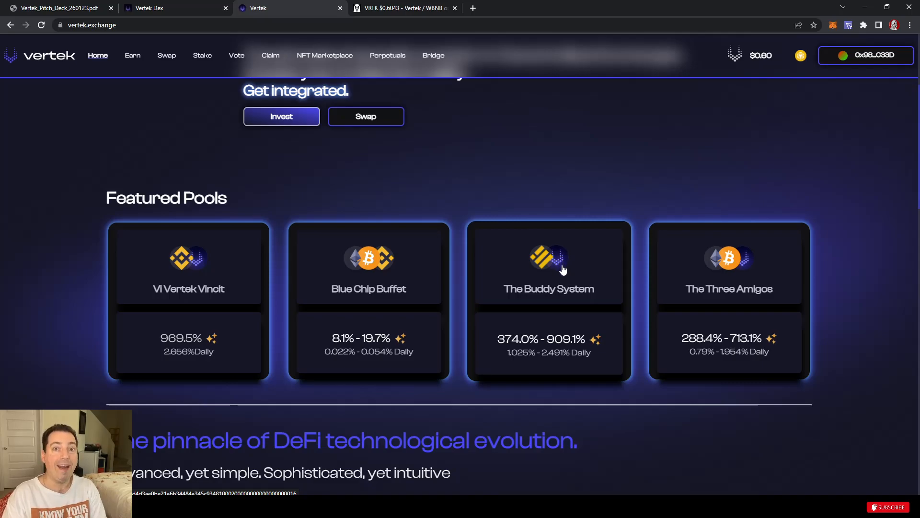
pyautogui.moveTo(523, 260)
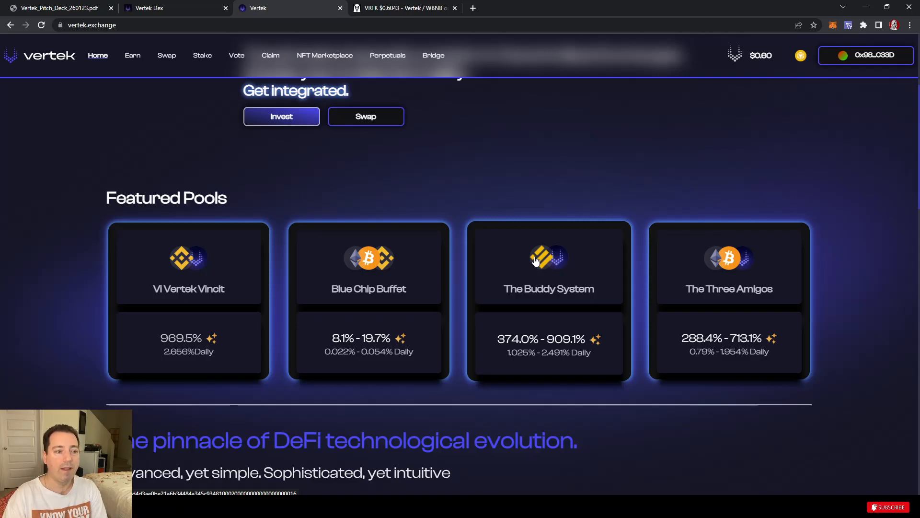
pyautogui.moveTo(540, 252)
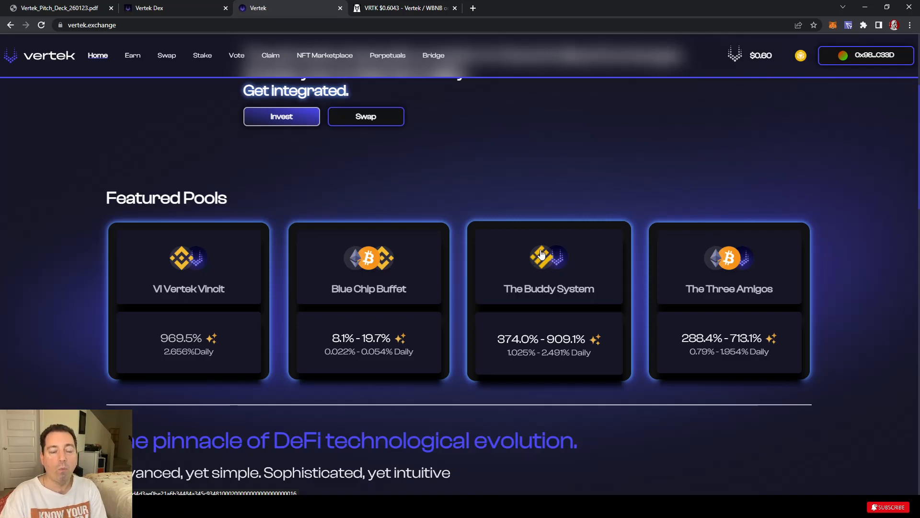
pyautogui.moveTo(540, 260)
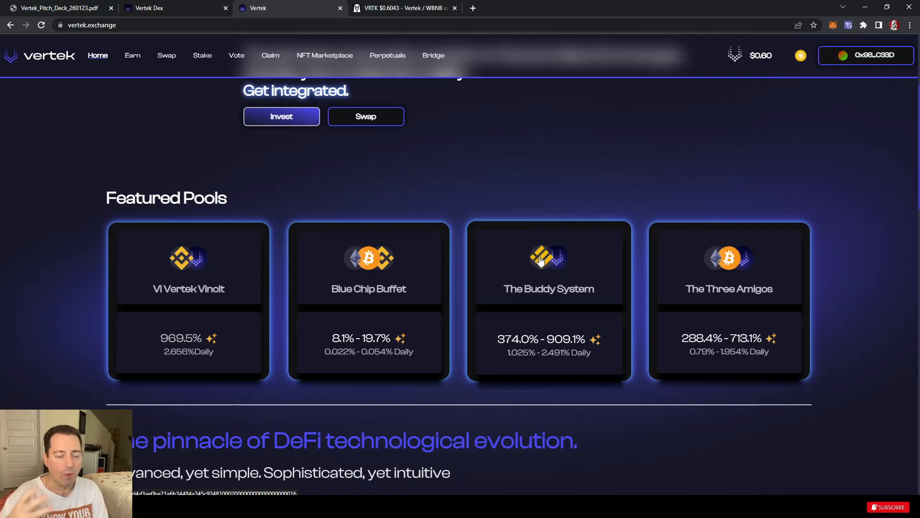
# Step: Revisit the Vi Vertek Vincit page and homepage, then land on The Buddy System pool page
pyautogui.click(547, 265)
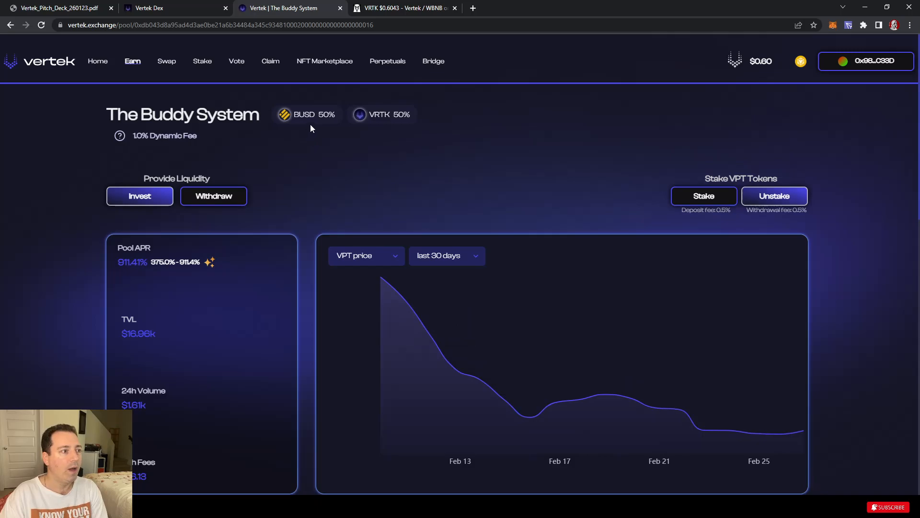
pyautogui.moveTo(9, 25)
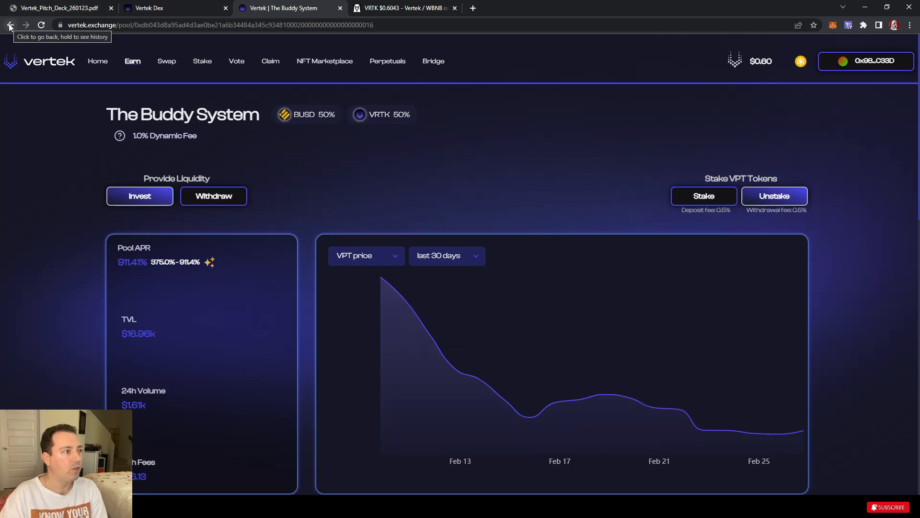
pyautogui.click(10, 24)
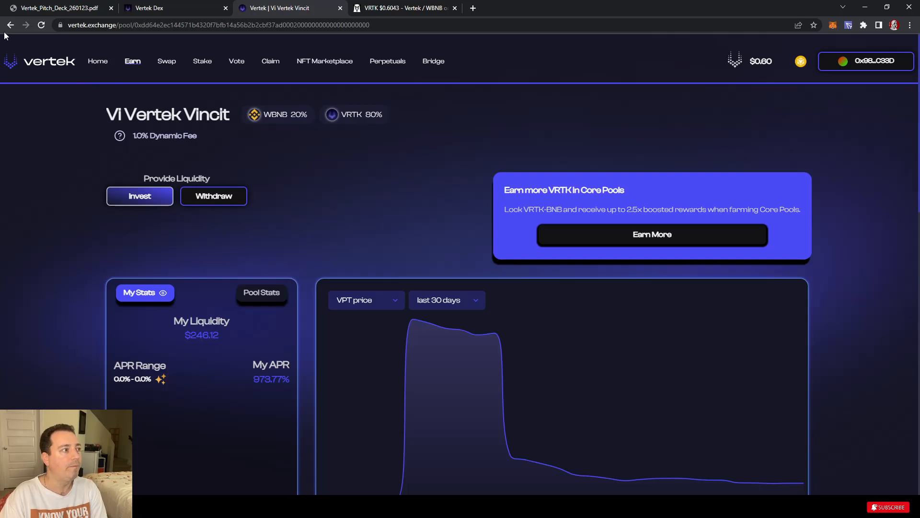
pyautogui.click(98, 61)
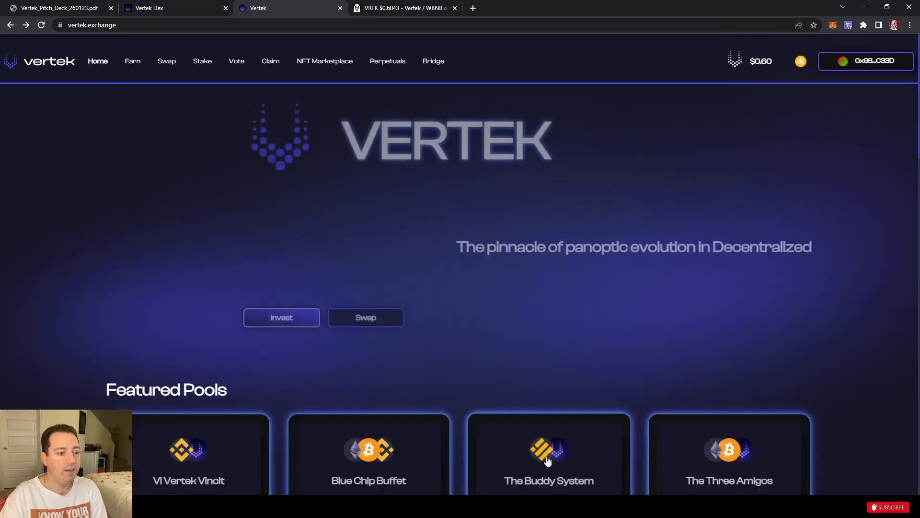
pyautogui.click(549, 452)
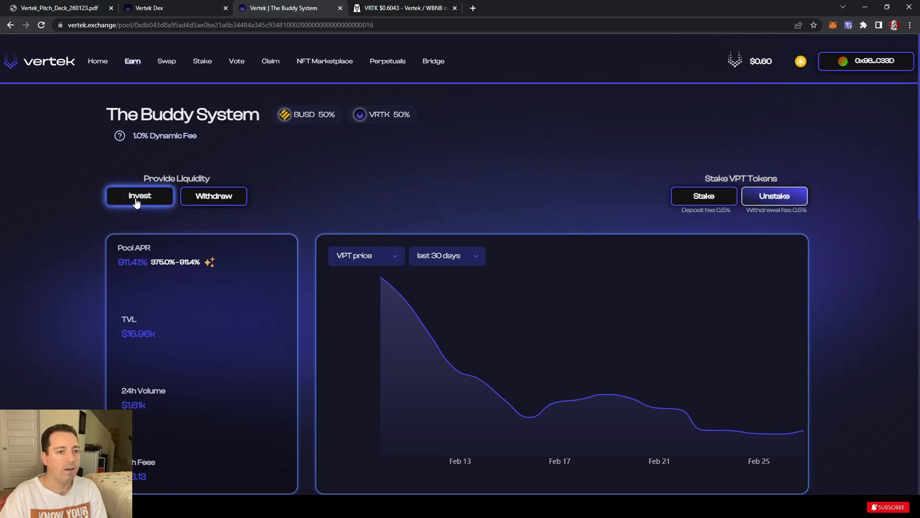
# Step: Prepare a 40% proportional investment of about $253 into The Buddy System and preview it
pyautogui.click(140, 196)
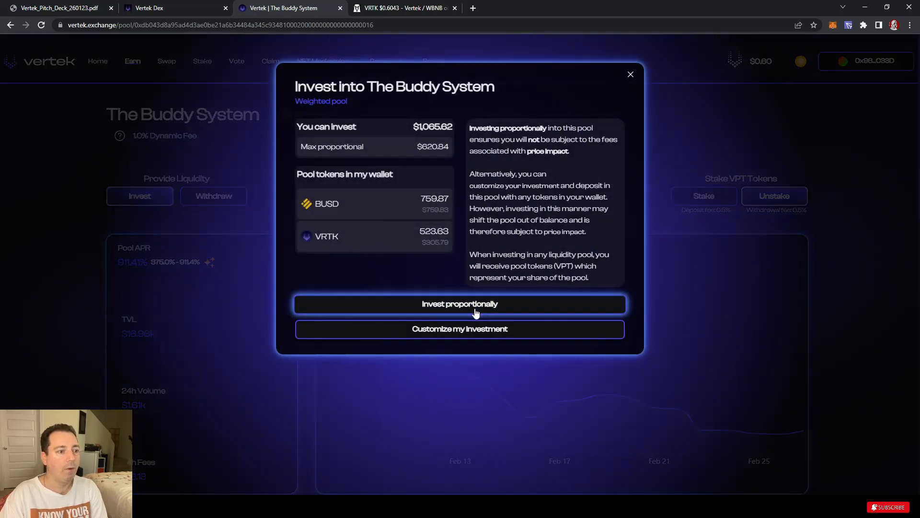
pyautogui.click(459, 304)
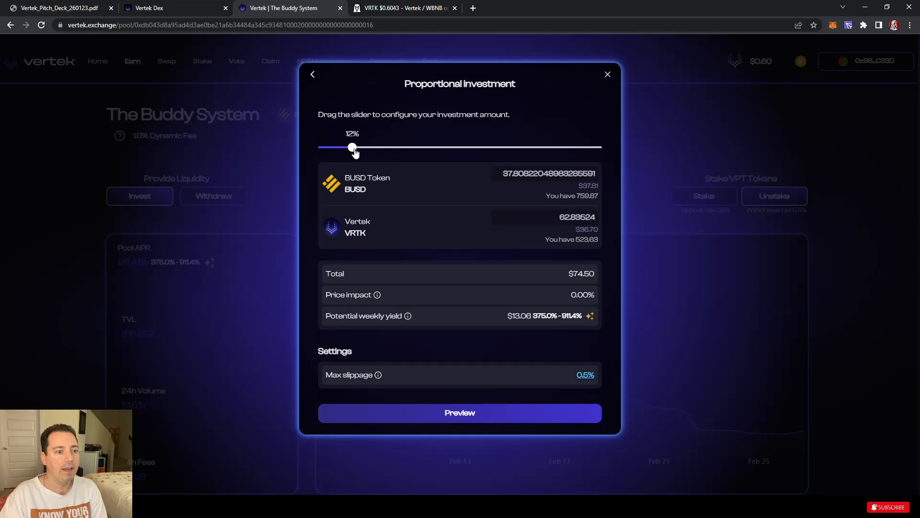
pyautogui.moveTo(352, 147); pyautogui.dragTo(381, 147)
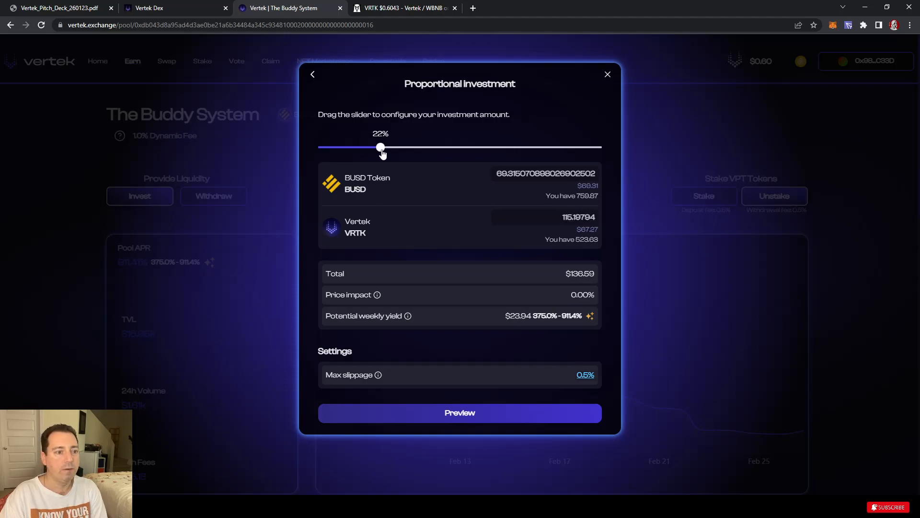
pyautogui.moveTo(381, 148); pyautogui.dragTo(429, 148)
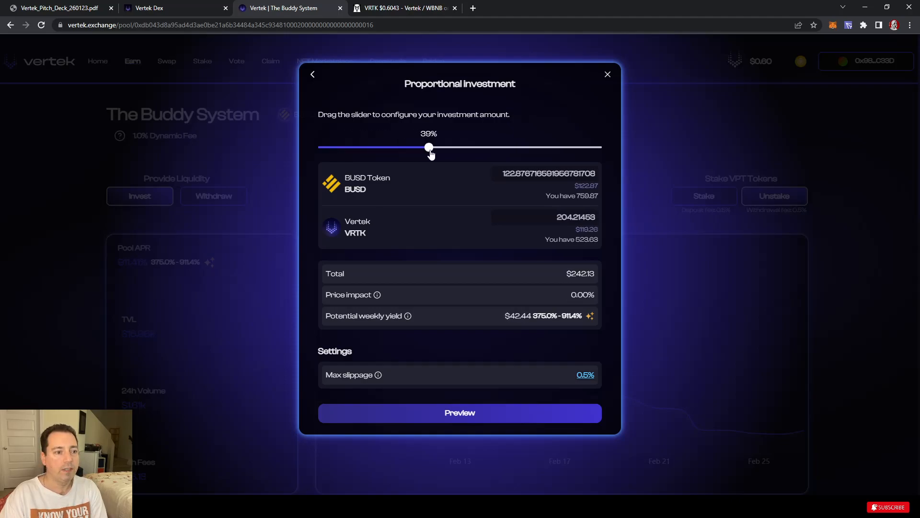
pyautogui.moveTo(428, 148); pyautogui.dragTo(433, 148)
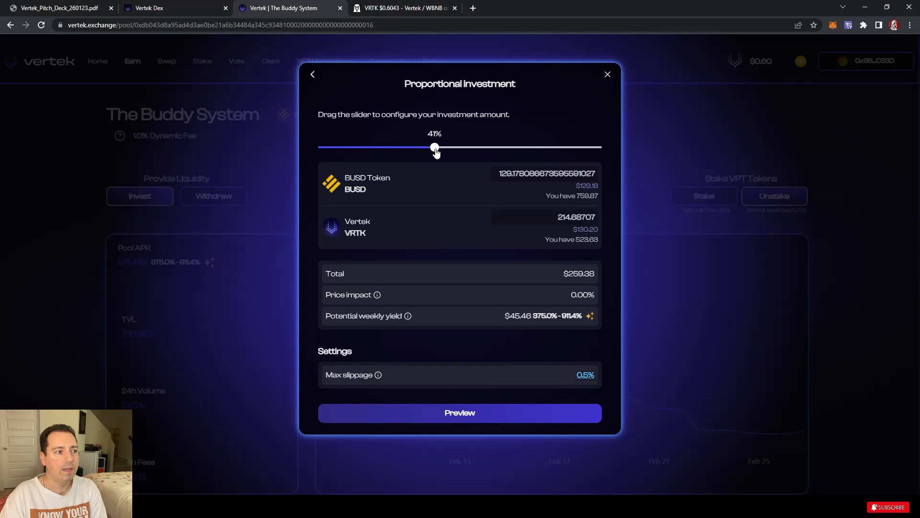
pyautogui.moveTo(435, 147); pyautogui.dragTo(432, 148)
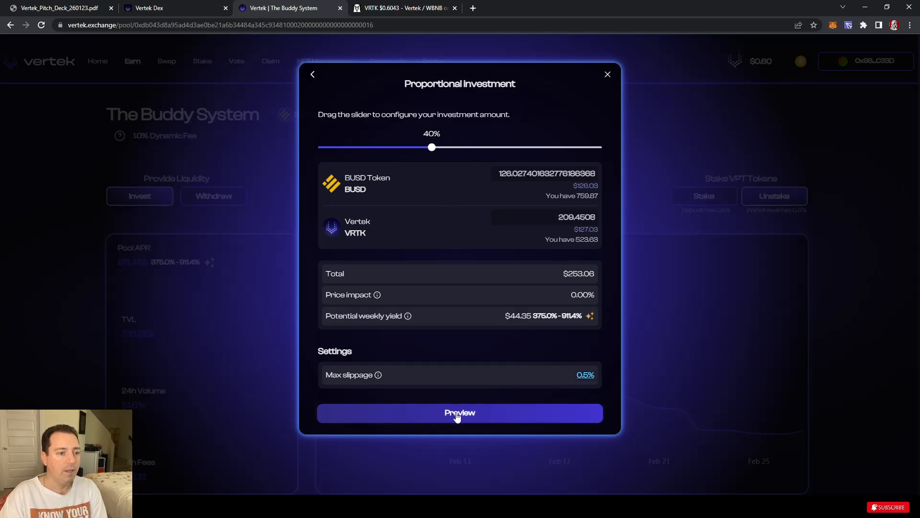
pyautogui.click(459, 412)
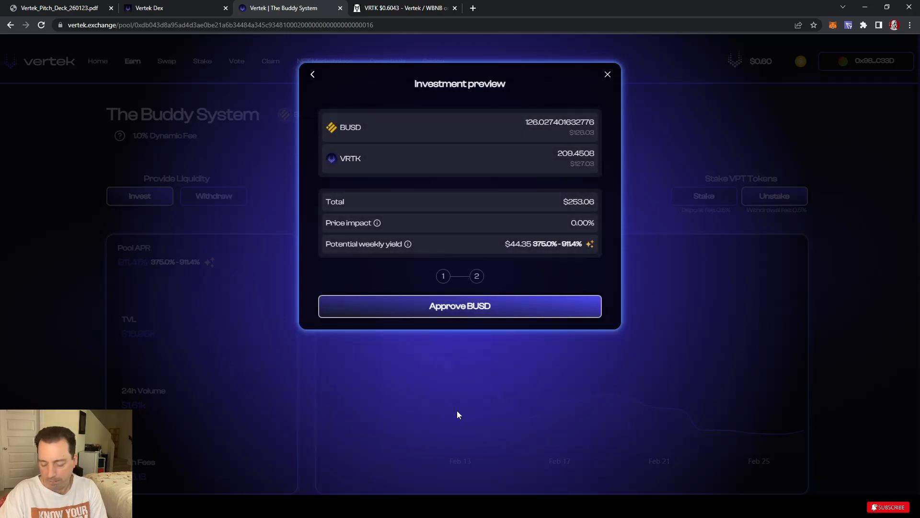
# Step: Approve BUSD spending with a custom cap of 126.03 in MetaMask
pyautogui.click(459, 305)
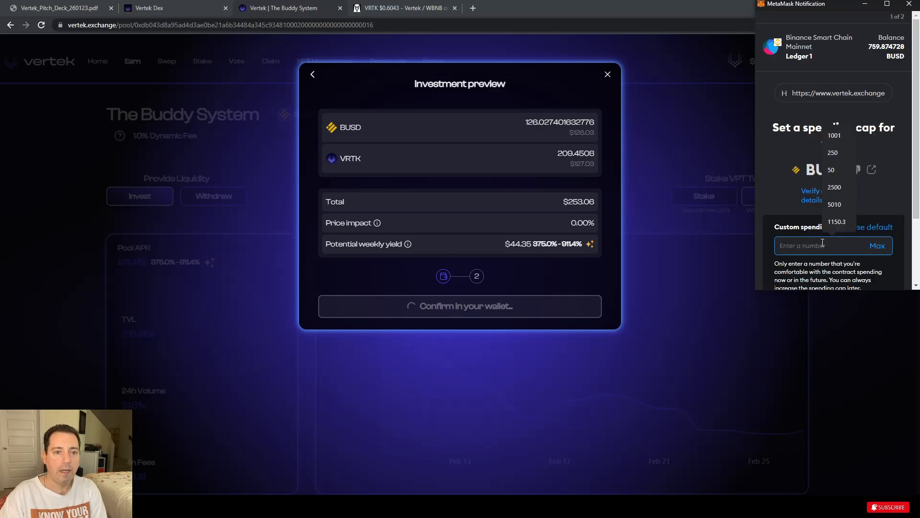
pyautogui.click(833, 152)
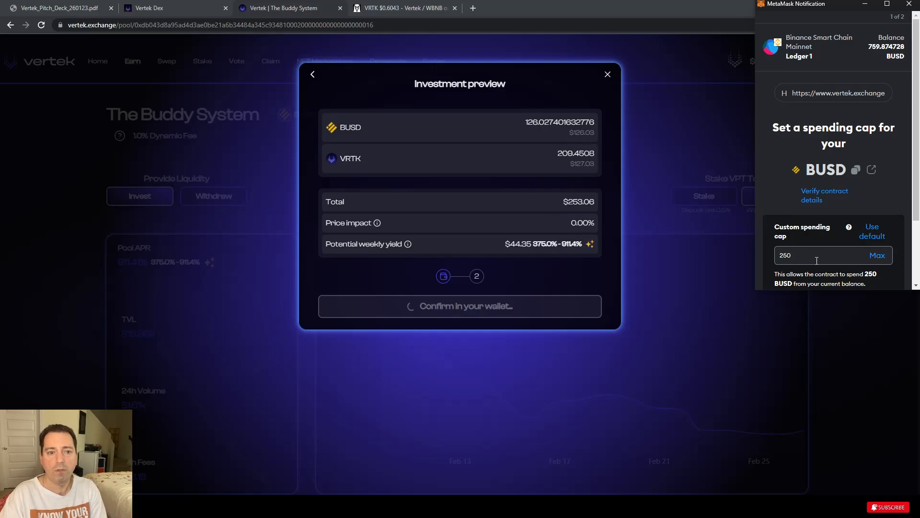
pyautogui.click(822, 255)
pyautogui.write('126.03')
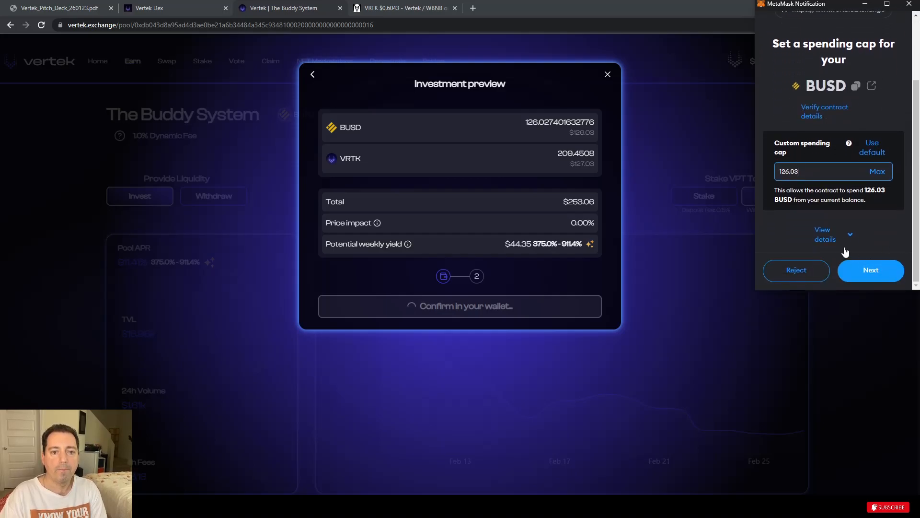
pyautogui.click(871, 271)
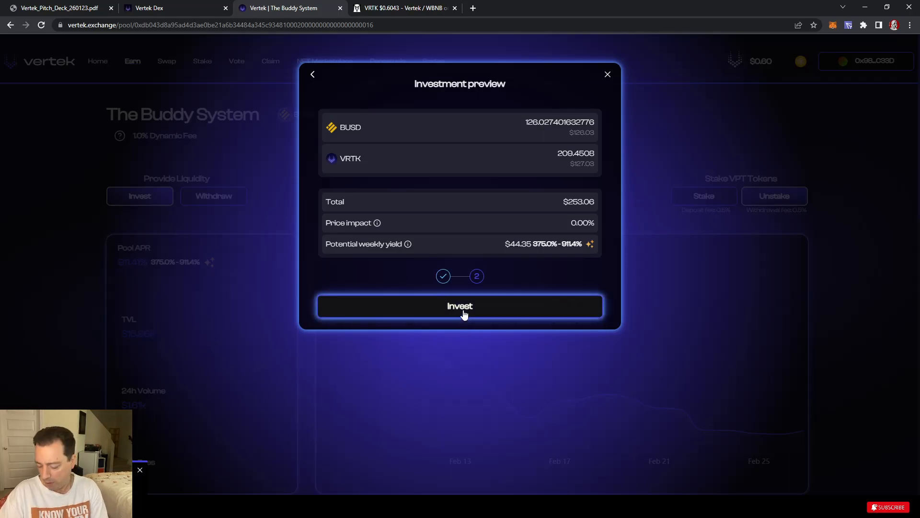
# Step: Submit the $253.06 Buddy System investment and return to its pool page
pyautogui.click(459, 304)
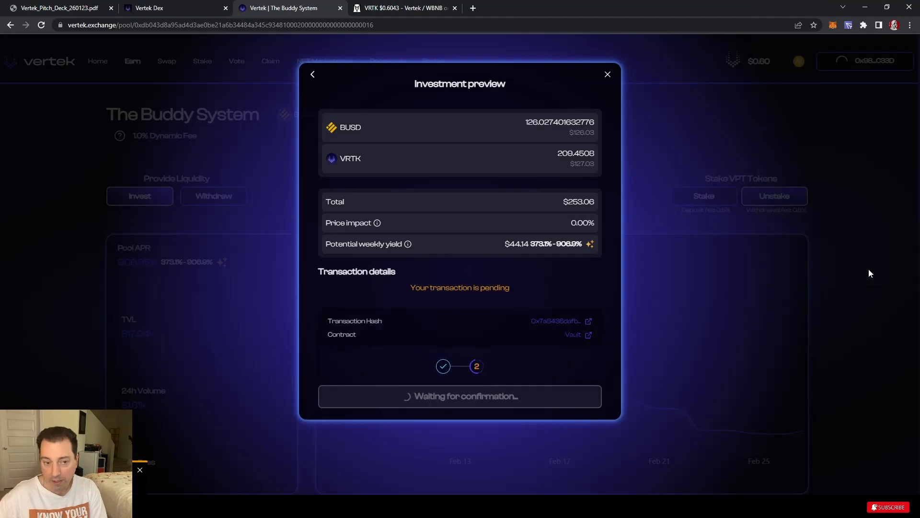
pyautogui.moveTo(616, 304)
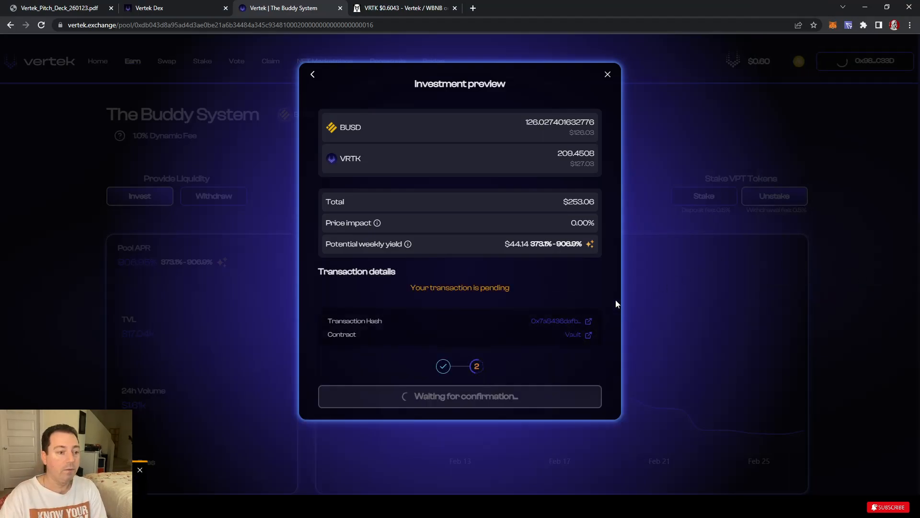
pyautogui.moveTo(302, 227)
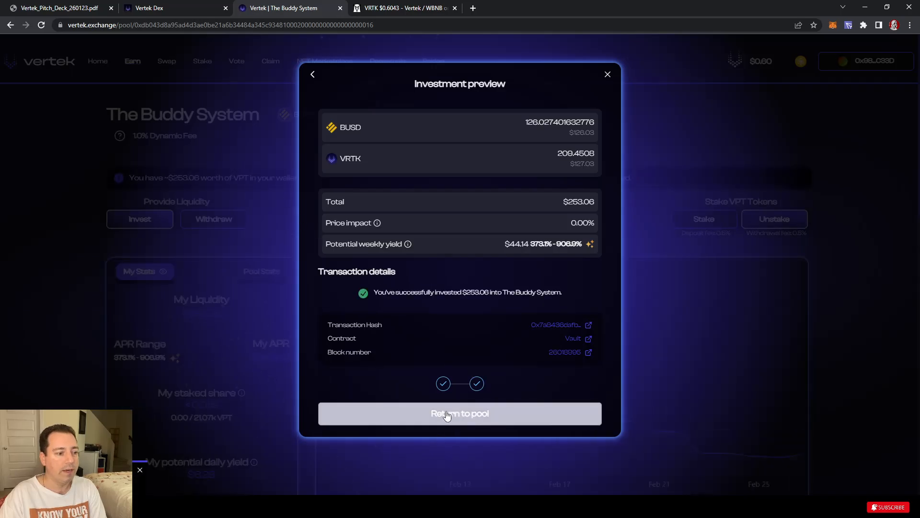
pyautogui.click(460, 414)
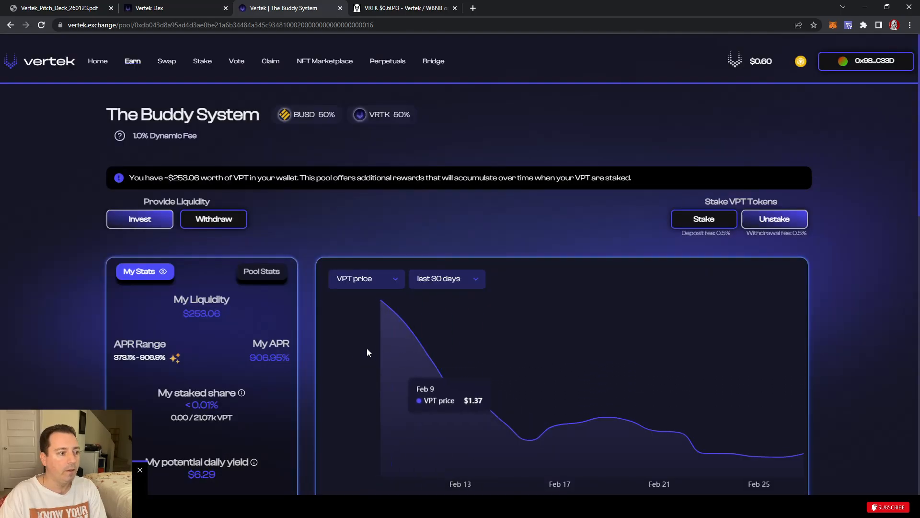
pyautogui.scroll(-3)
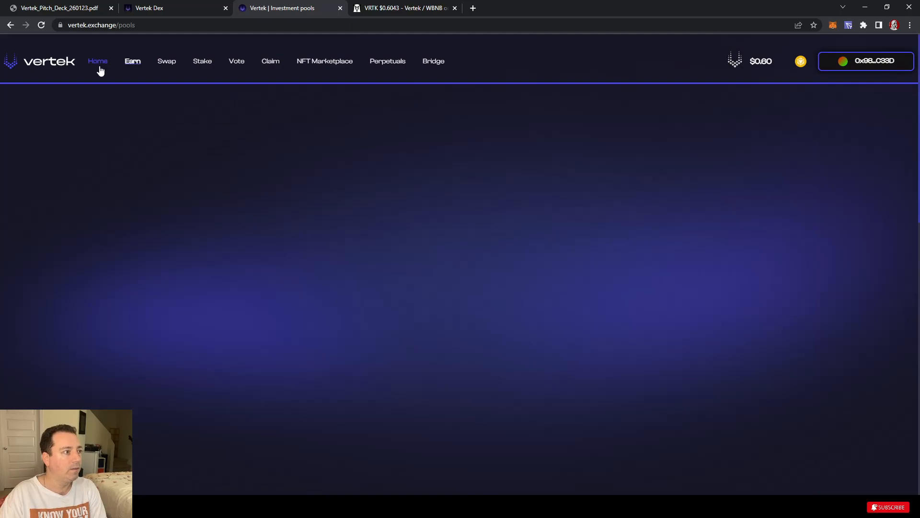
pyautogui.click(98, 61)
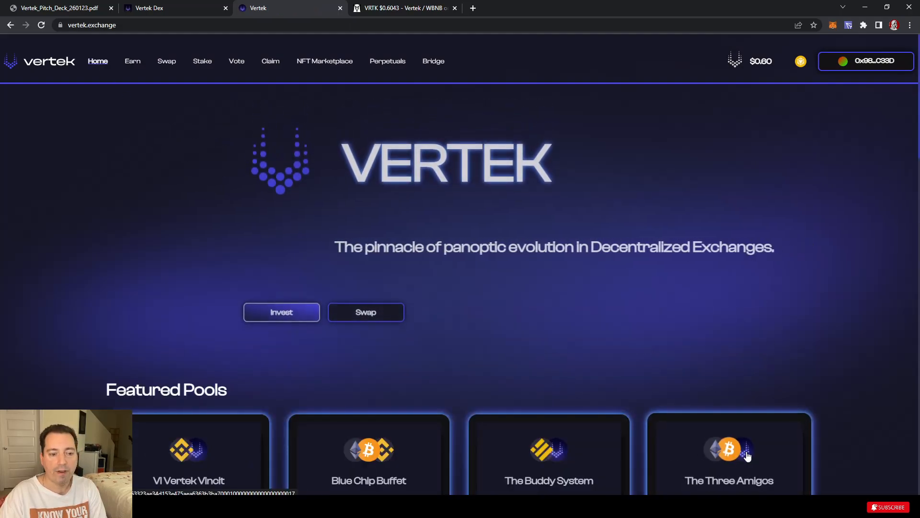
pyautogui.click(729, 454)
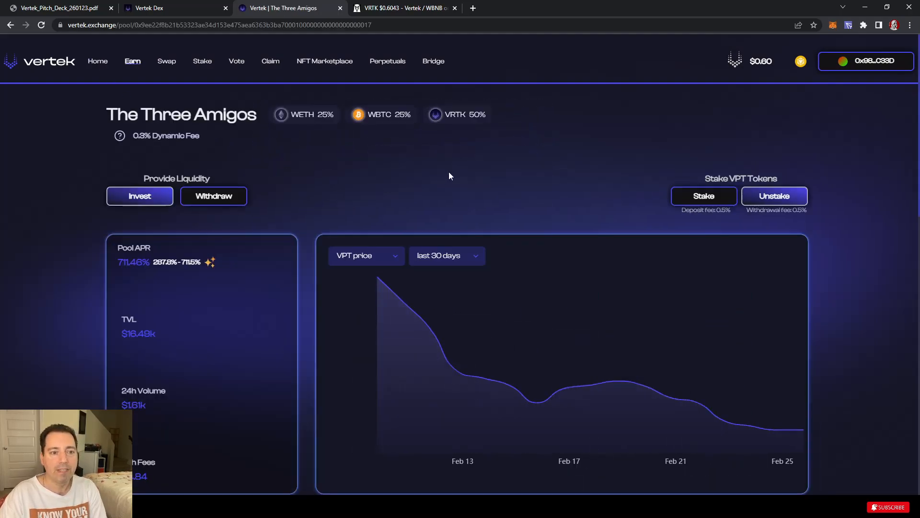
pyautogui.click(140, 196)
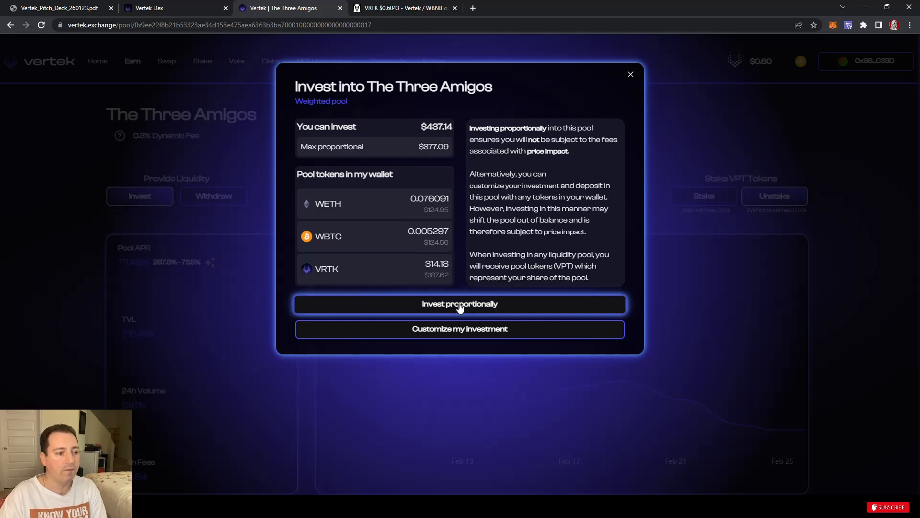
pyautogui.click(460, 304)
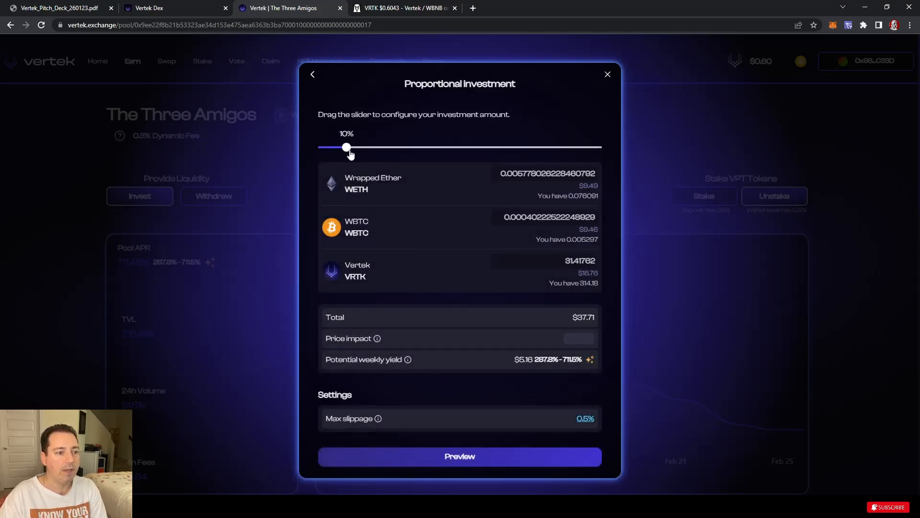
pyautogui.moveTo(346, 148); pyautogui.dragTo(535, 148)
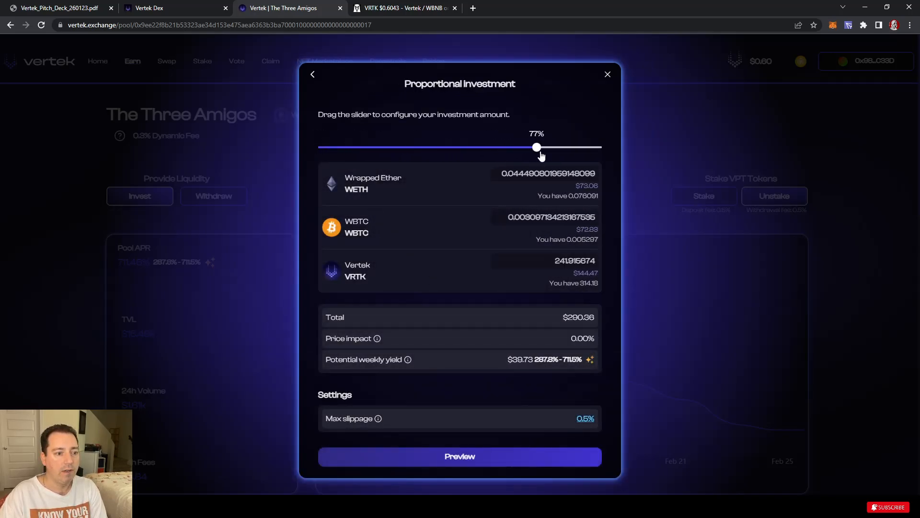
pyautogui.moveTo(535, 148); pyautogui.dragTo(602, 148)
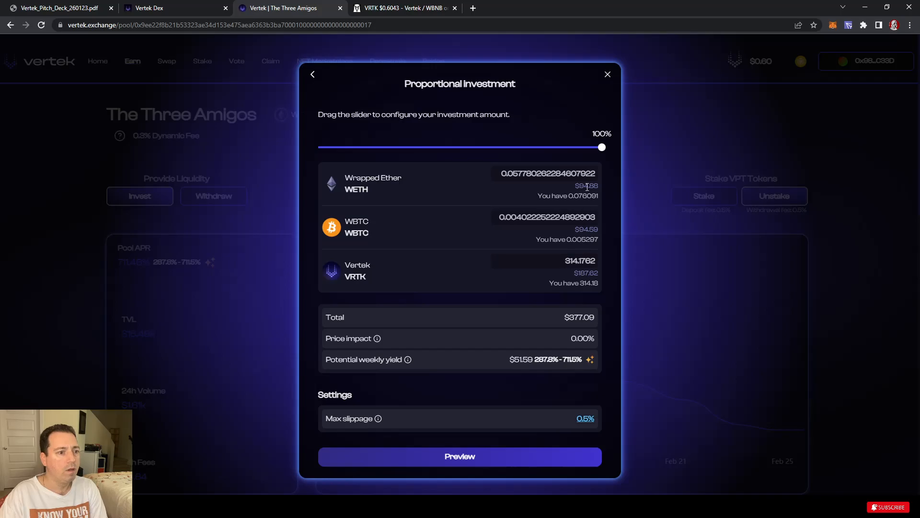
pyautogui.click(607, 74)
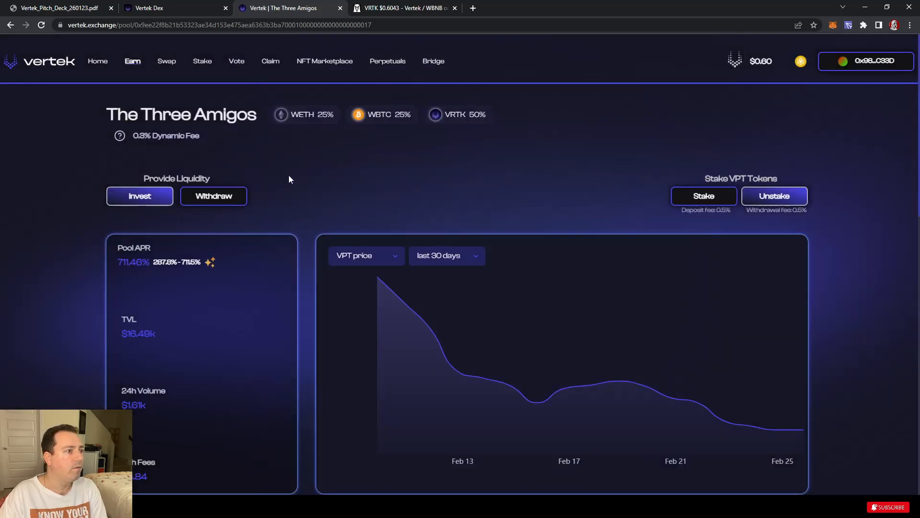
pyautogui.moveTo(488, 165)
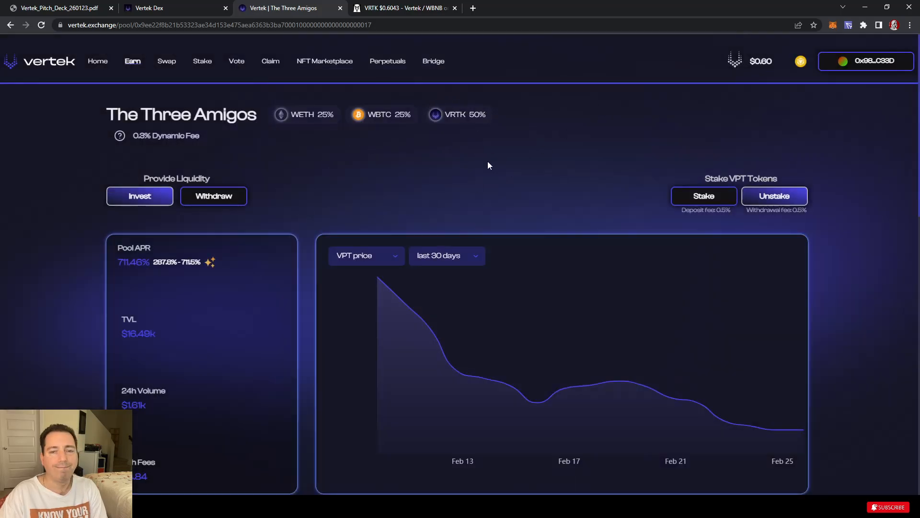
pyautogui.moveTo(480, 131)
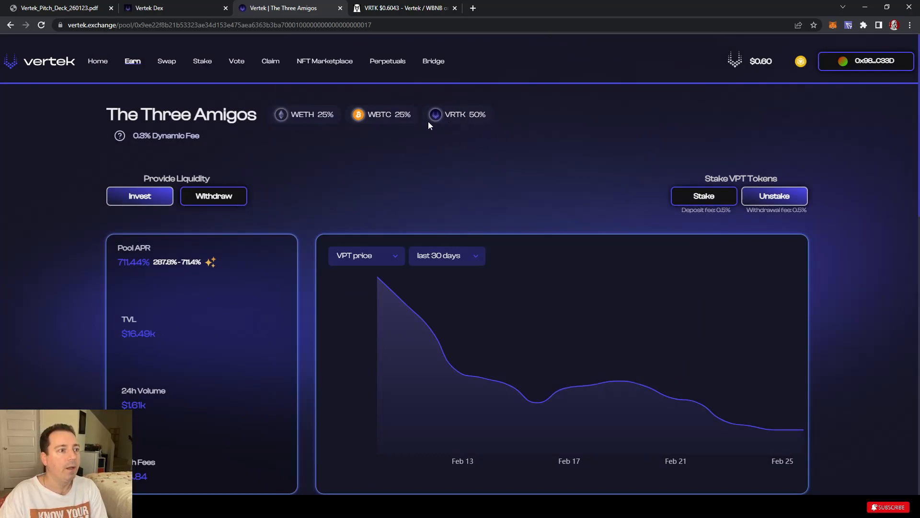
pyautogui.click(140, 196)
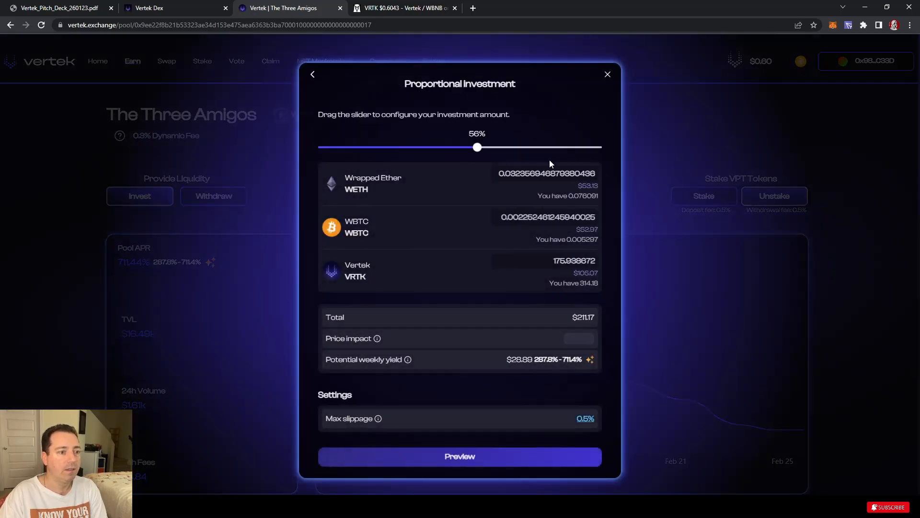
pyautogui.moveTo(476, 148); pyautogui.dragTo(602, 148)
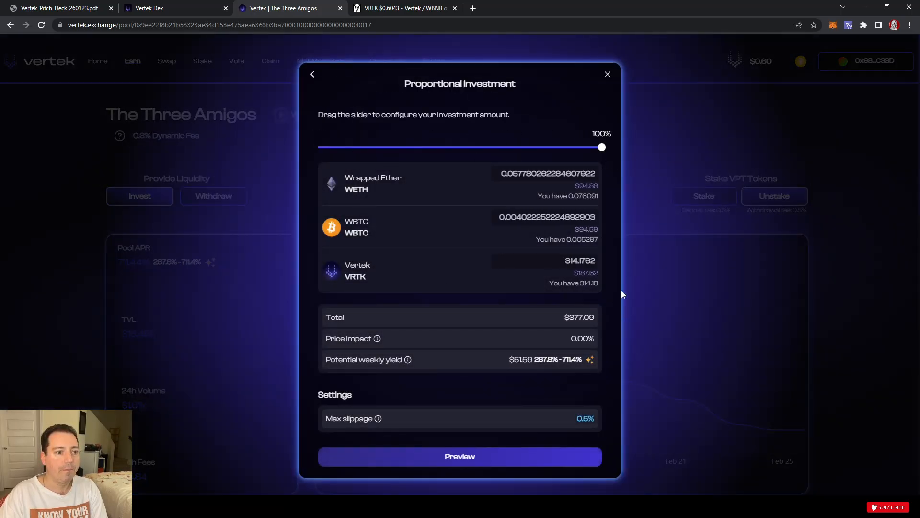
pyautogui.moveTo(601, 146); pyautogui.dragTo(544, 147)
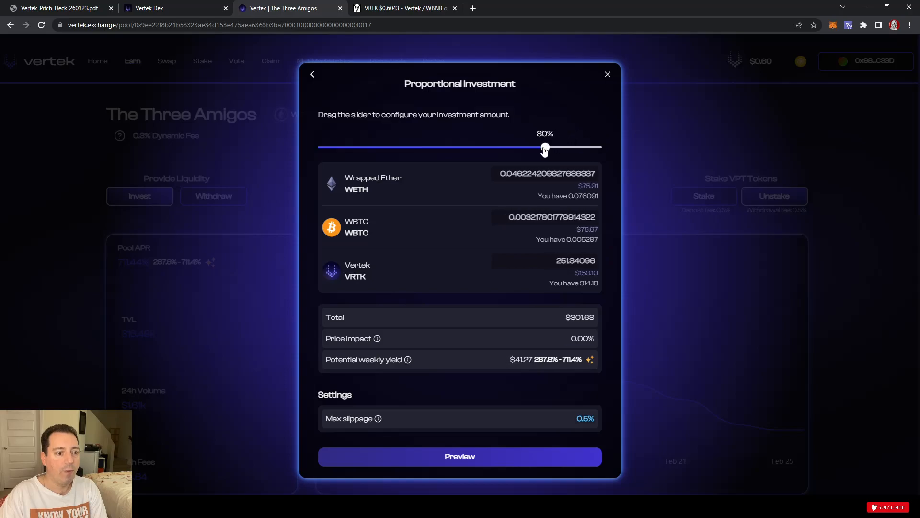
pyautogui.moveTo(545, 148); pyautogui.dragTo(511, 148)
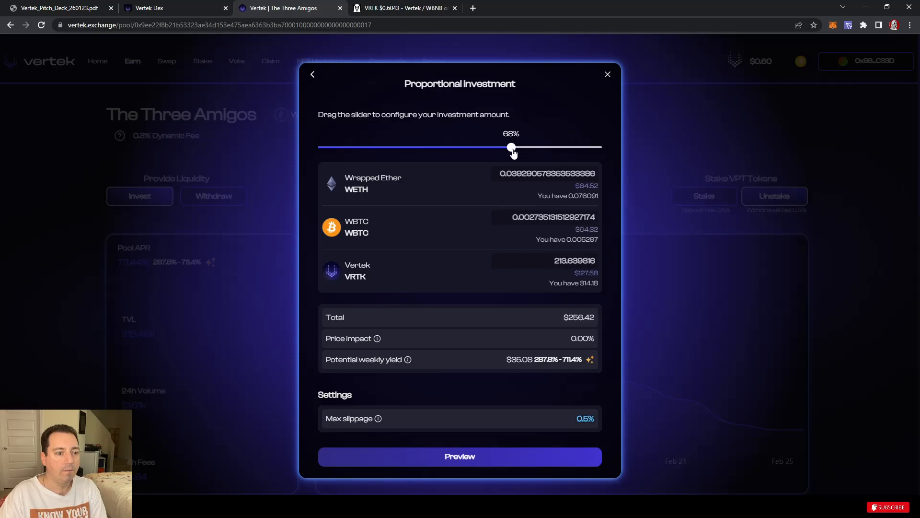
pyautogui.moveTo(511, 147); pyautogui.dragTo(508, 148)
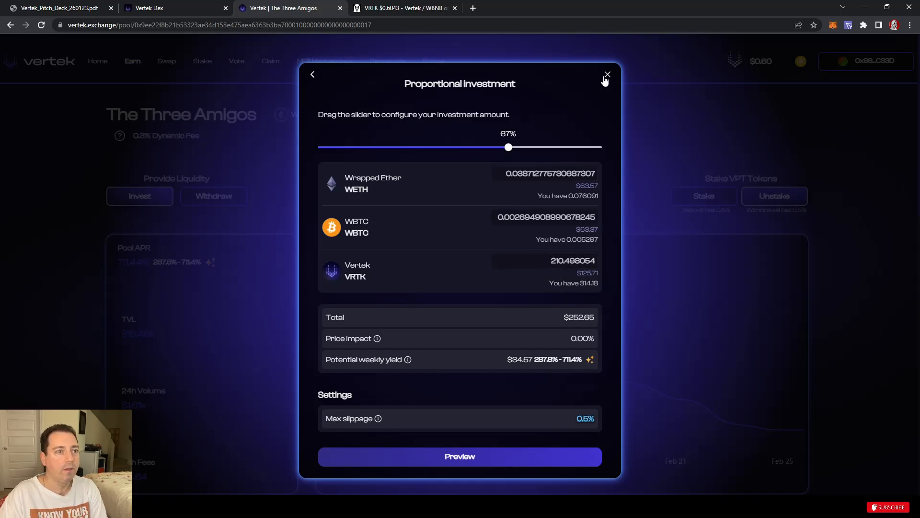
pyautogui.click(608, 75)
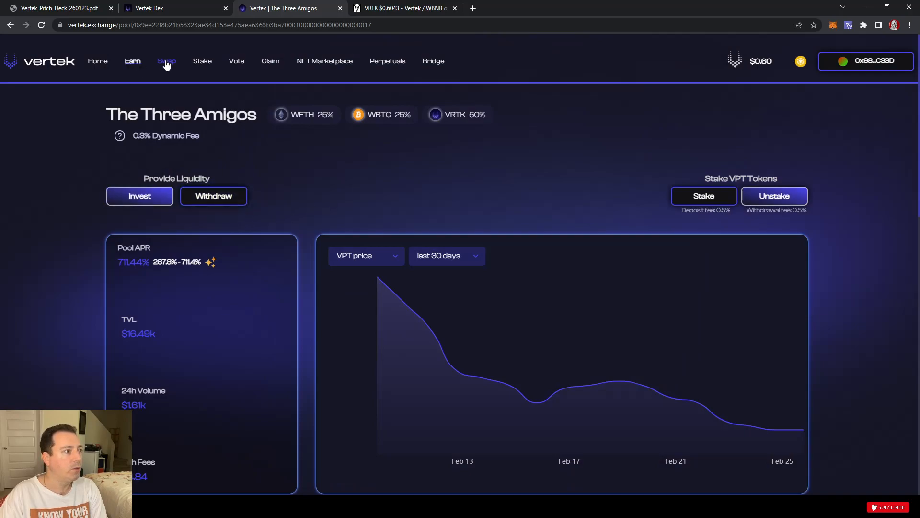
# Step: Swap about 0.21 BNB for 106 VRTK and confirm the transaction in the wallet
pyautogui.click(166, 60)
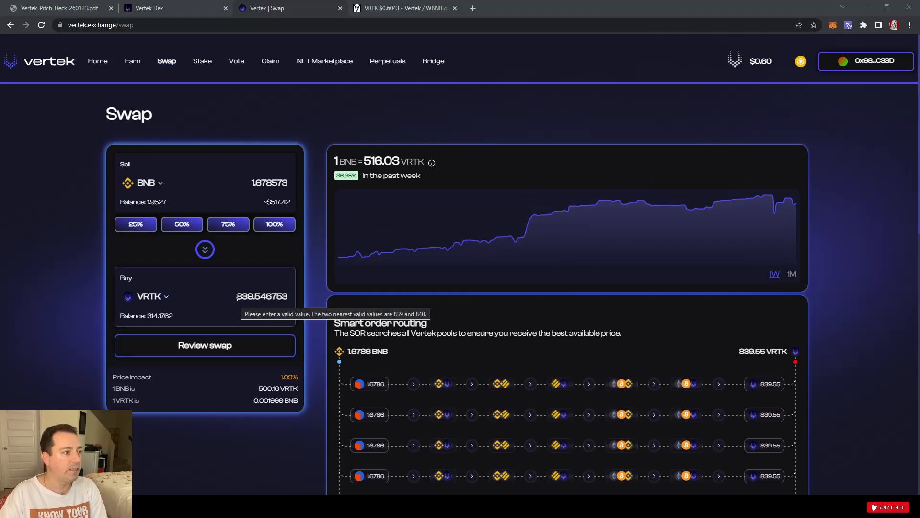
pyautogui.write('106')
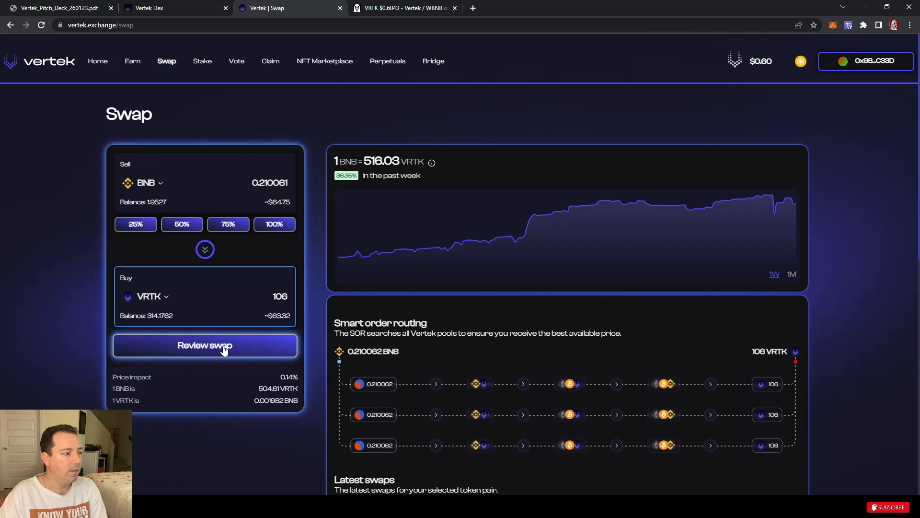
pyautogui.moveTo(211, 351)
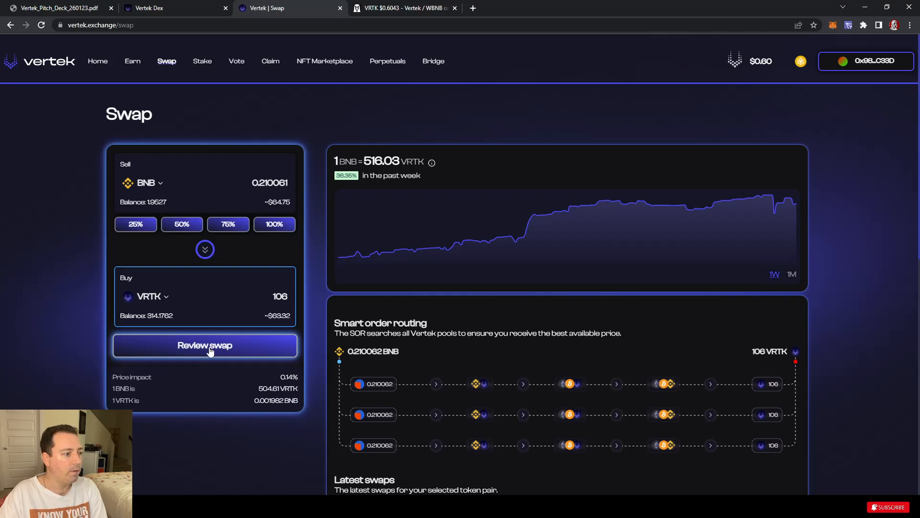
pyautogui.click(205, 346)
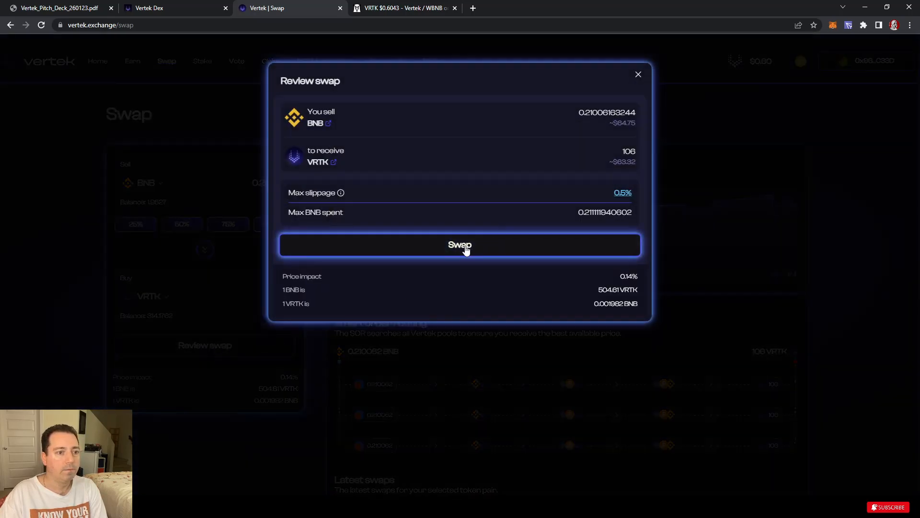
pyautogui.click(460, 245)
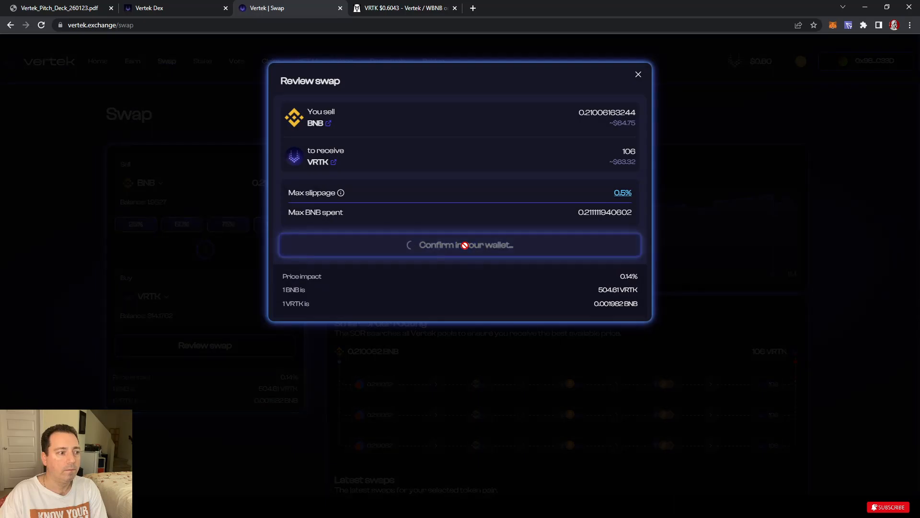
pyautogui.click(460, 244)
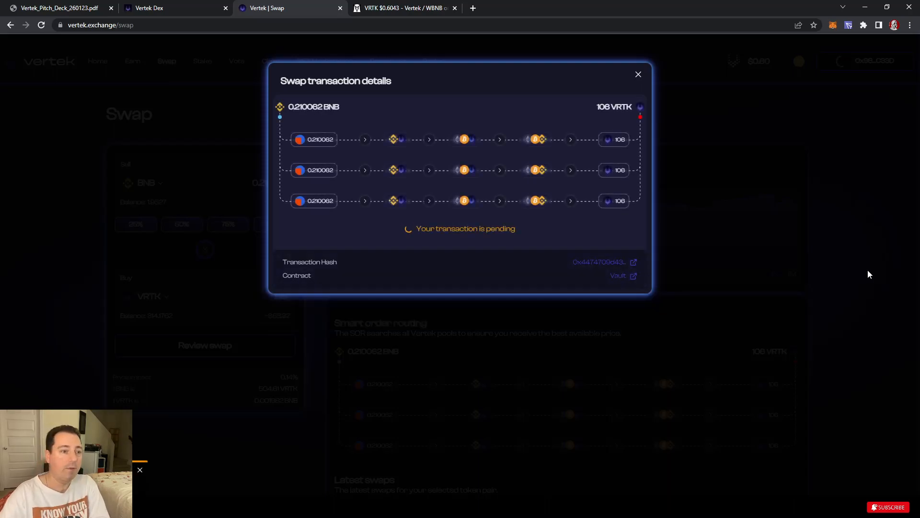
pyautogui.moveTo(680, 232)
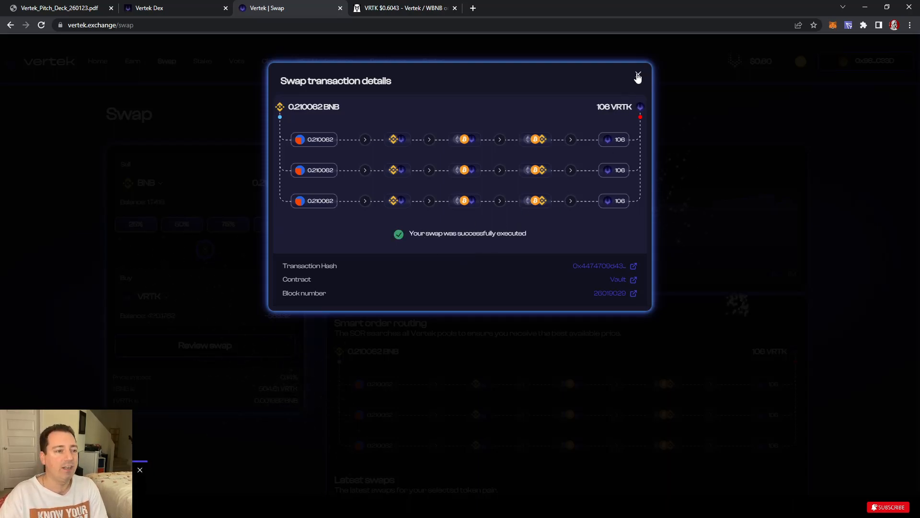
# Step: Dismiss the completed swap details and go back to the home page
pyautogui.click(638, 76)
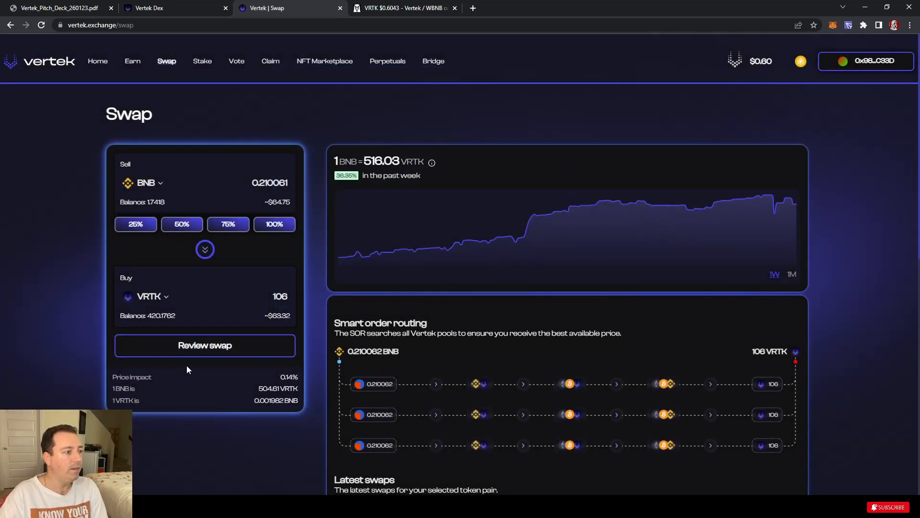
pyautogui.click(132, 61)
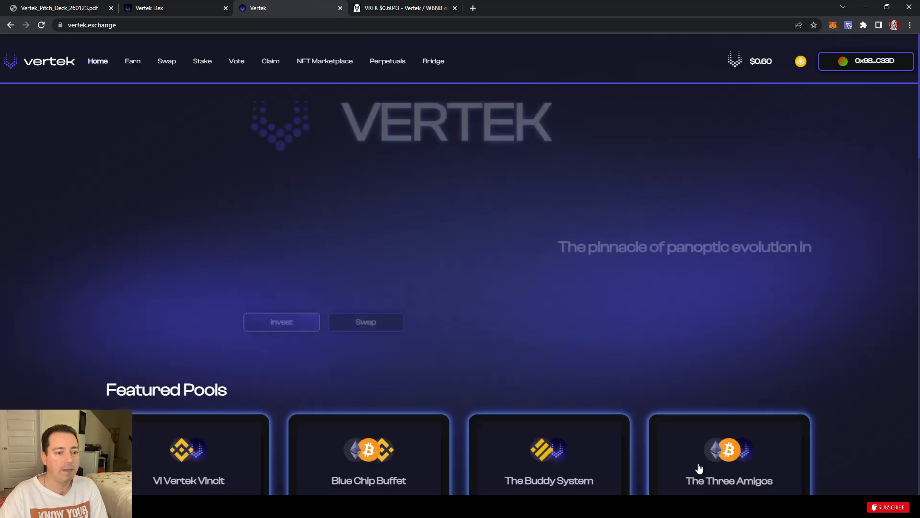
# Step: Set a 98% proportional investment ($495.45) into The Three Amigos and preview it
pyautogui.click(729, 454)
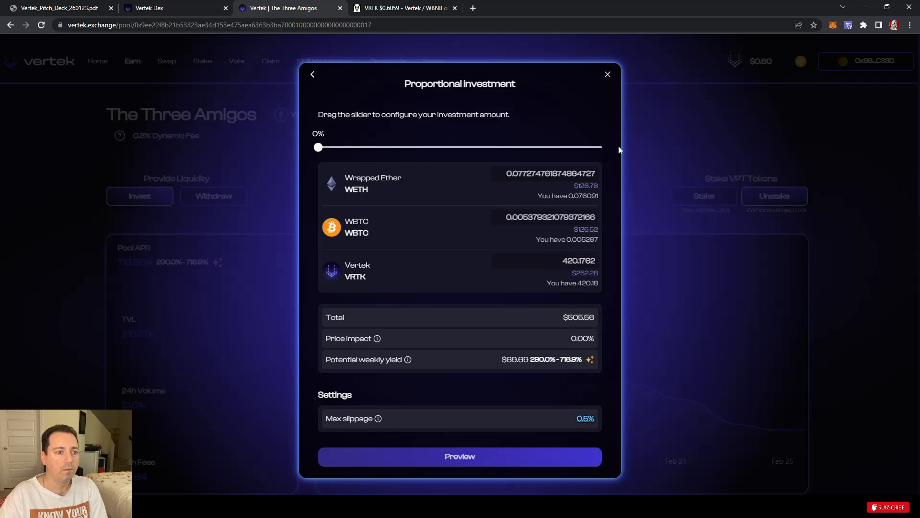
pyautogui.moveTo(317, 148); pyautogui.dragTo(598, 147)
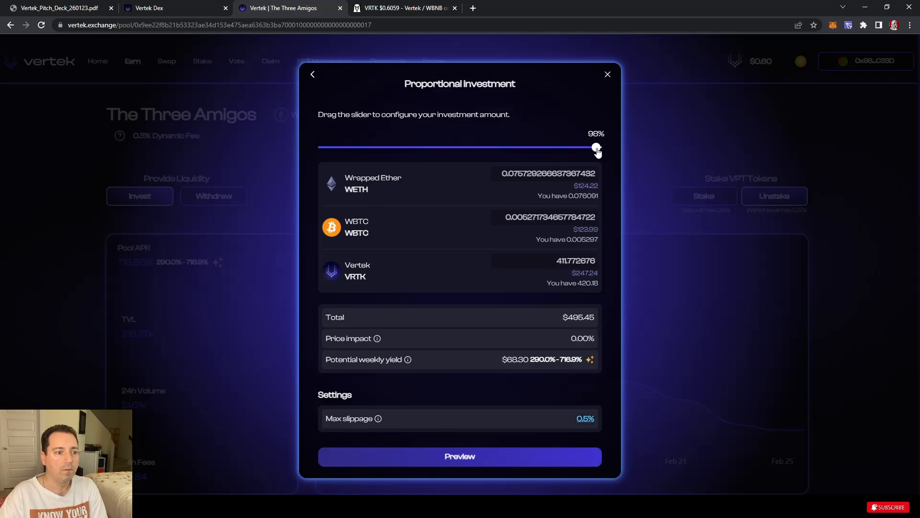
pyautogui.moveTo(596, 148); pyautogui.dragTo(317, 148)
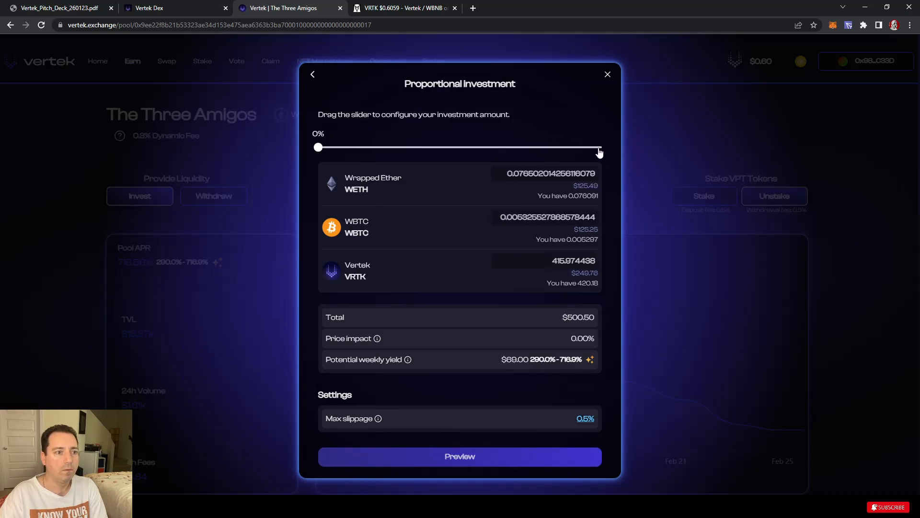
pyautogui.moveTo(318, 147); pyautogui.dragTo(595, 147)
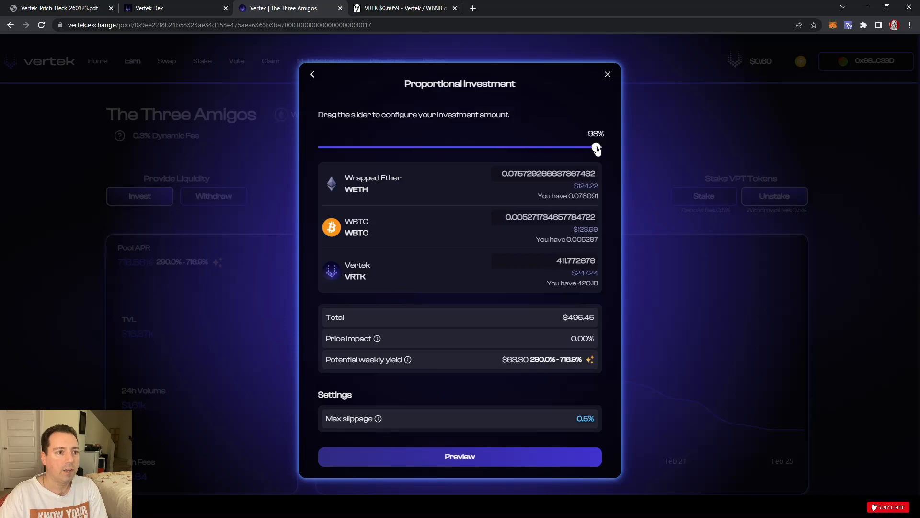
pyautogui.click(545, 174)
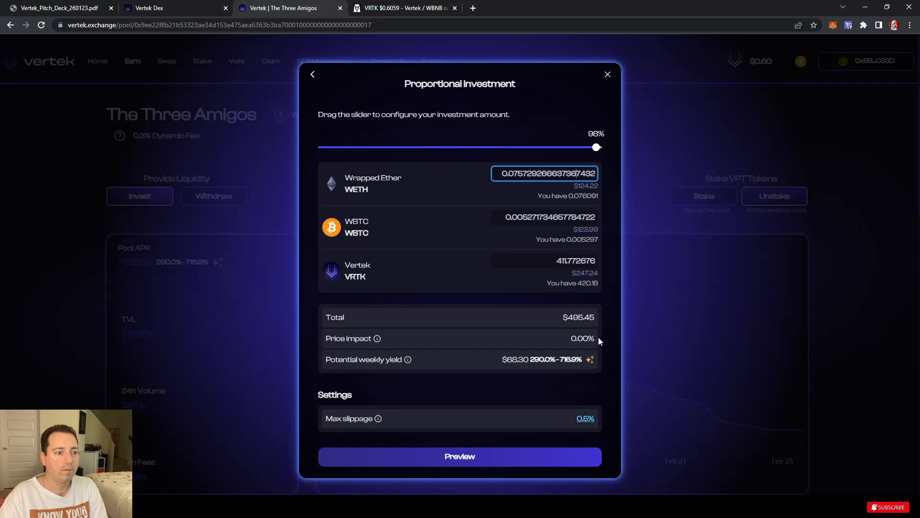
pyautogui.click(542, 260)
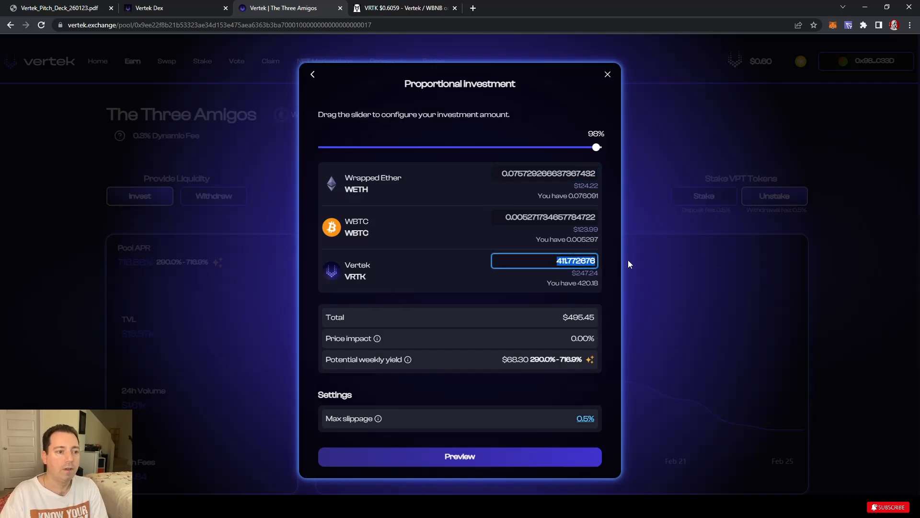
pyautogui.moveTo(596, 147); pyautogui.dragTo(321, 147)
pyautogui.write('4')
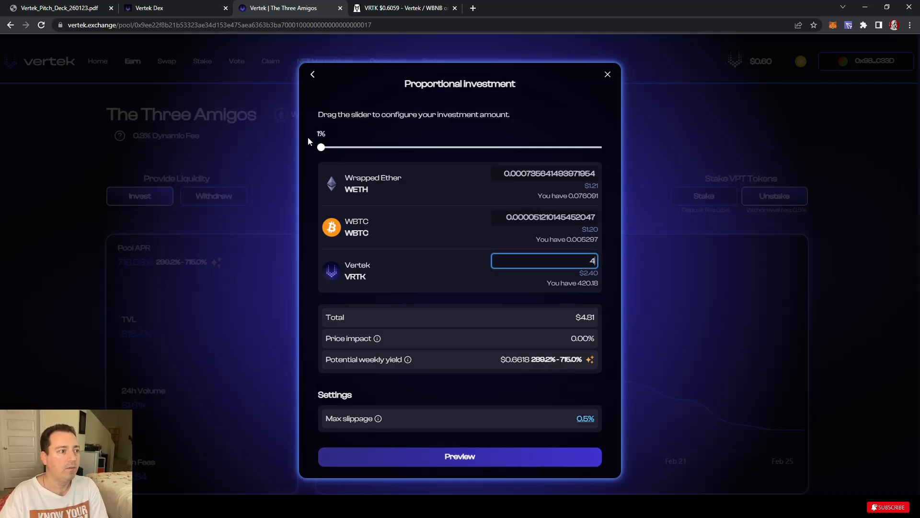
pyautogui.moveTo(321, 148); pyautogui.dragTo(596, 148)
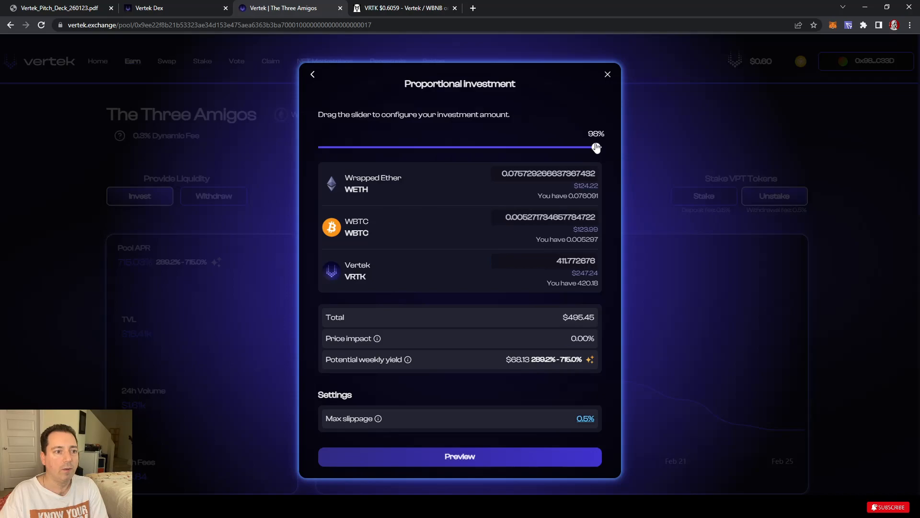
pyautogui.click(459, 456)
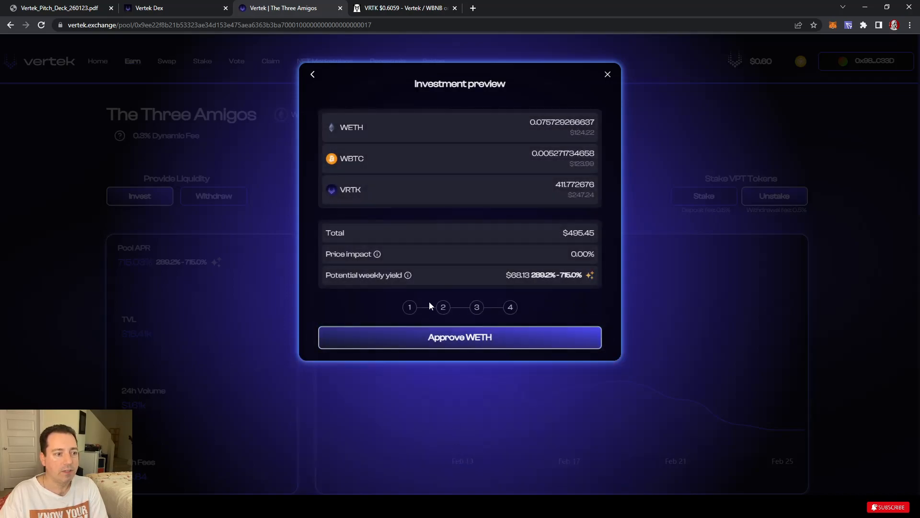
# Step: Start the WETH approval for the Three Amigos deposit and set its spending cap in MetaMask
pyautogui.click(460, 337)
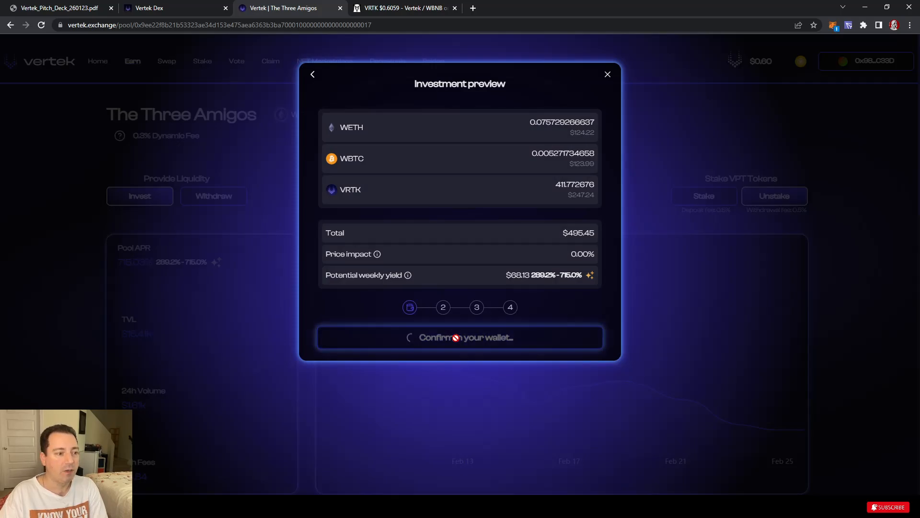
pyautogui.click(461, 336)
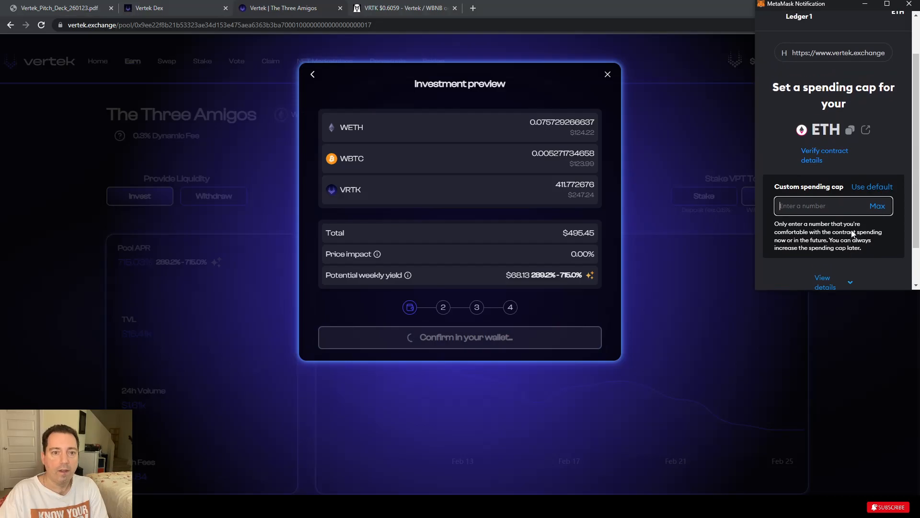
pyautogui.click(878, 206)
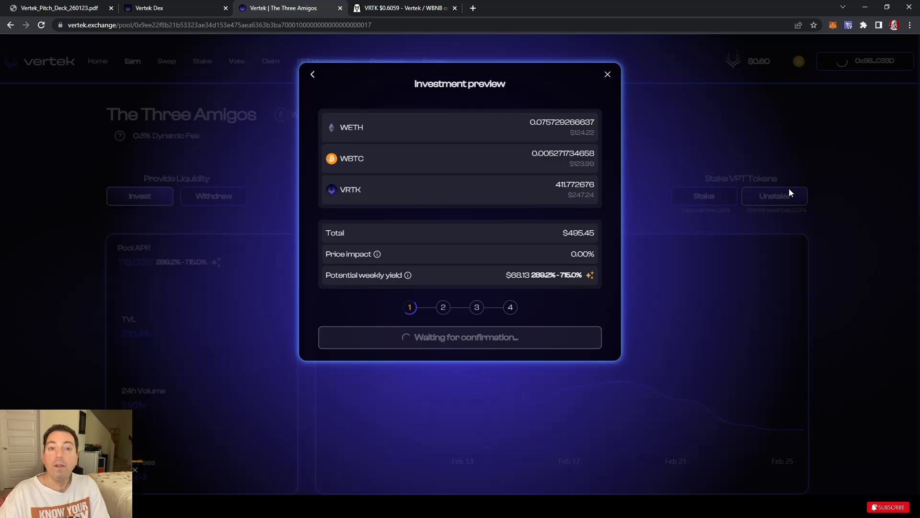
pyautogui.moveTo(718, 257)
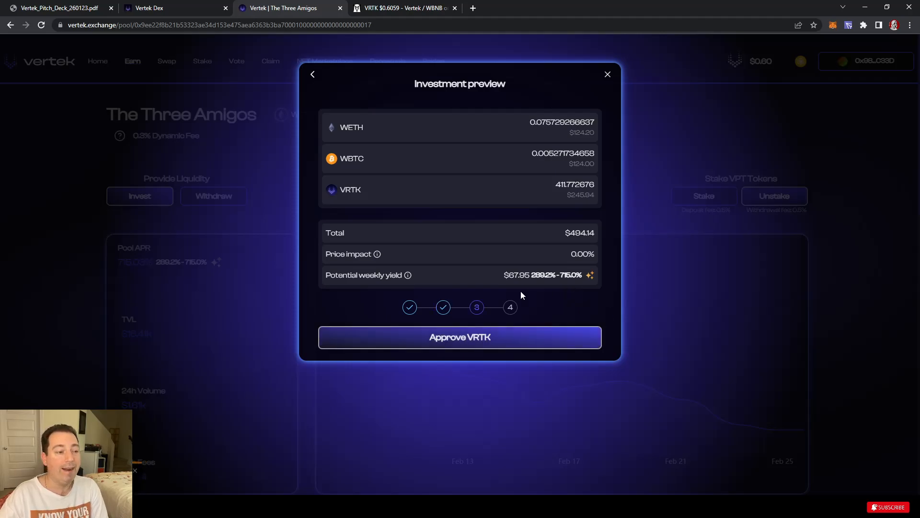
# Step: Approve VRTK with the 420.1762 spending cap and confirm the $494.14 Three Amigos investment in MetaMask
pyautogui.click(459, 336)
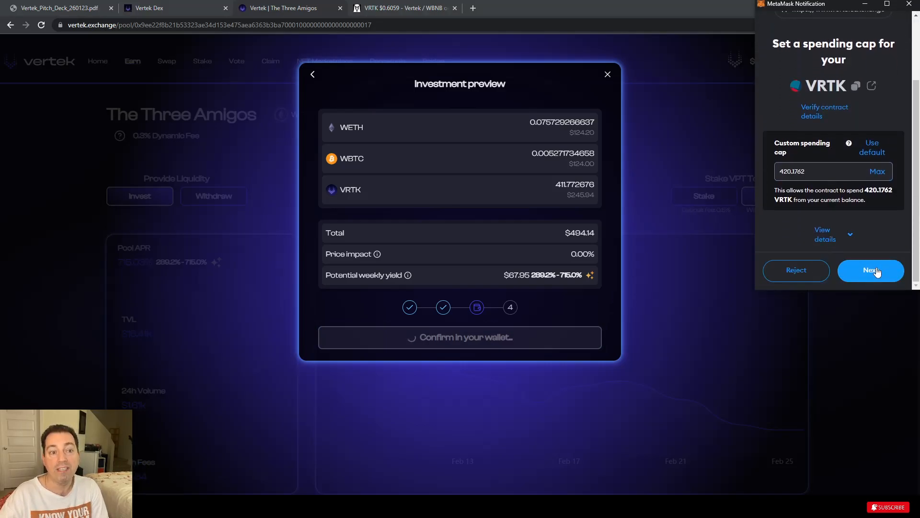
pyautogui.click(871, 270)
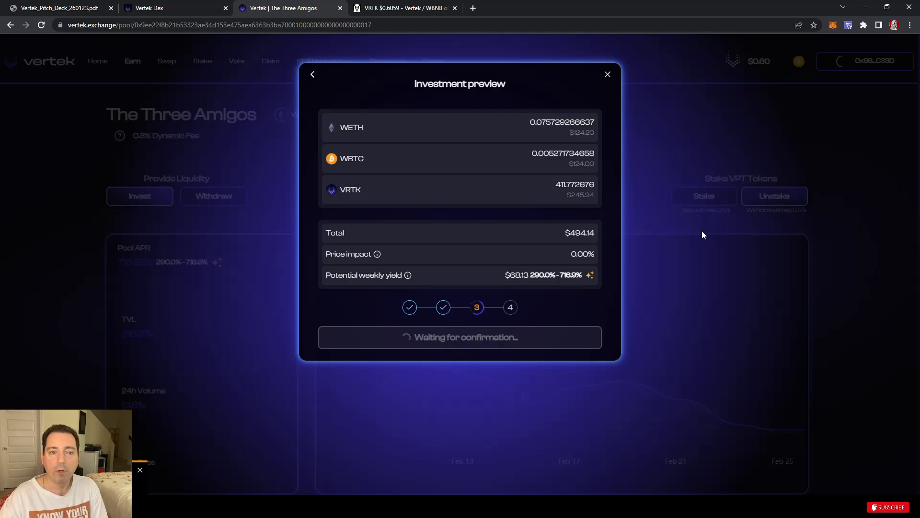
pyautogui.moveTo(527, 325)
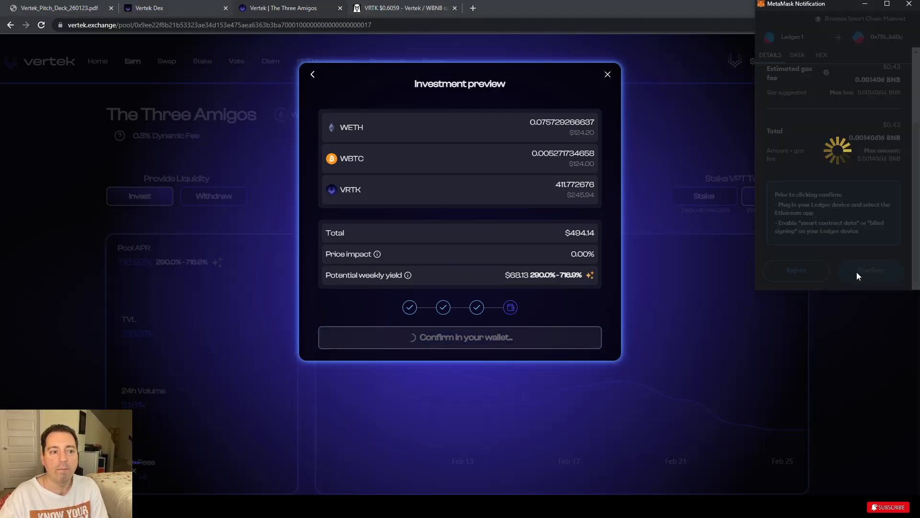
pyautogui.click(871, 270)
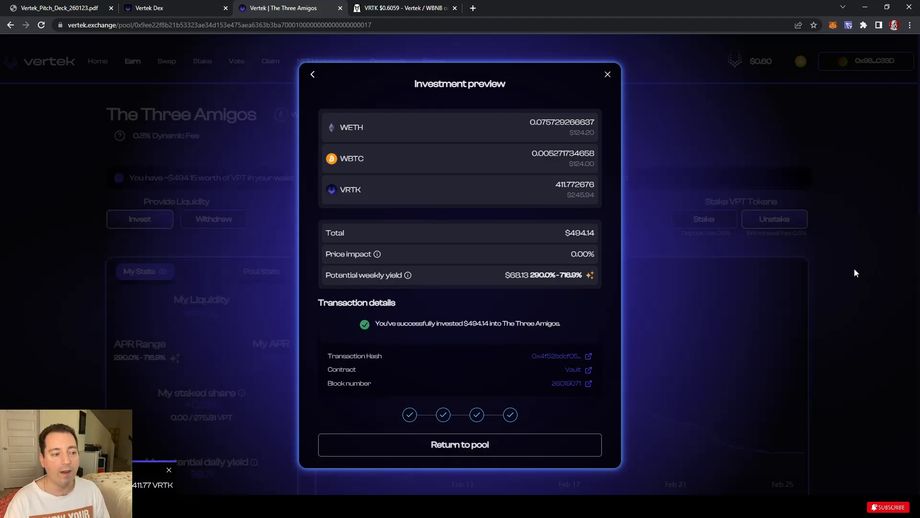
pyautogui.moveTo(450, 463)
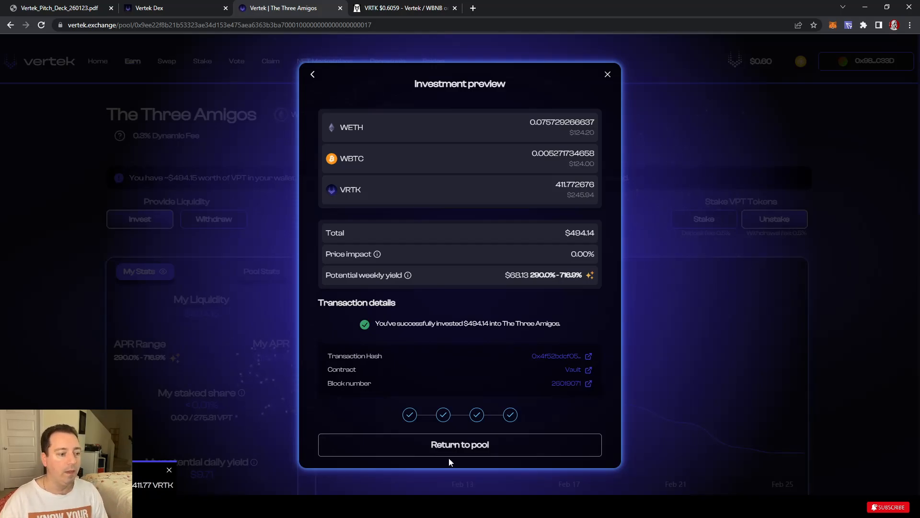
# Step: Return to the pool, then browse the Swap, Staking and Claim pages
pyautogui.click(460, 444)
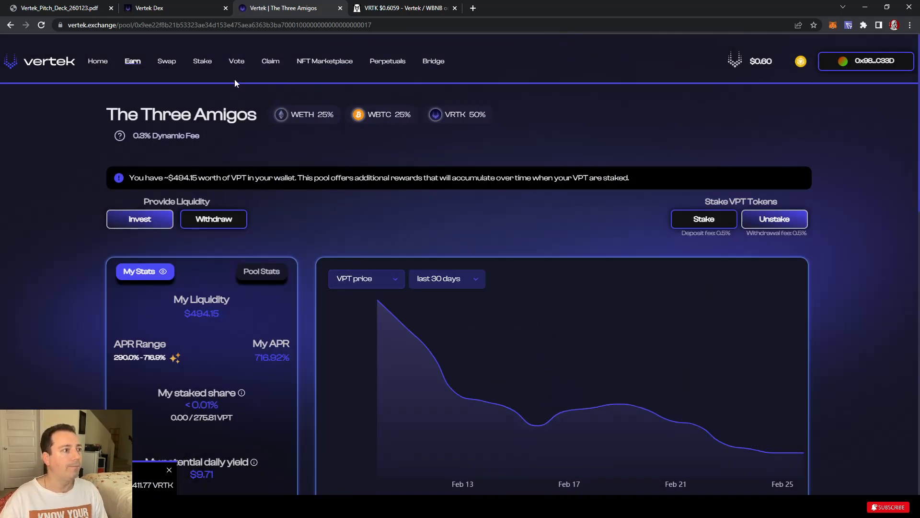
pyautogui.click(166, 61)
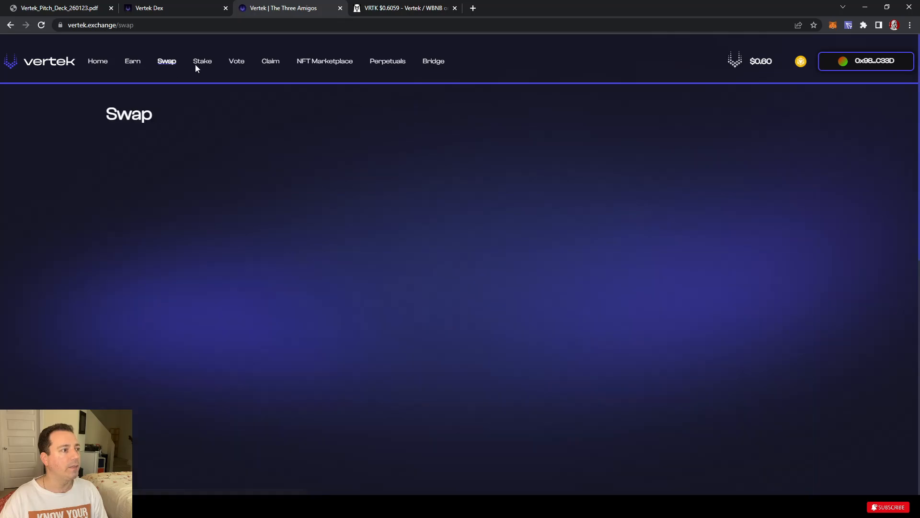
pyautogui.click(203, 62)
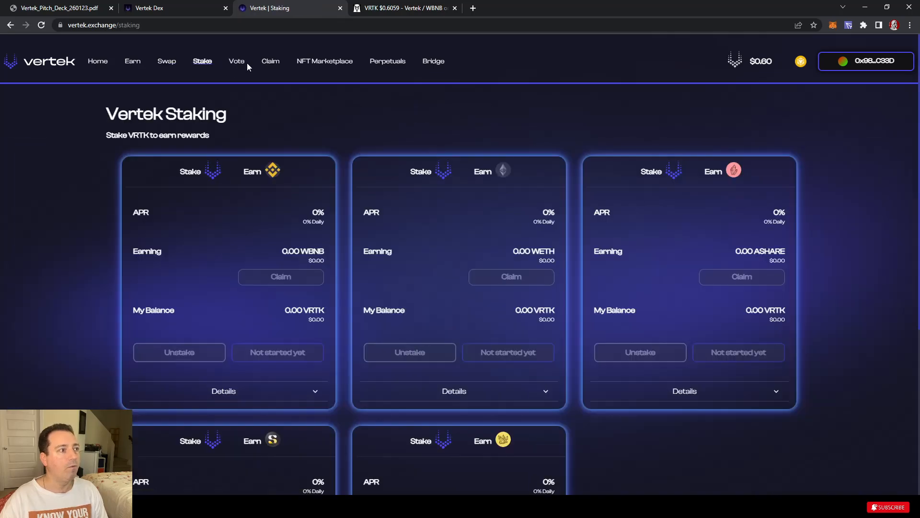
pyautogui.click(270, 61)
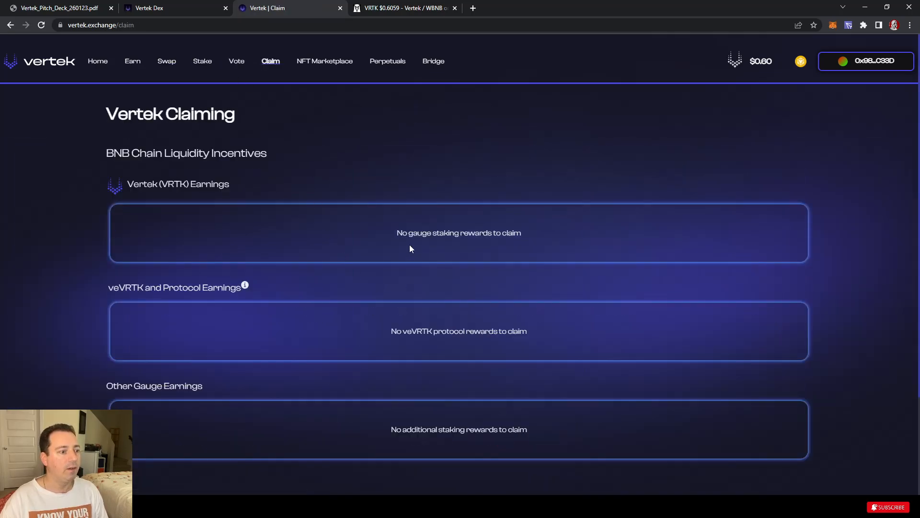
# Step: Scroll through the Claim page, revisit Staking and go back to the Earn pool list
pyautogui.scroll(-3)
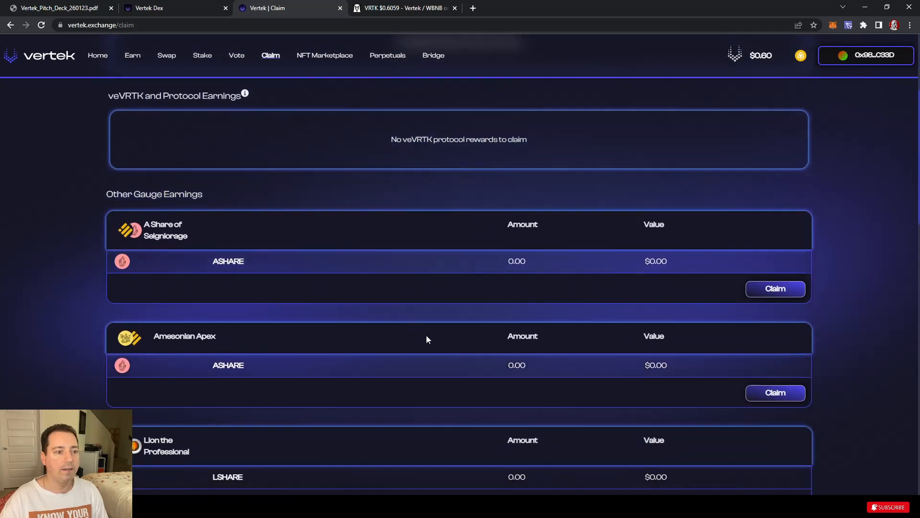
pyautogui.scroll(-3)
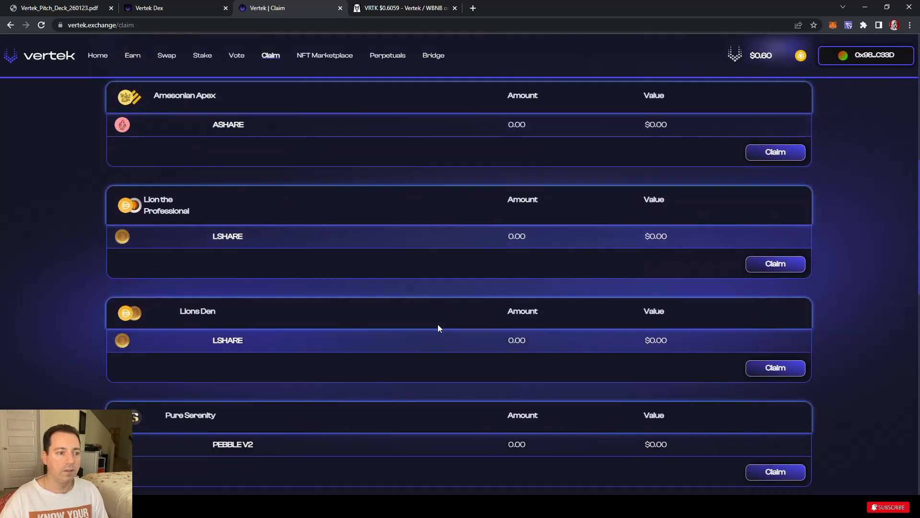
pyautogui.scroll(-3)
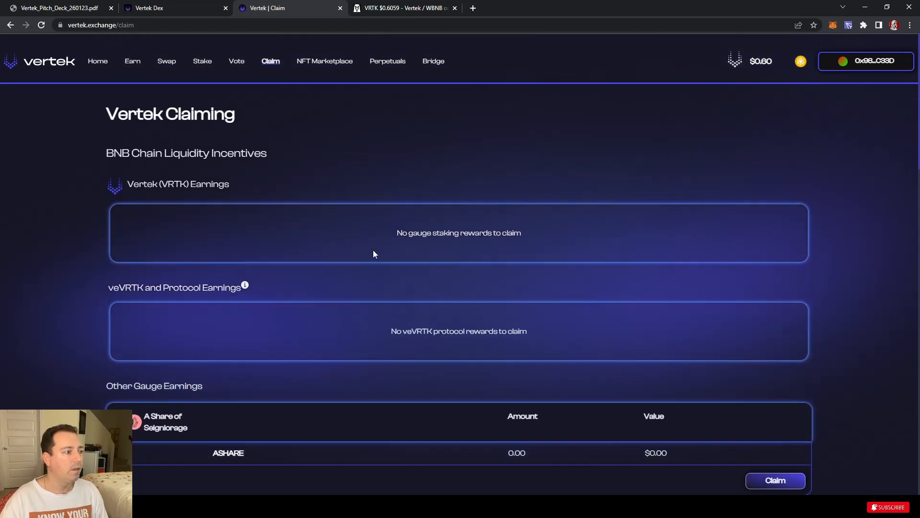
pyautogui.moveTo(603, 140)
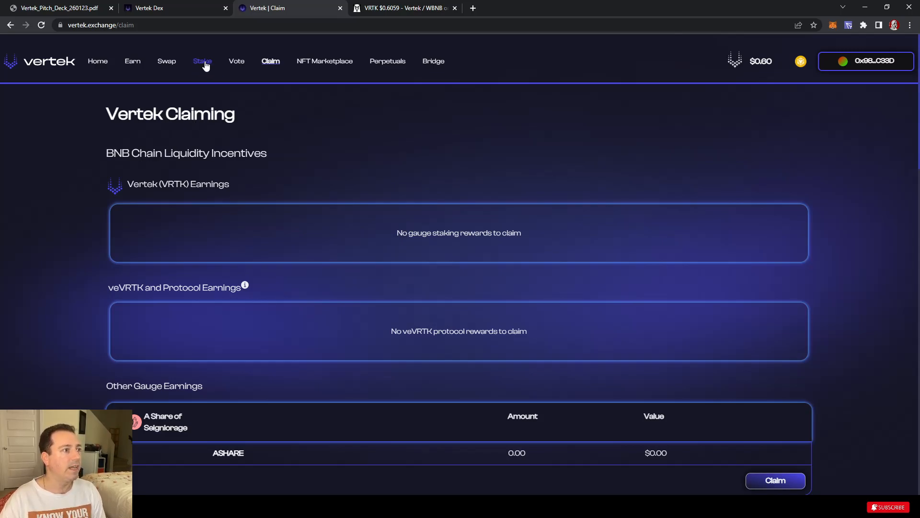
pyautogui.click(202, 61)
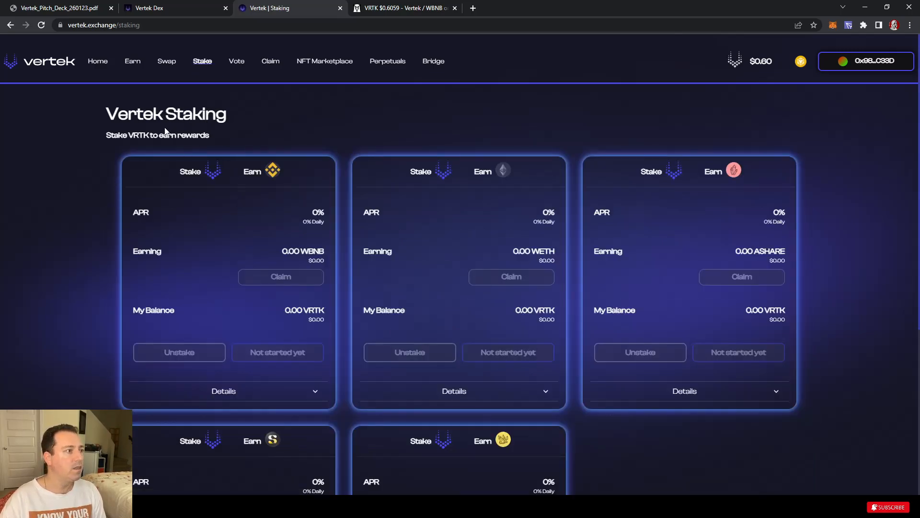
pyautogui.click(132, 62)
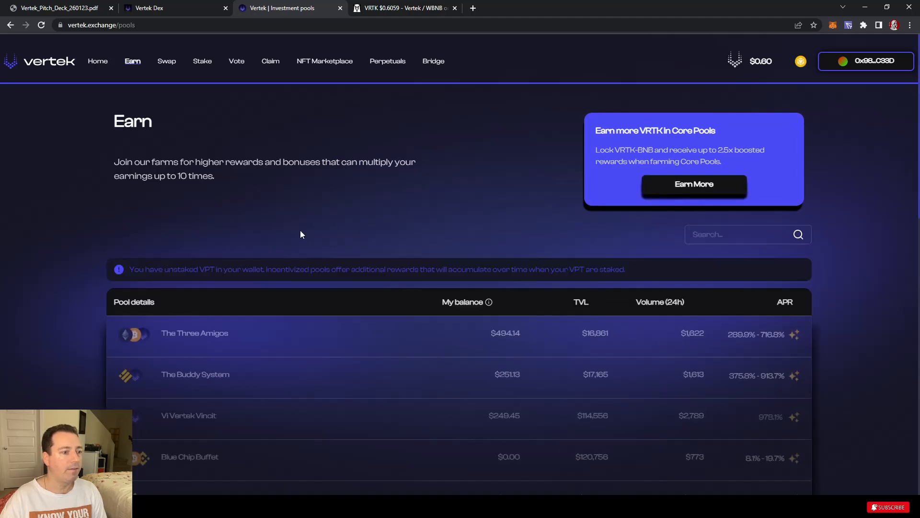
# Step: Review My Investments ($494.14, $251.13, $249.45) and open the Vi Vertek Vincit pool
pyautogui.scroll(-3)
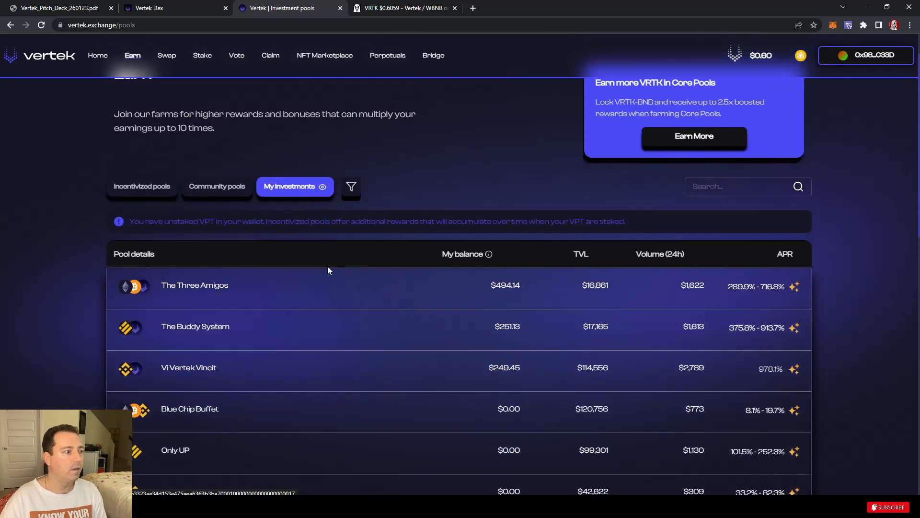
pyautogui.scroll(-3)
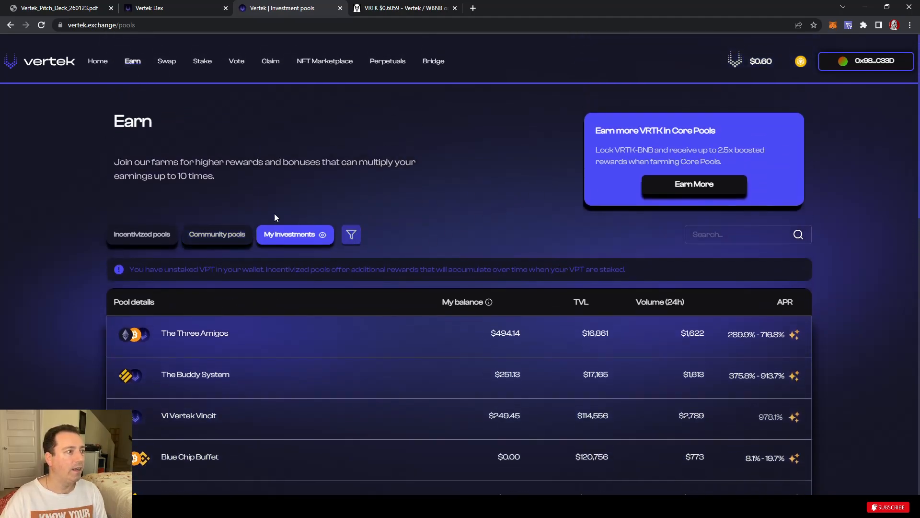
pyautogui.click(98, 61)
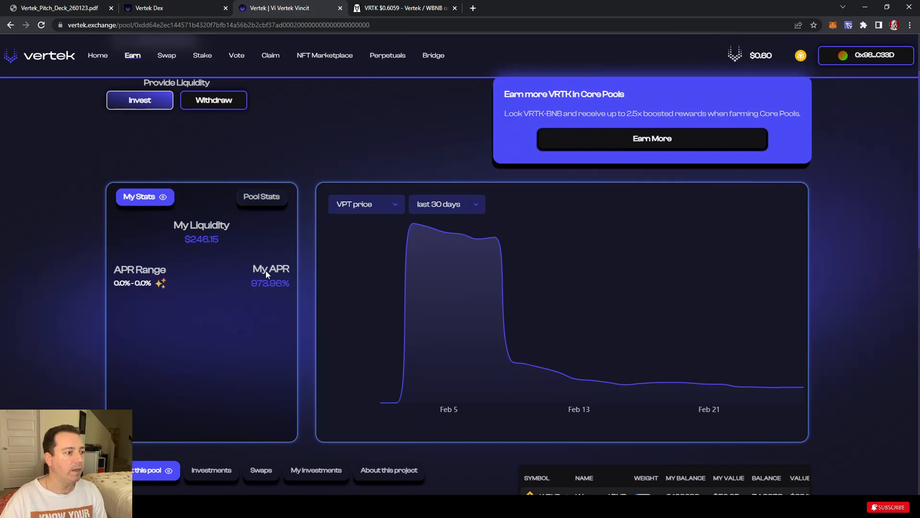
pyautogui.scroll(-3)
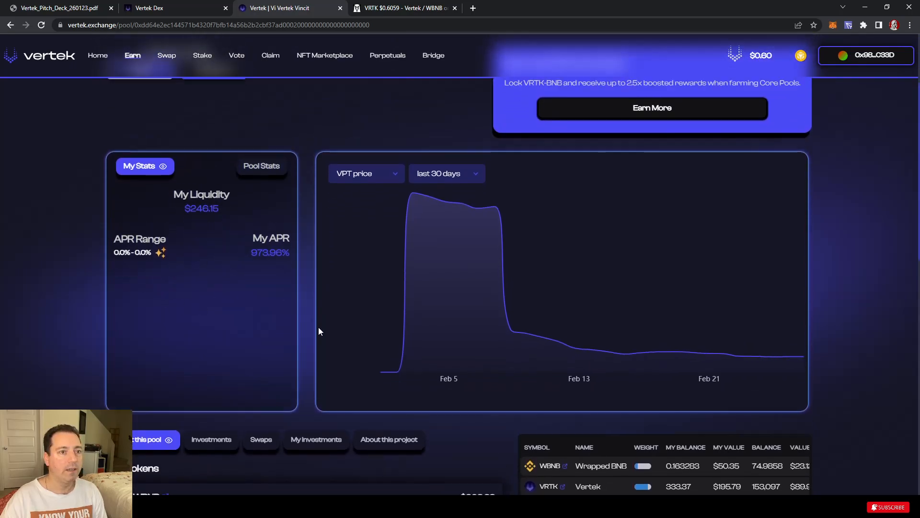
pyautogui.scroll(-3)
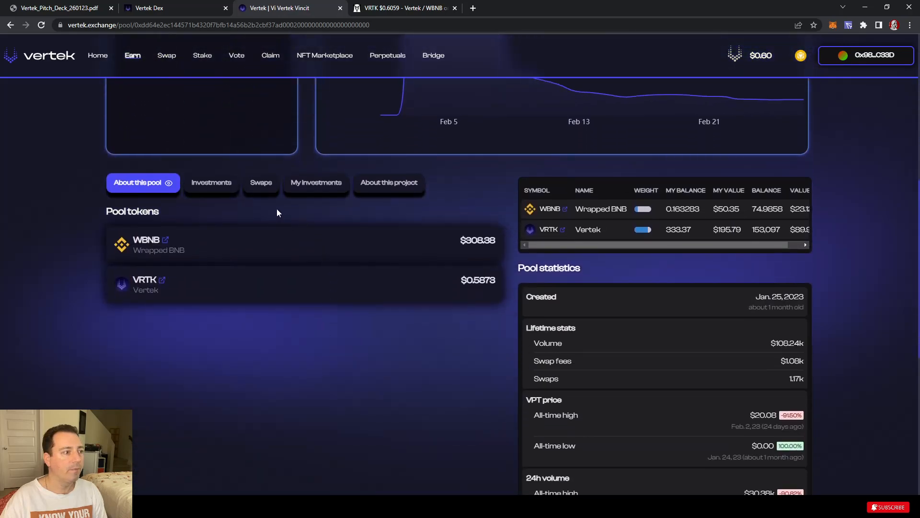
pyautogui.scroll(-3)
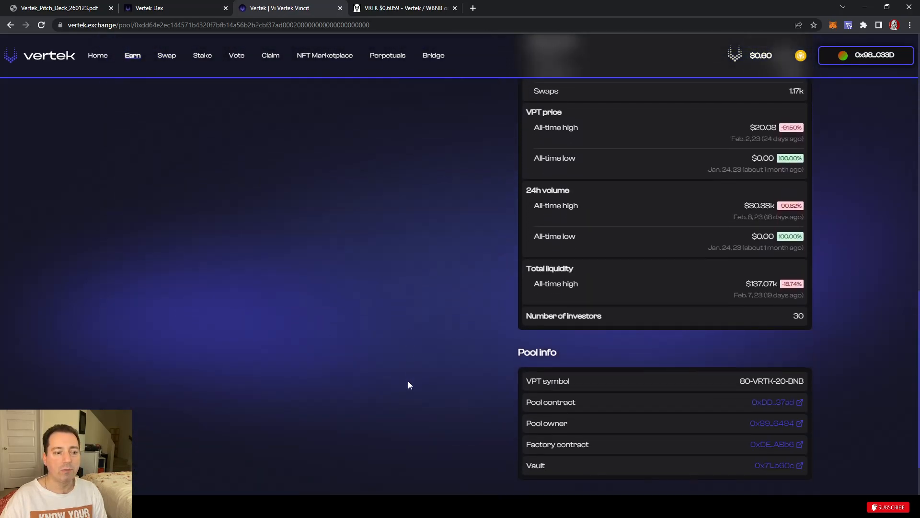
pyautogui.scroll(-3)
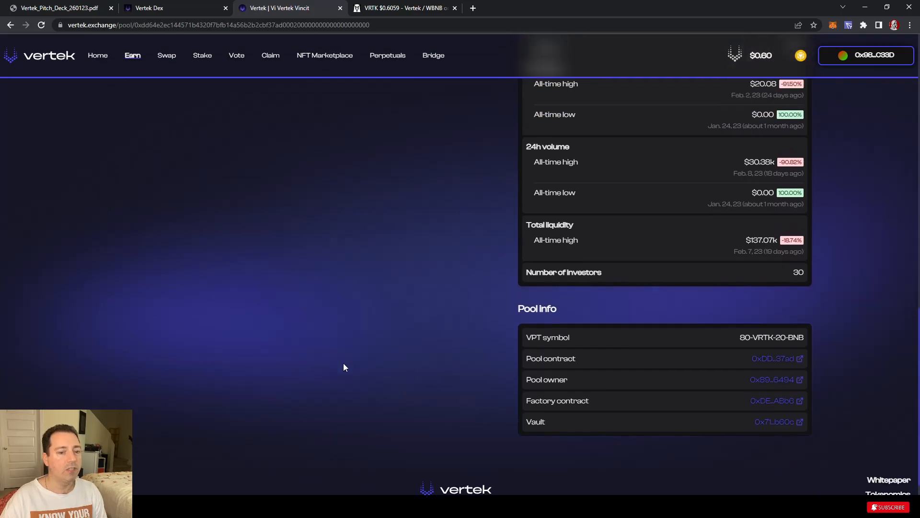
pyautogui.scroll(3)
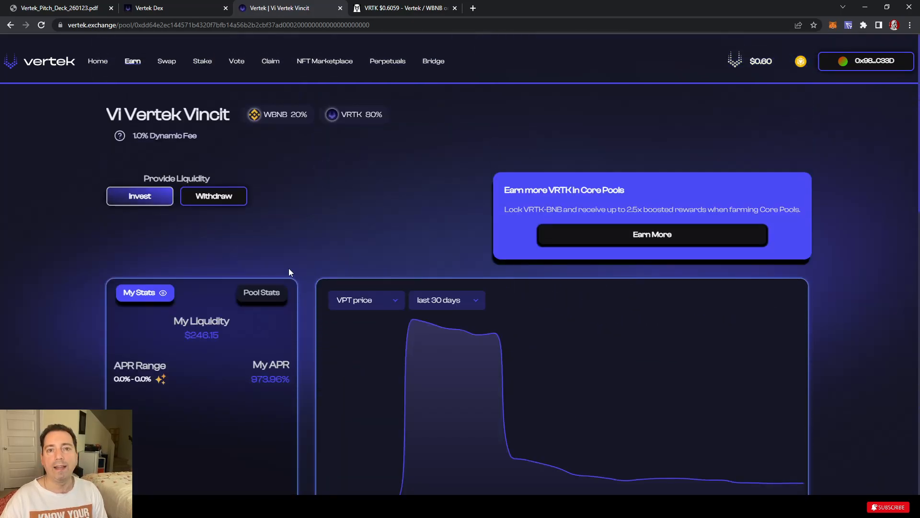